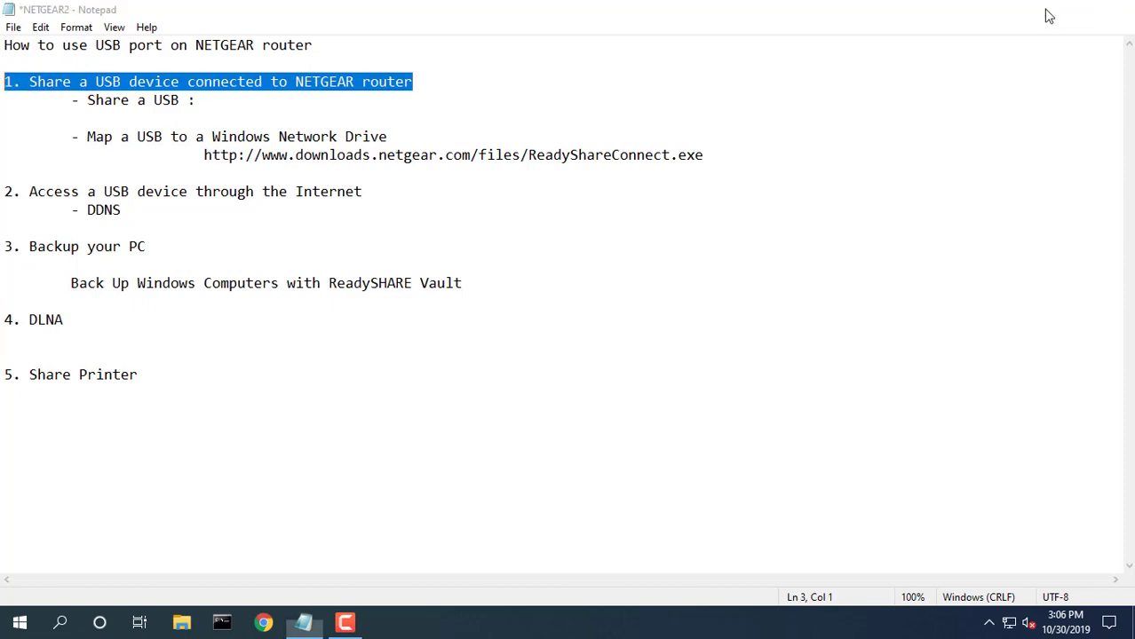
# Sign in to the router at 192.168.1.1 as admin in Chrome
pyautogui.click(263, 622)
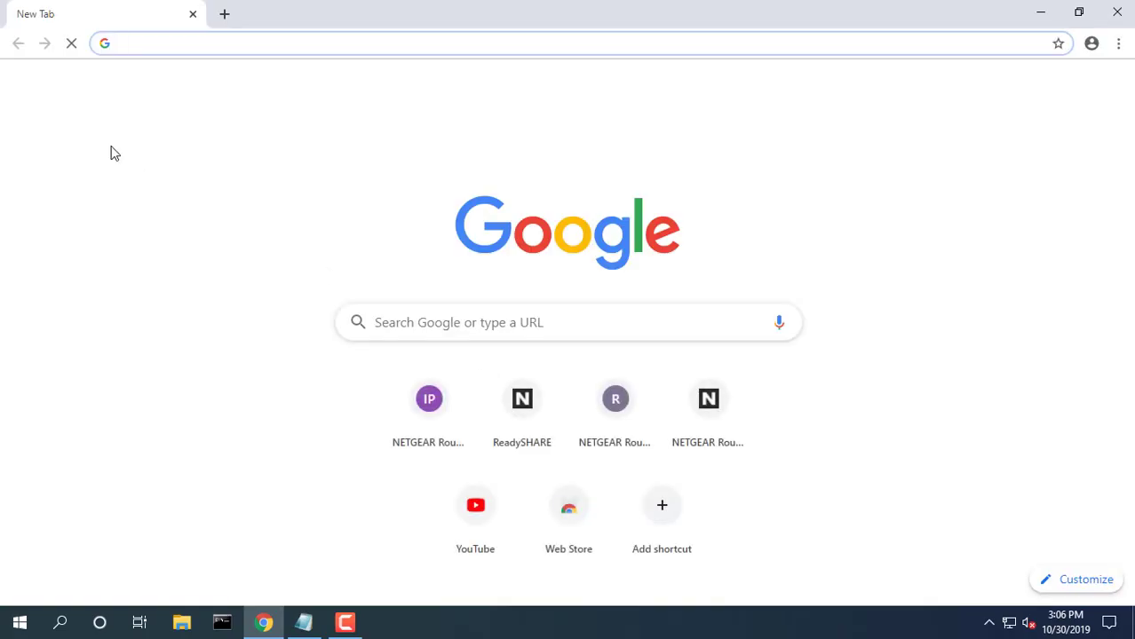
pyautogui.write('192.168.1.1')
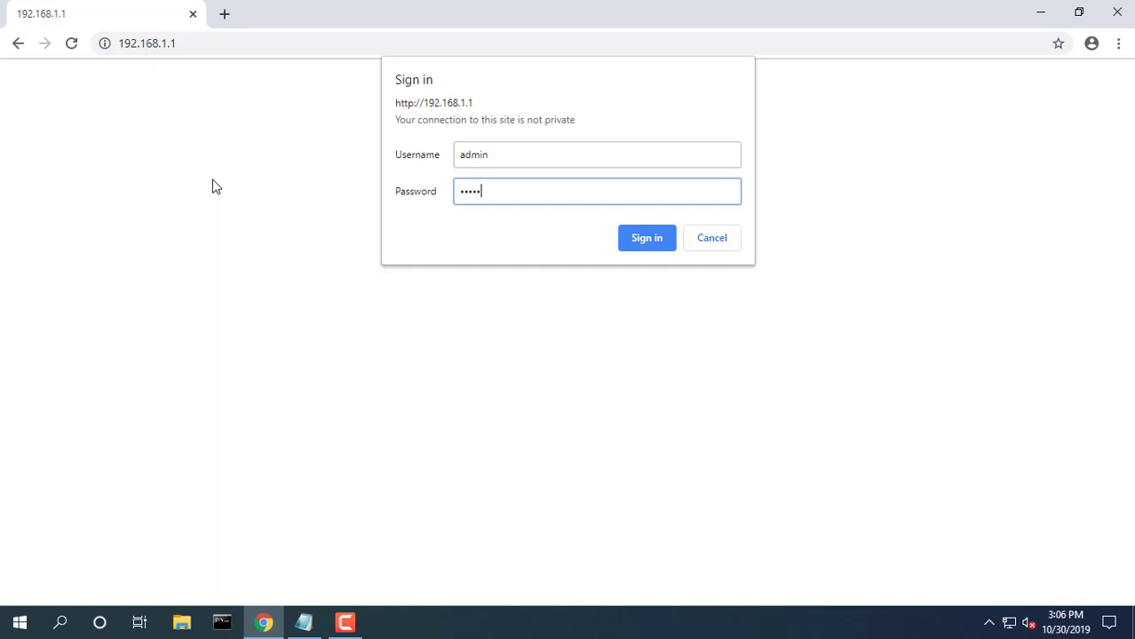
pyautogui.click(647, 238)
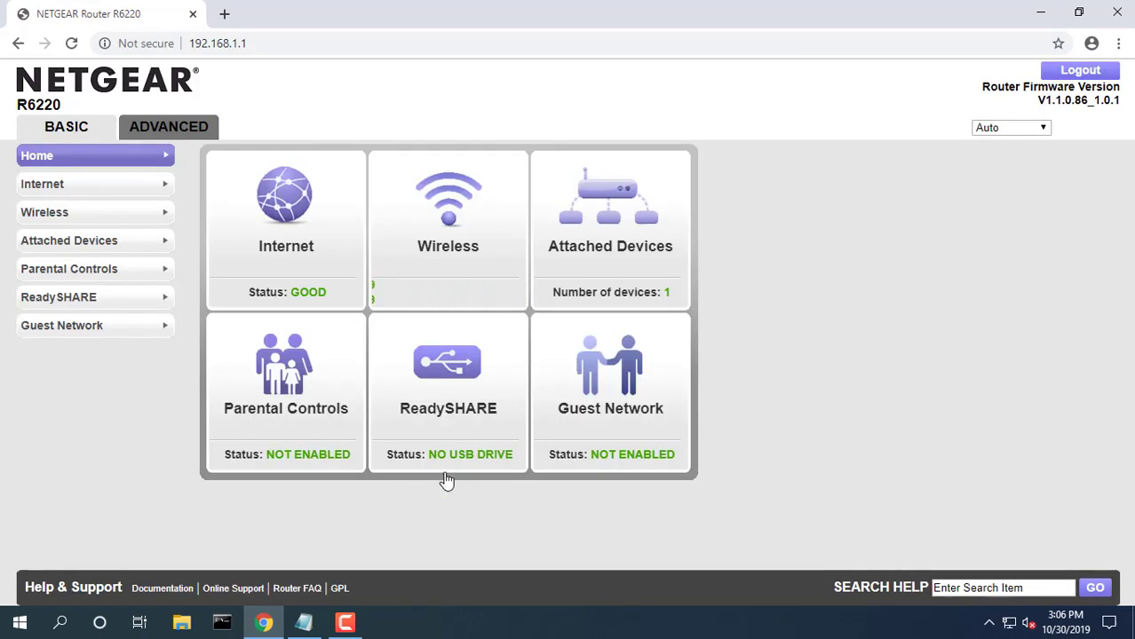
pyautogui.moveTo(441, 442)
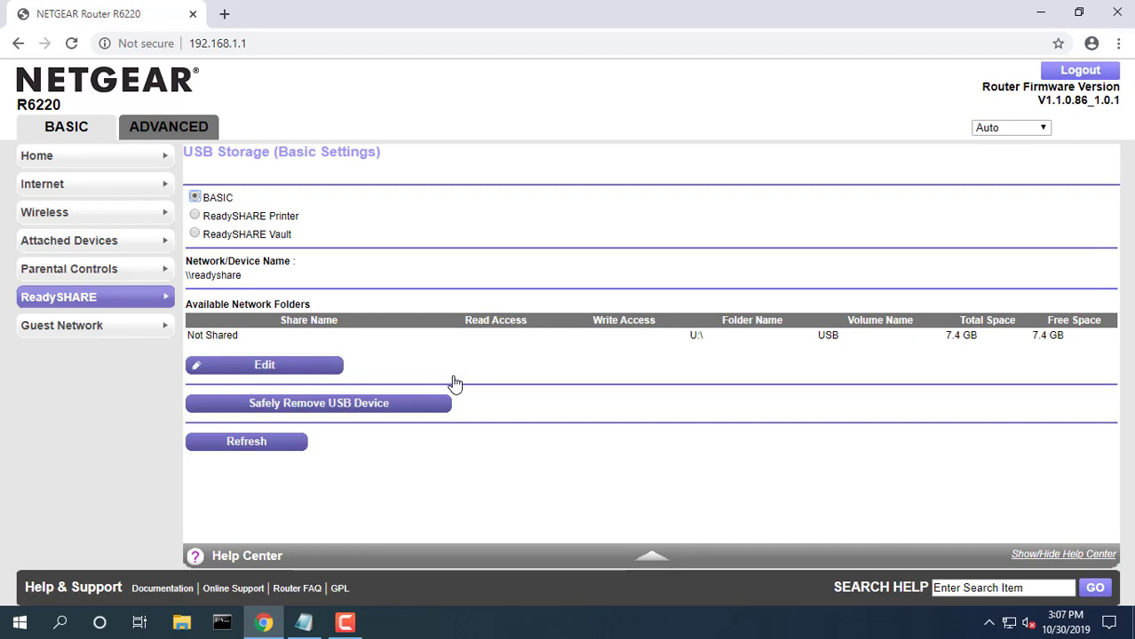
pyautogui.moveTo(163, 322)
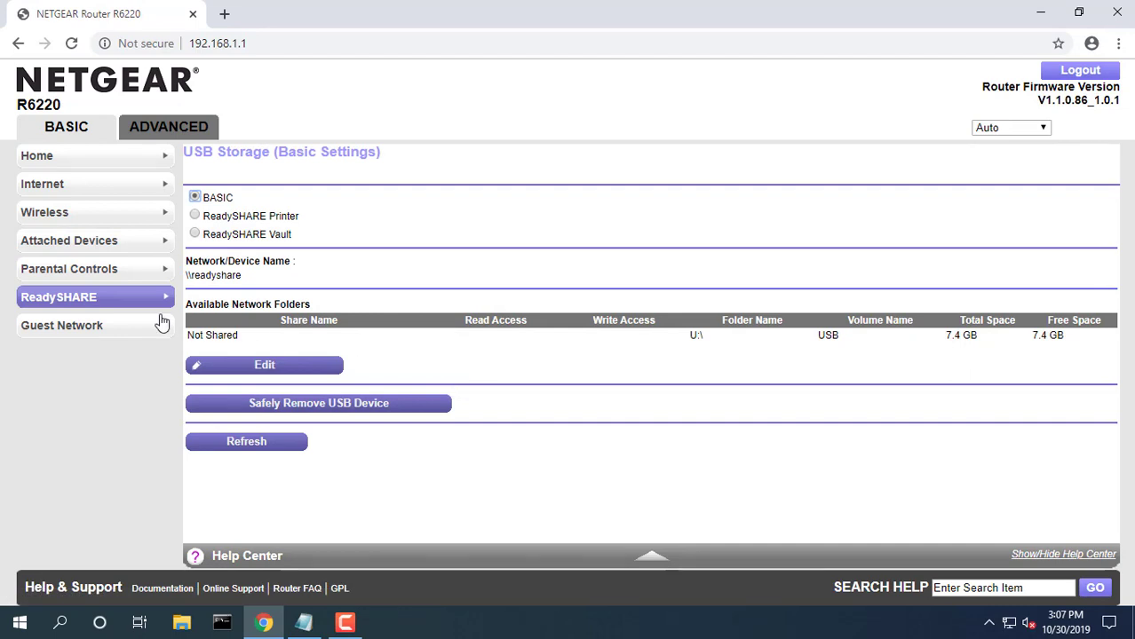
pyautogui.moveTo(328, 376)
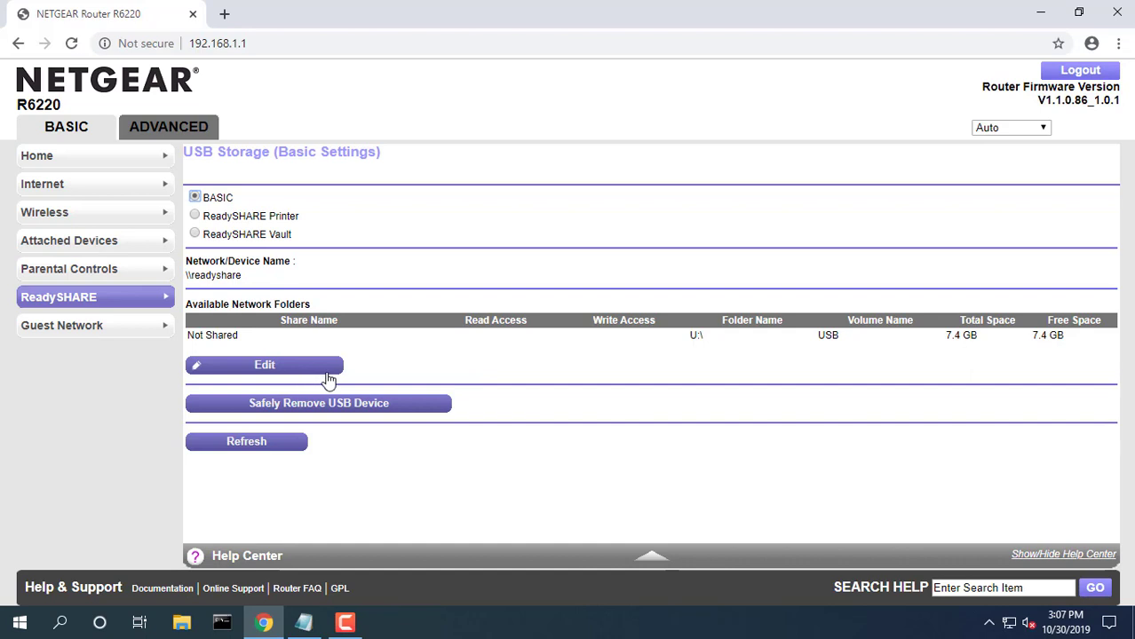
# Share the USB drive as USB_Storage with no-password read/write access and copy its HTTP link
pyautogui.click(265, 364)
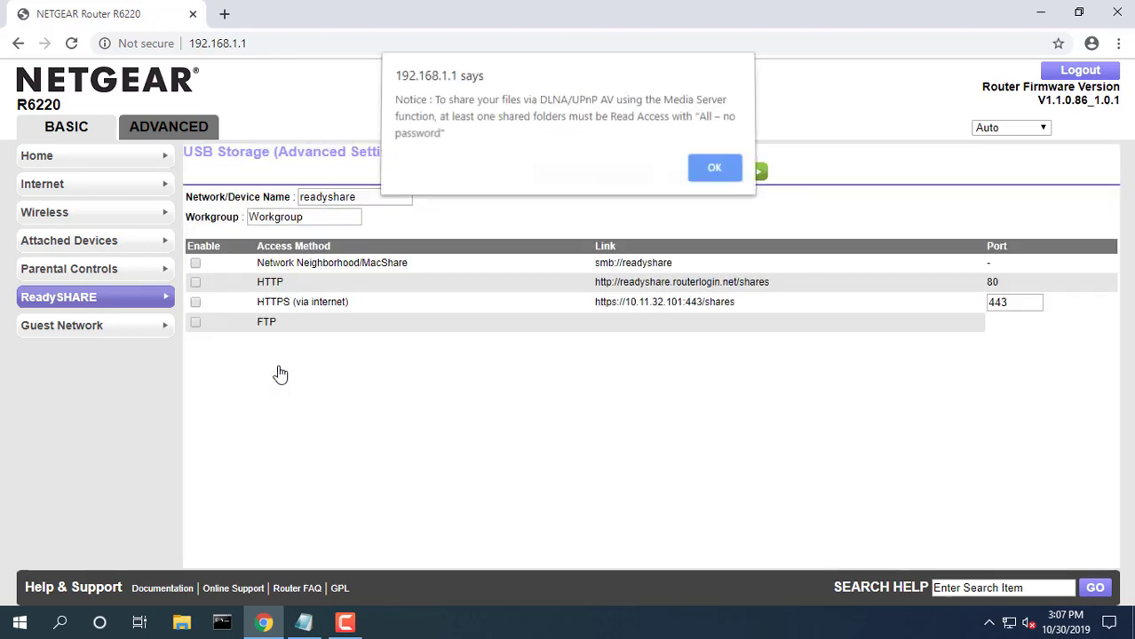
pyautogui.click(714, 167)
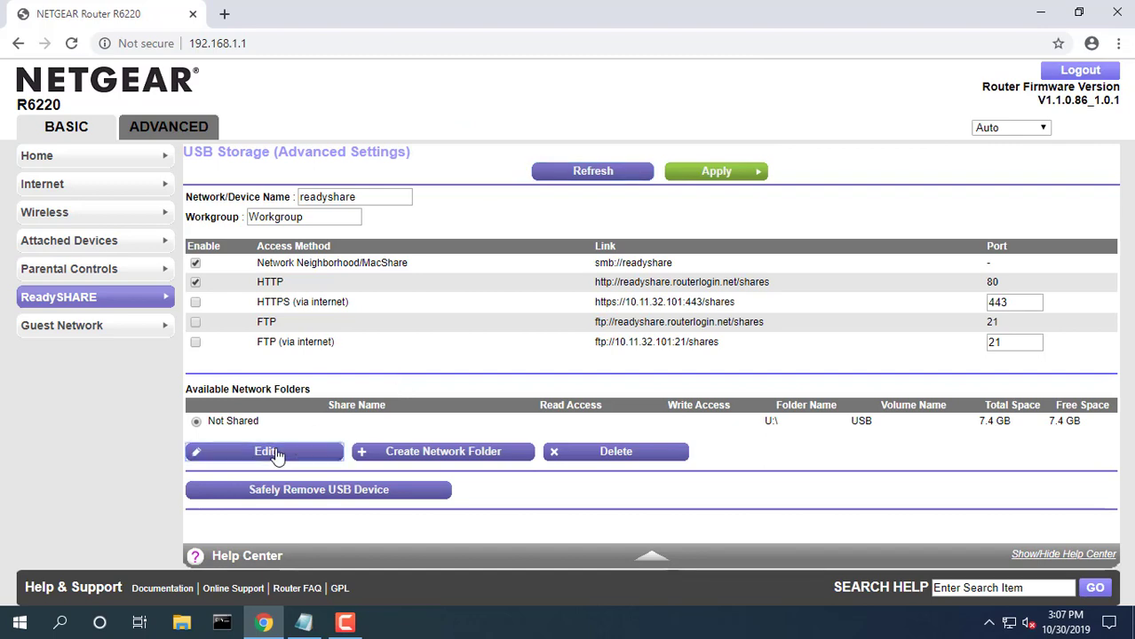
pyautogui.click(265, 451)
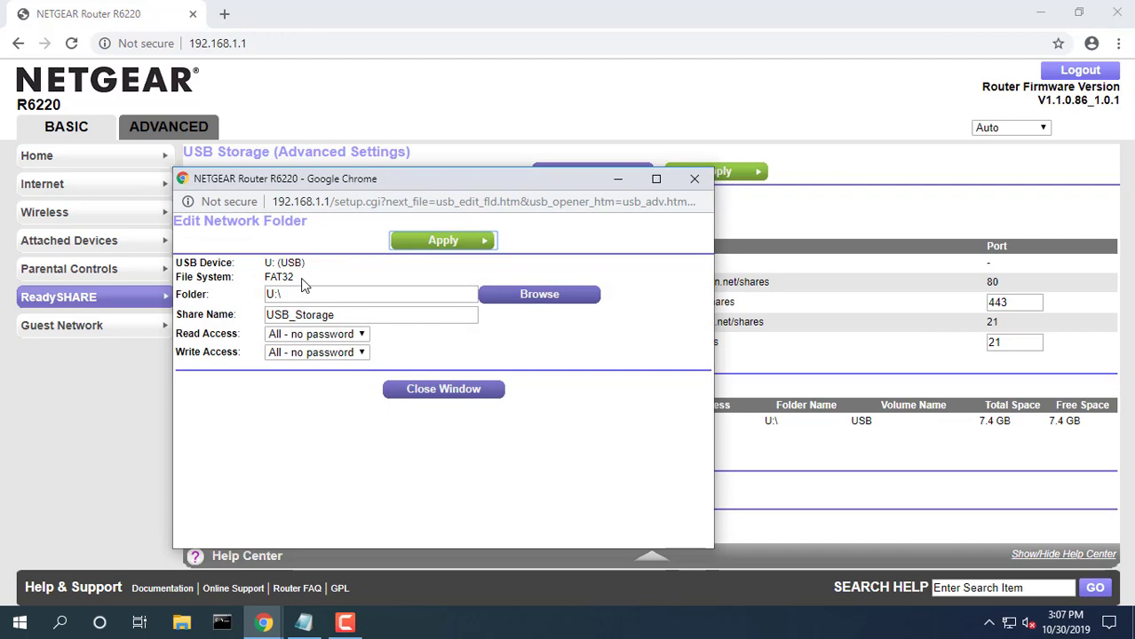
pyautogui.click(442, 241)
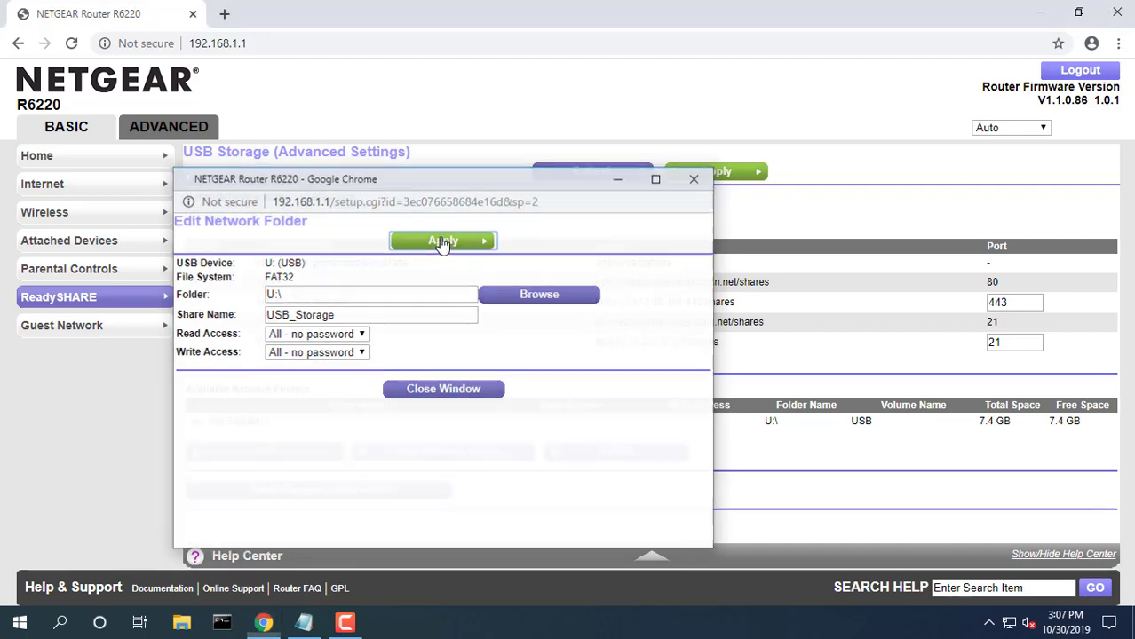
pyautogui.click(442, 241)
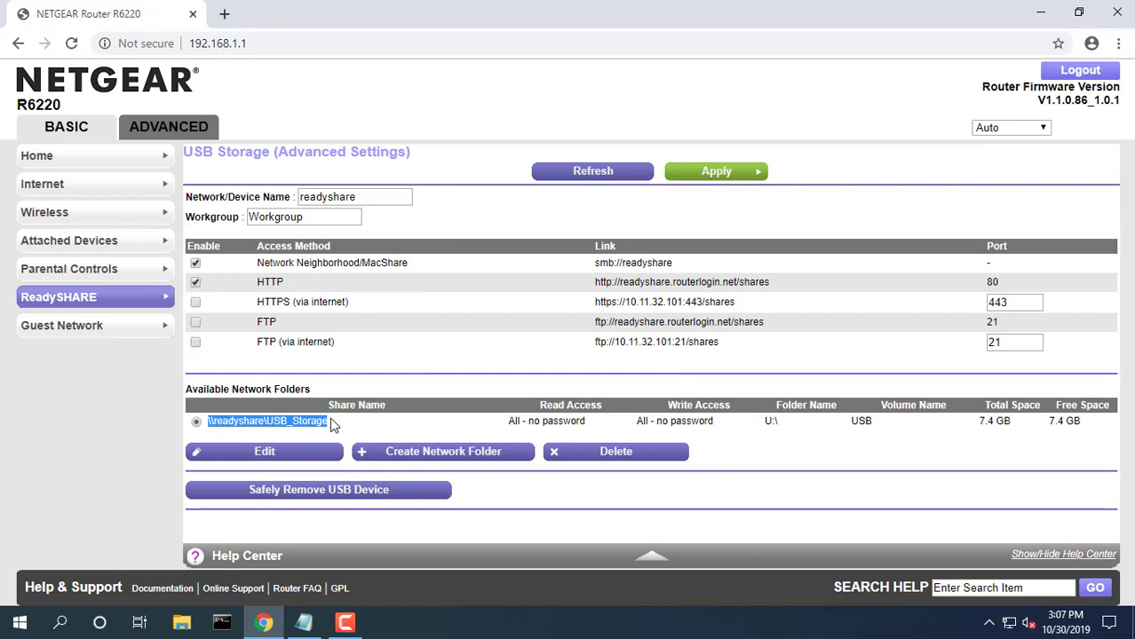
pyautogui.moveTo(469, 360)
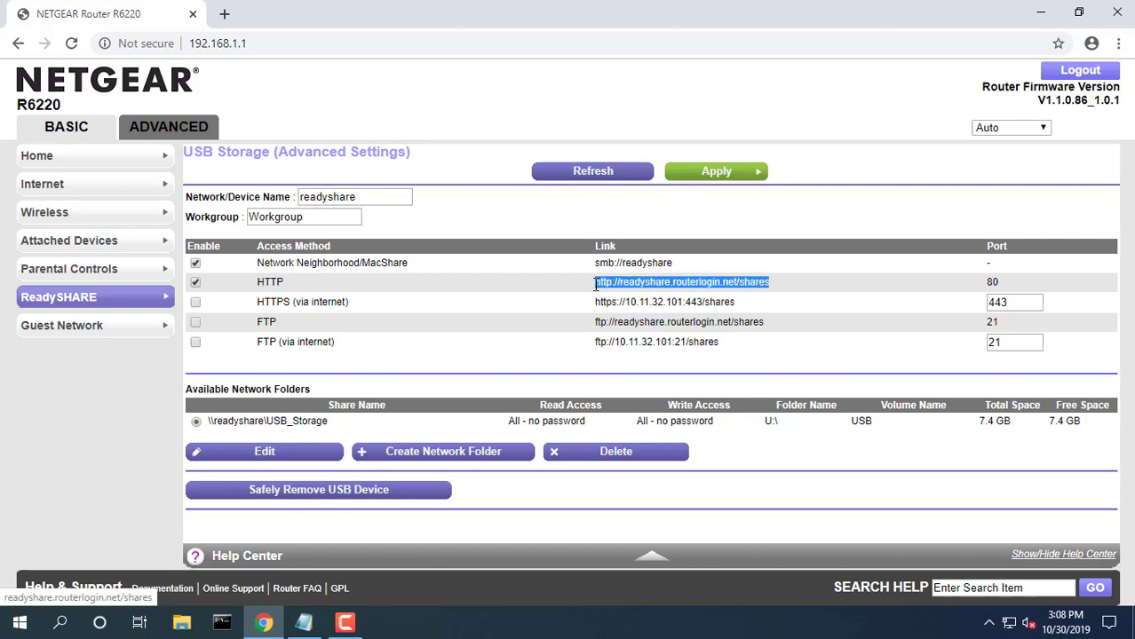
pyautogui.rightClick(682, 281)
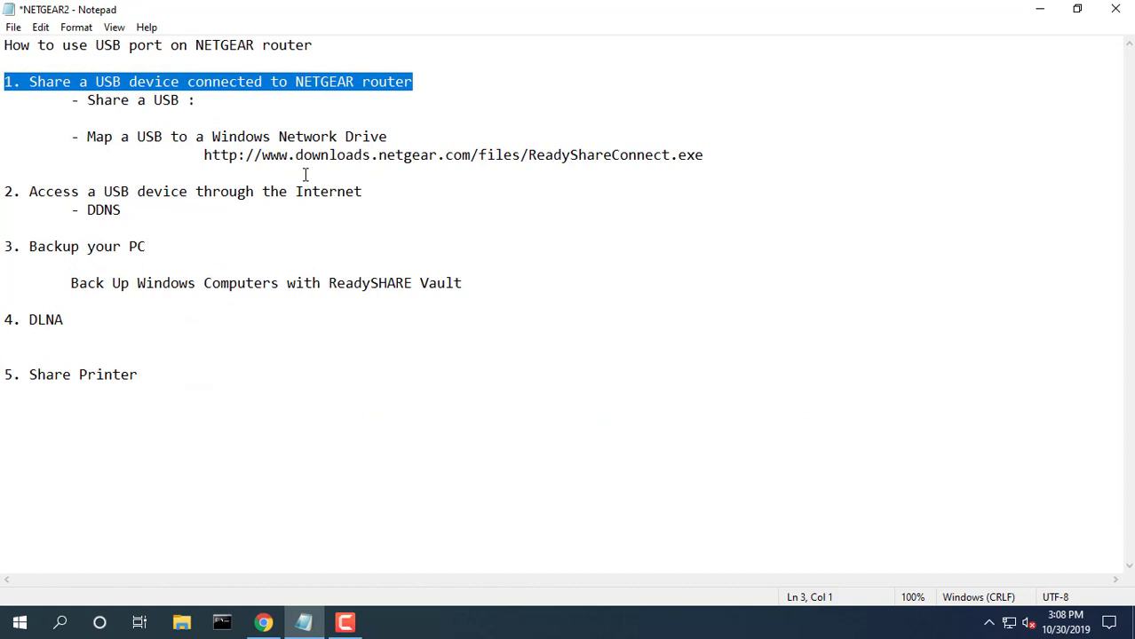
pyautogui.click(139, 117)
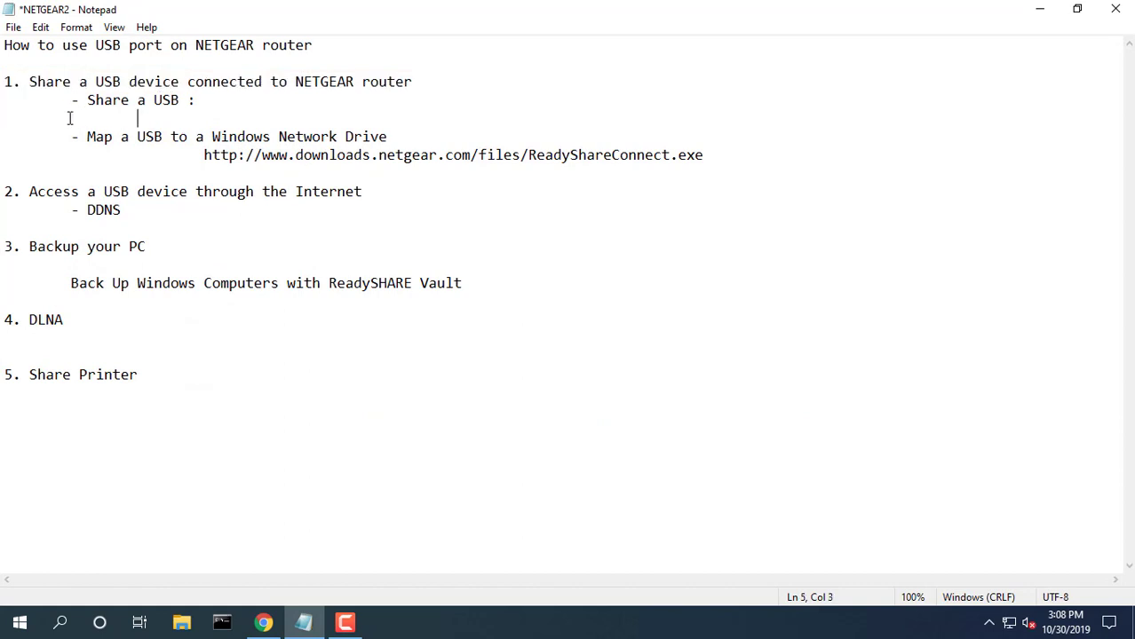
pyautogui.write('http://readyshare.routerlogin.net/shares')
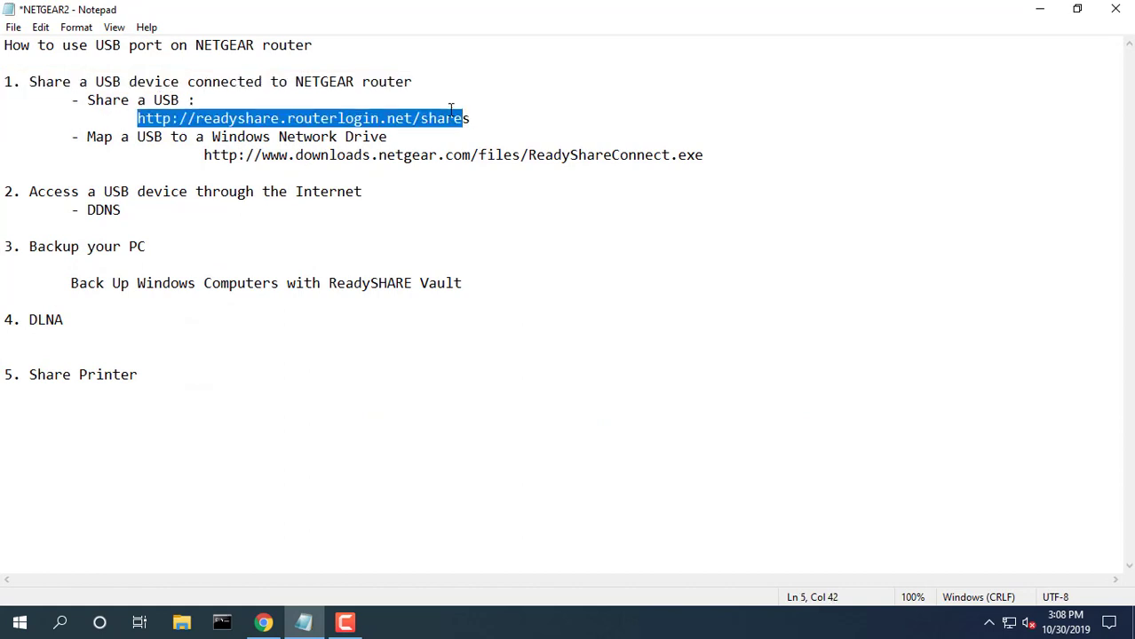
pyautogui.click(263, 621)
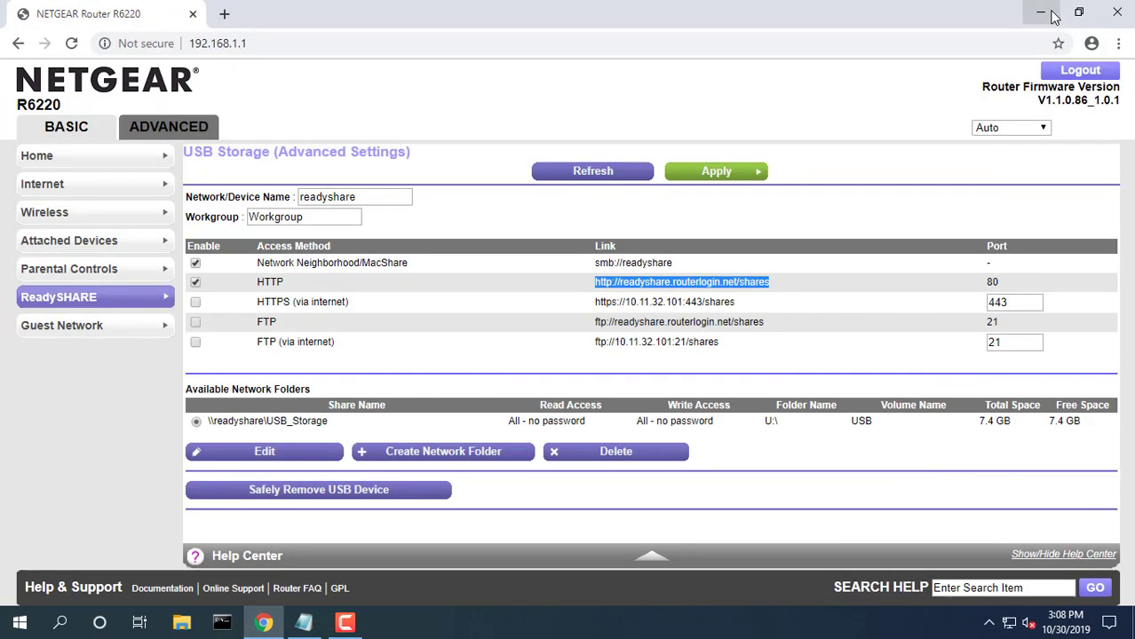
pyautogui.click(423, 14)
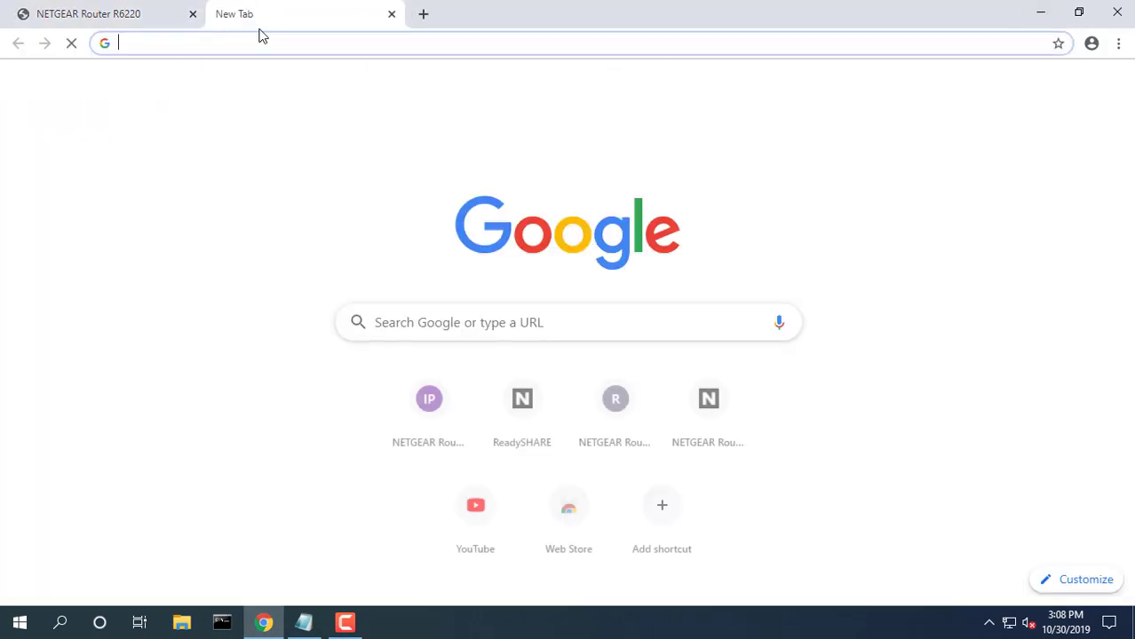
# Browse the U drive's folders over the HTTP share link, then close that tab
pyautogui.click(523, 398)
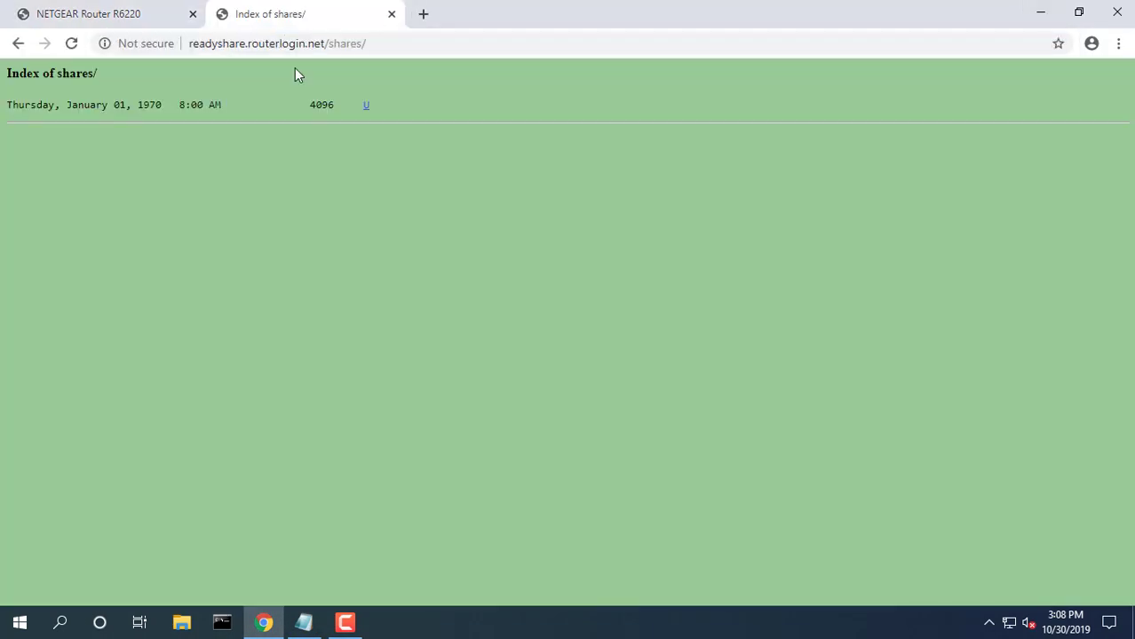
pyautogui.click(366, 105)
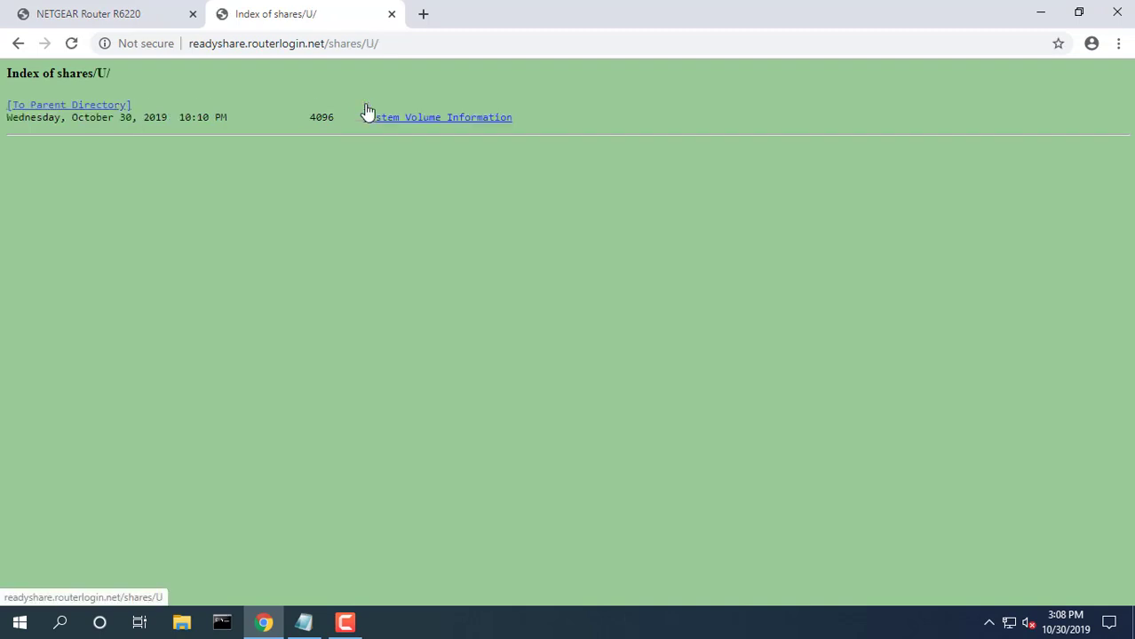
pyautogui.click(71, 43)
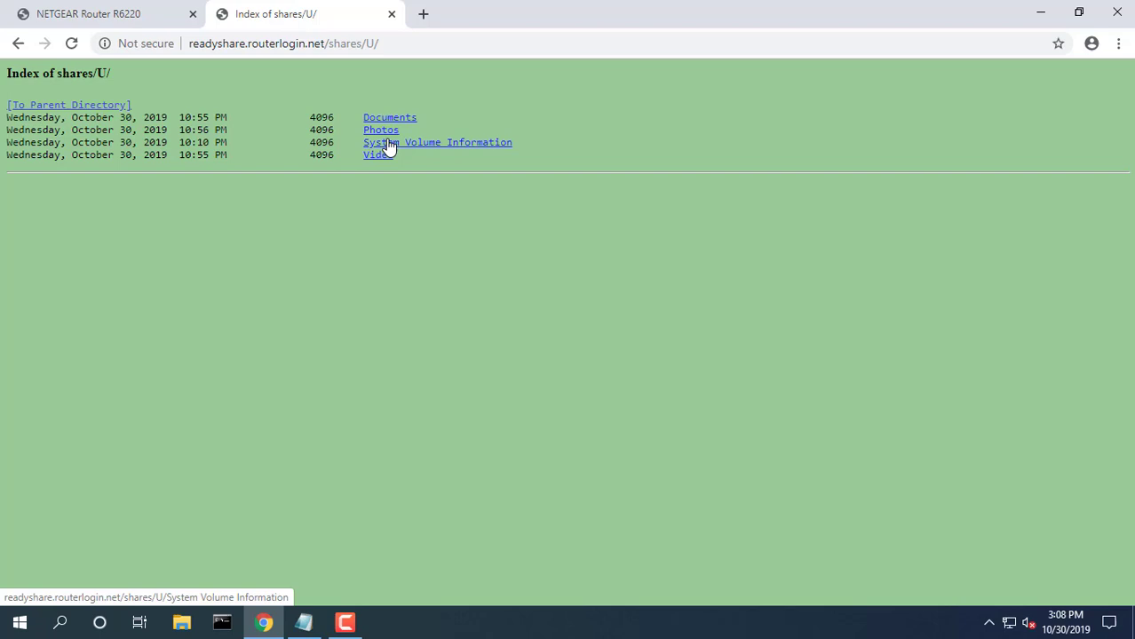
pyautogui.click(381, 130)
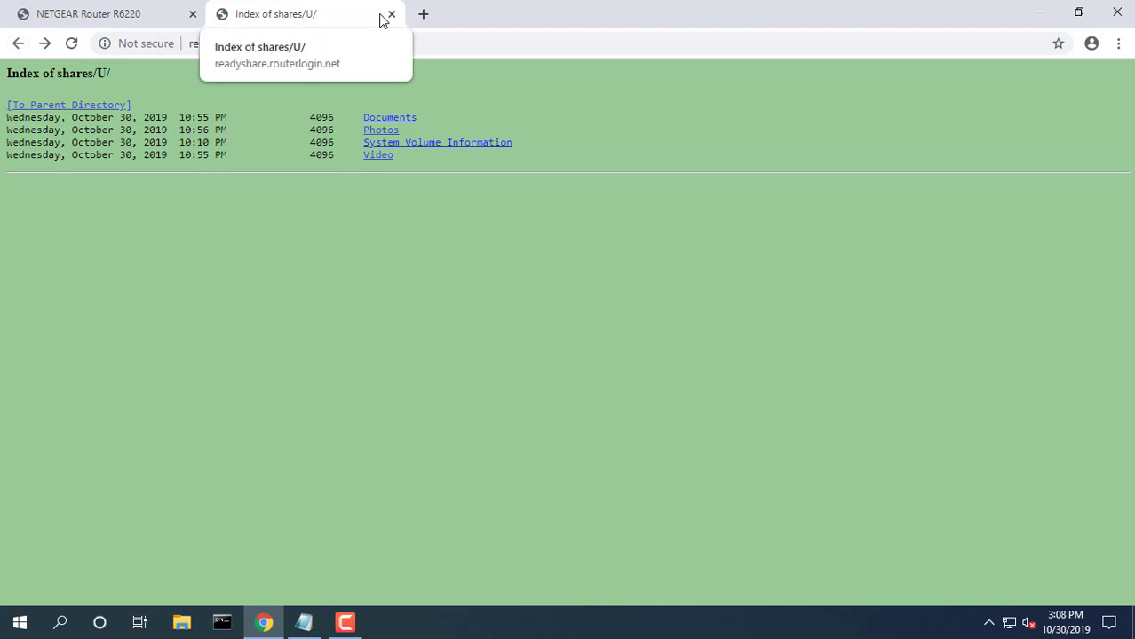
pyautogui.click(391, 14)
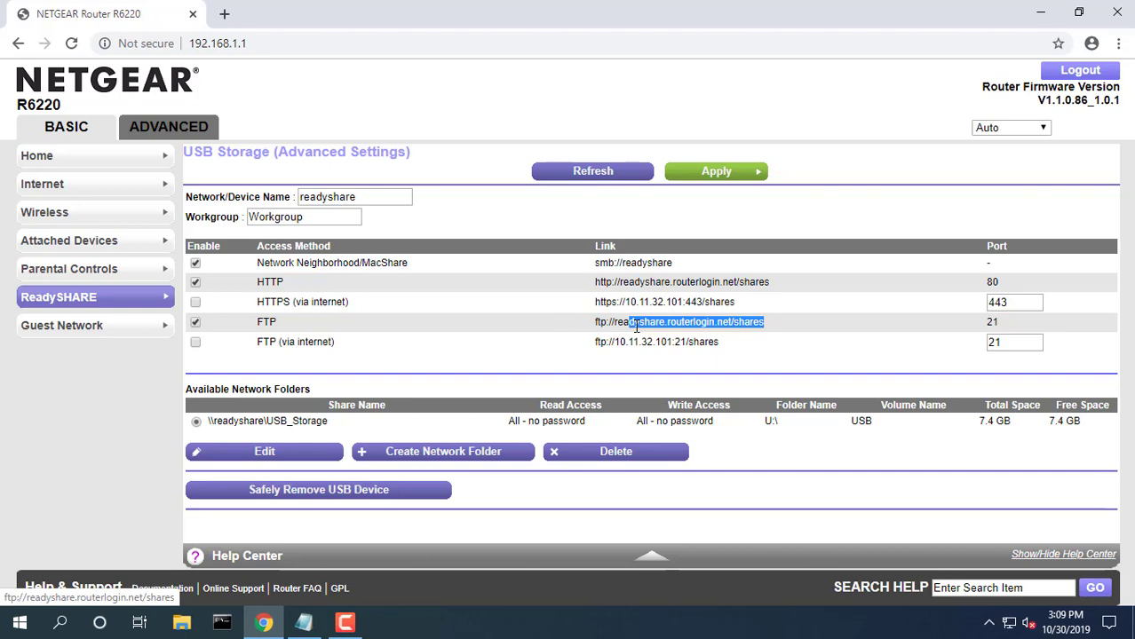
# Record ftp://readyshare.routerlogin.net/shares in the notes below the HTTP link
pyautogui.click(304, 621)
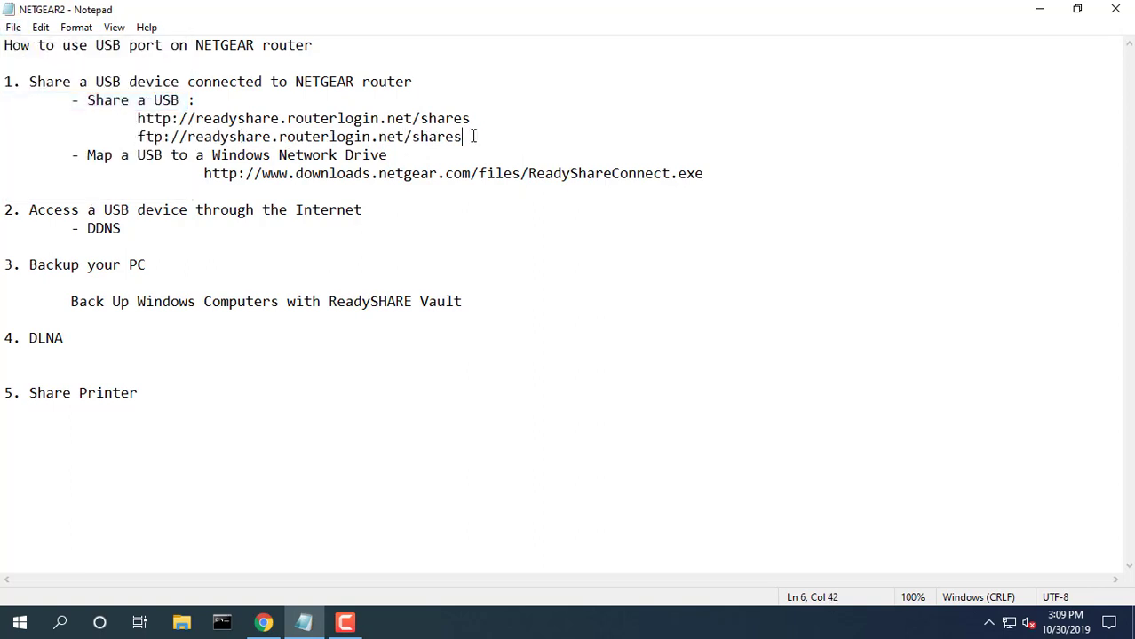
pyautogui.rightClick(299, 135)
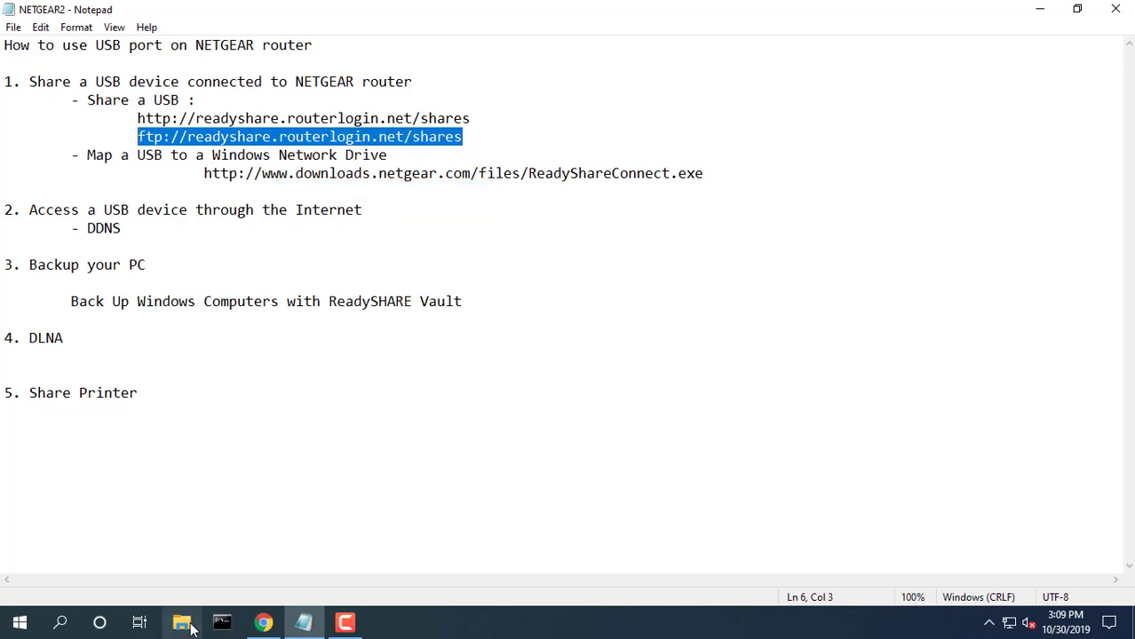
pyautogui.click(263, 621)
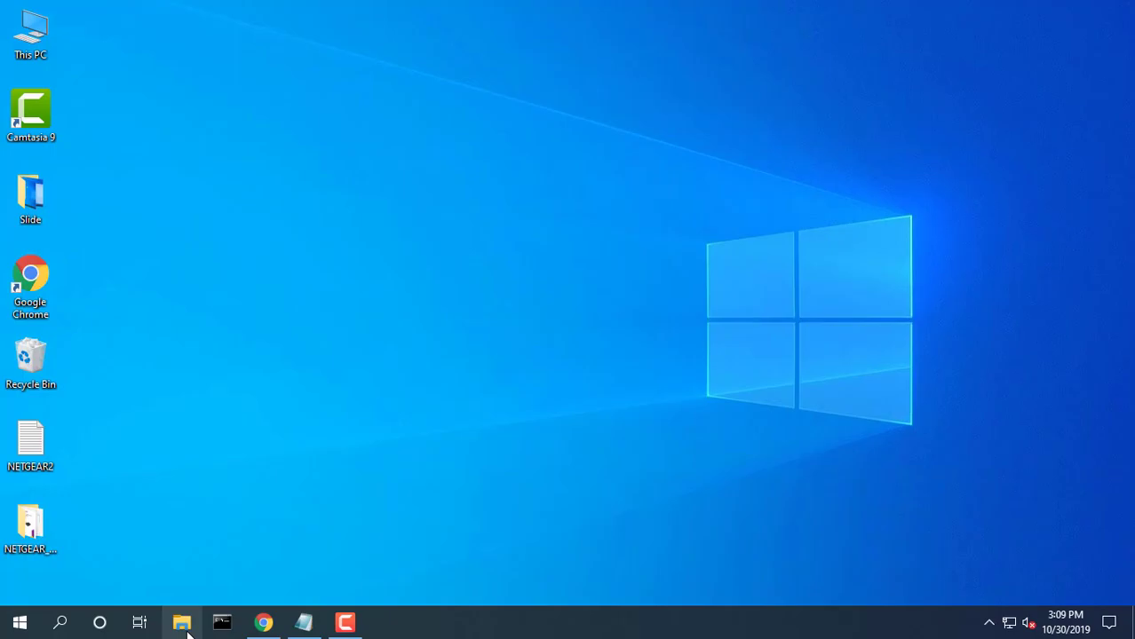
# Browse the ReadySHARE U share's Documents folder to find R6220_EN.pdf, then close Explorer
pyautogui.click(182, 621)
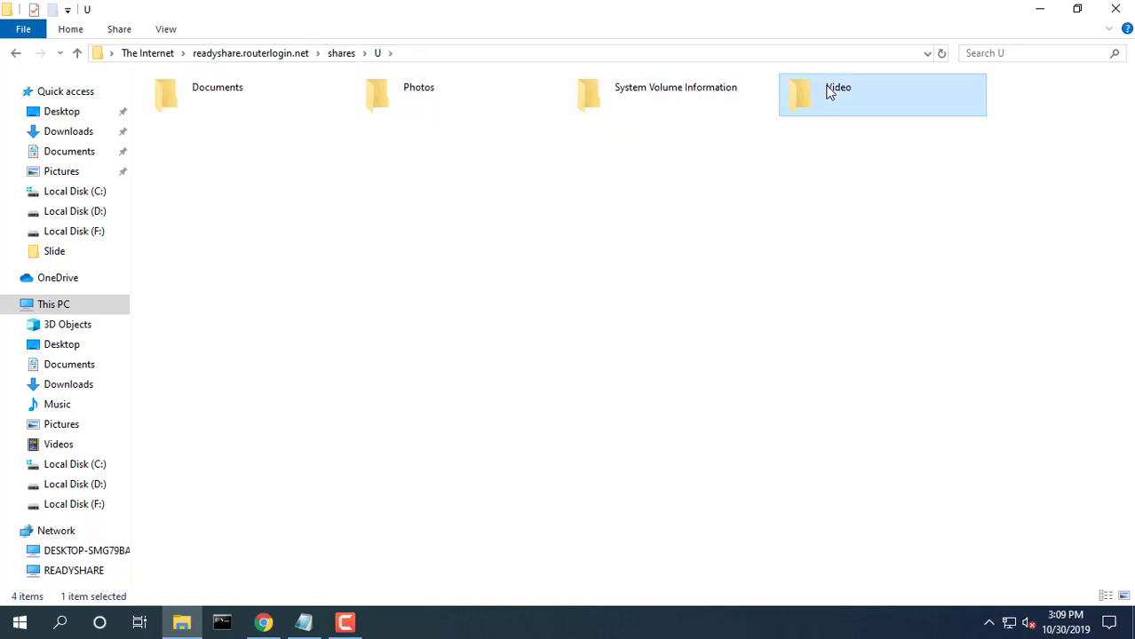
pyautogui.doubleClick(881, 95)
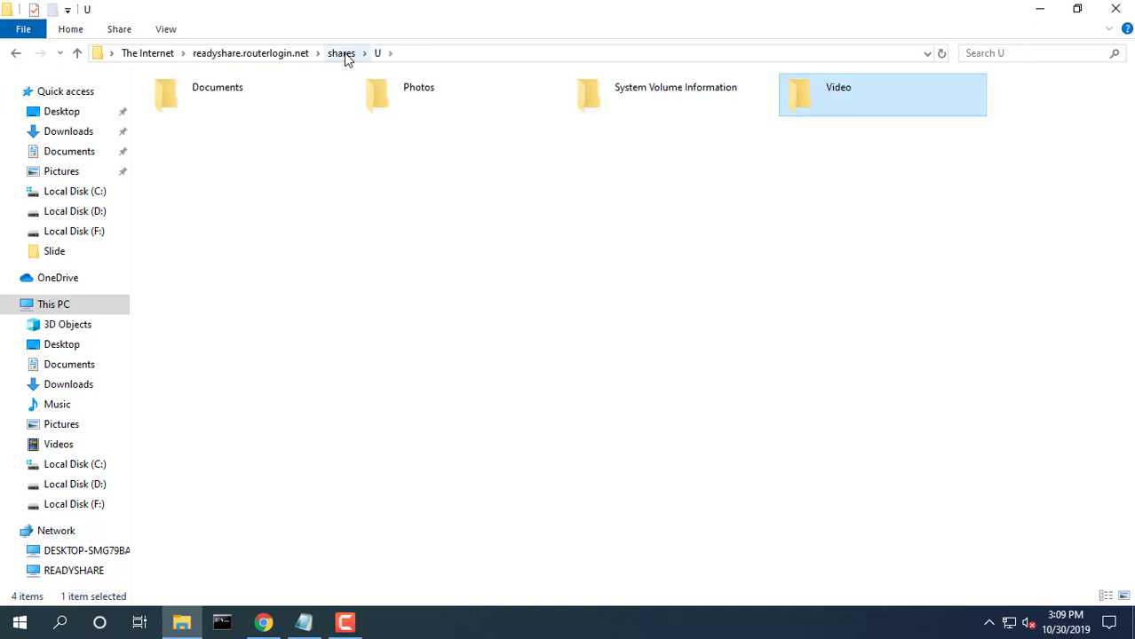
pyautogui.doubleClick(217, 96)
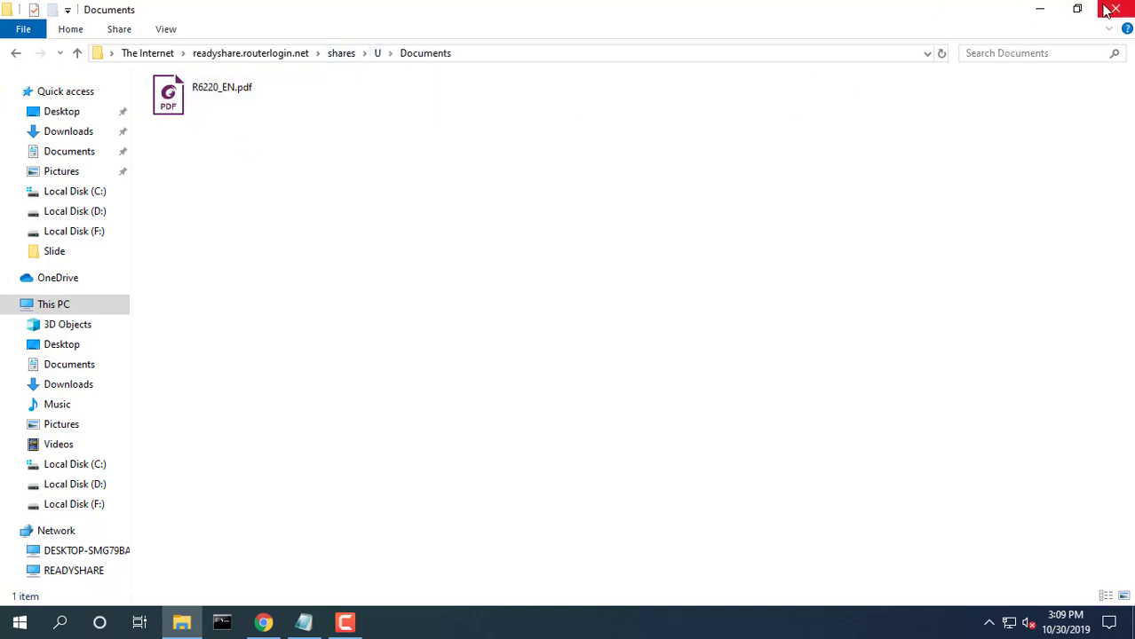
pyautogui.click(1116, 9)
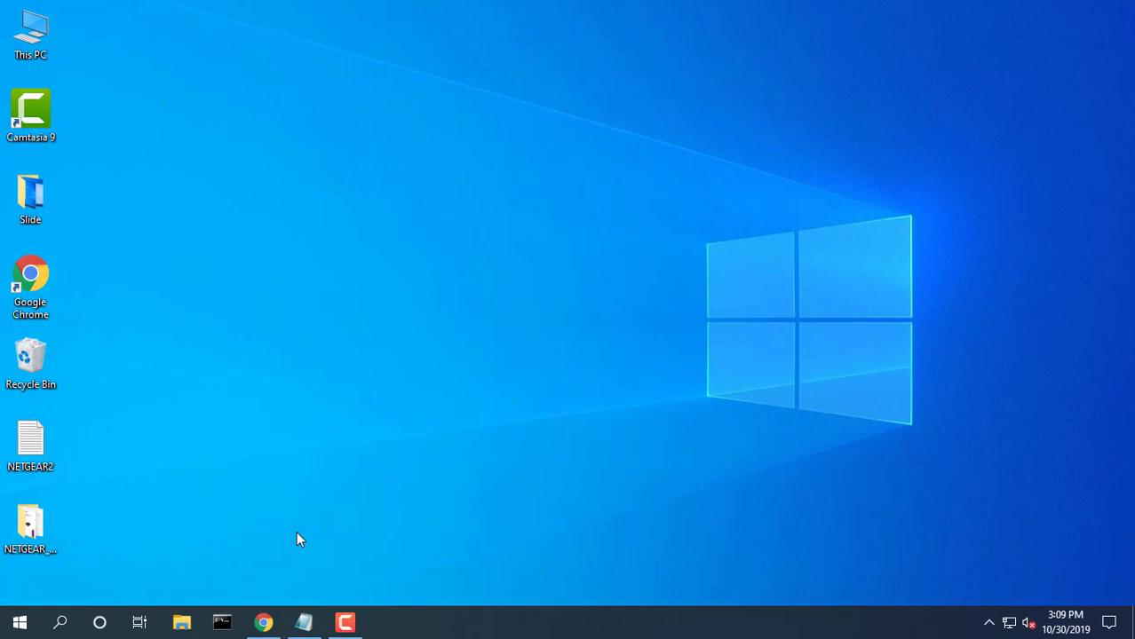
# Copy the ReadyShareConnect link from the notes and download the installer in Chrome
pyautogui.click(263, 622)
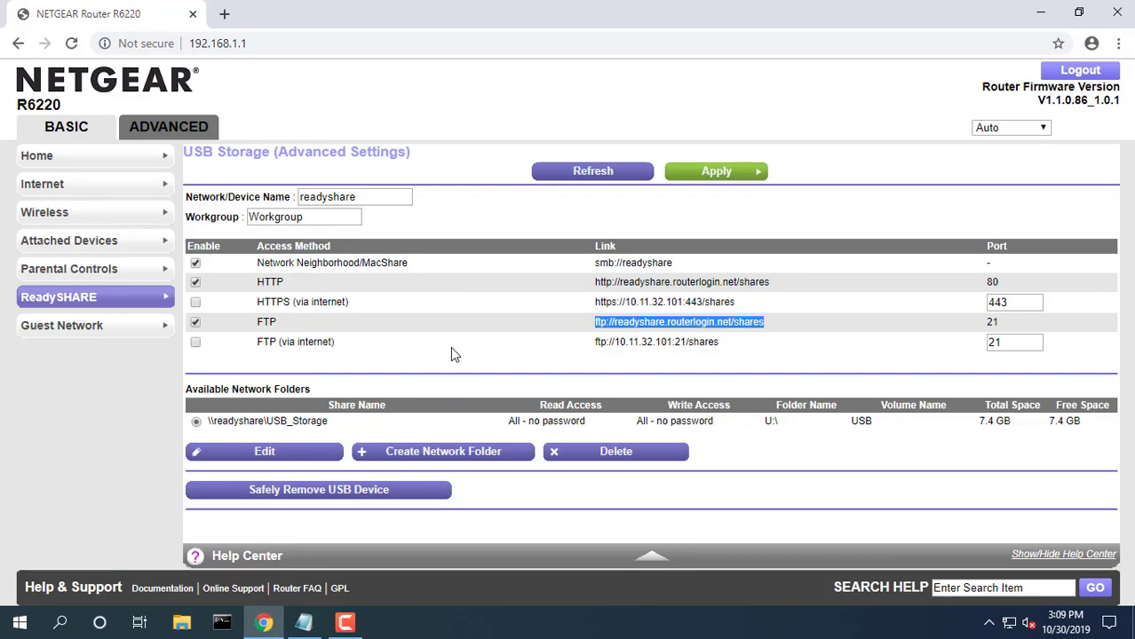
pyautogui.click(303, 622)
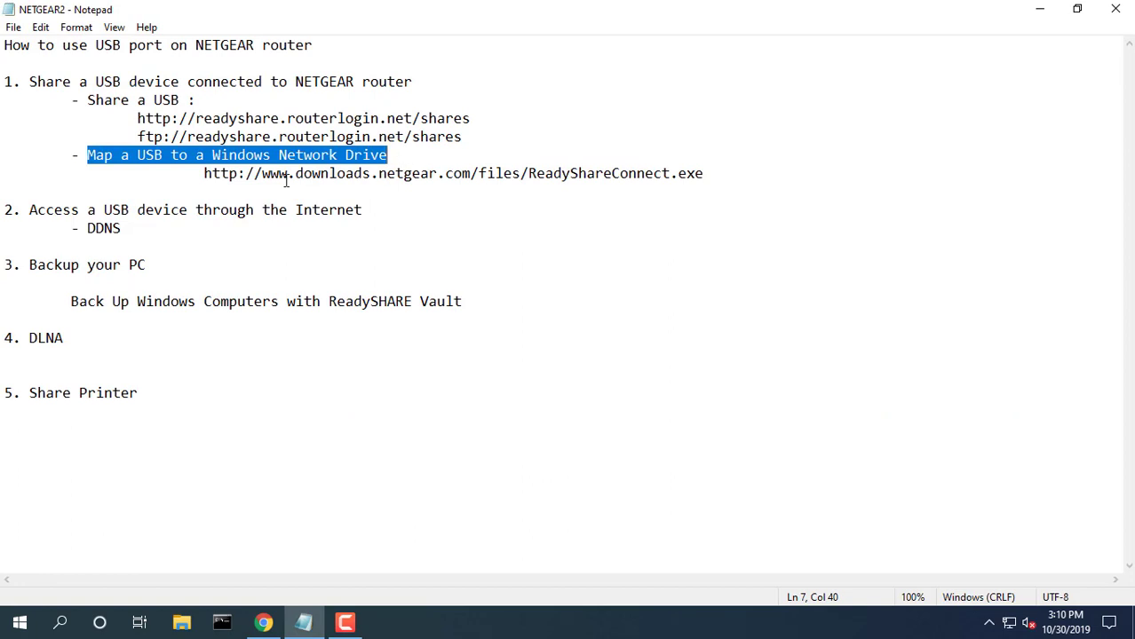
pyautogui.moveTo(250, 181)
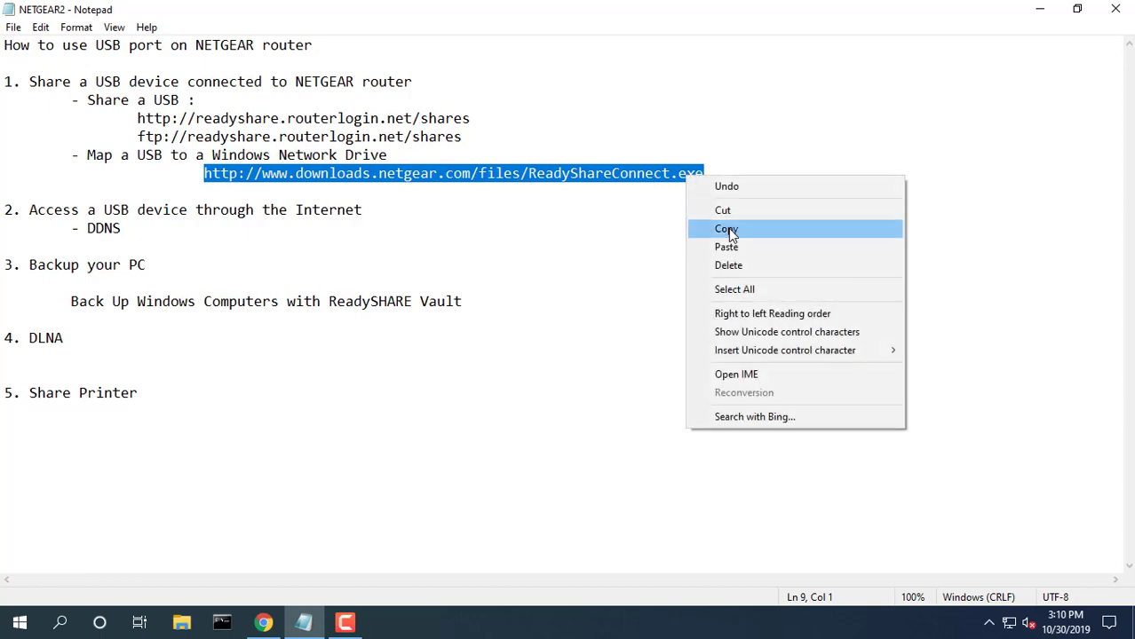
pyautogui.click(263, 621)
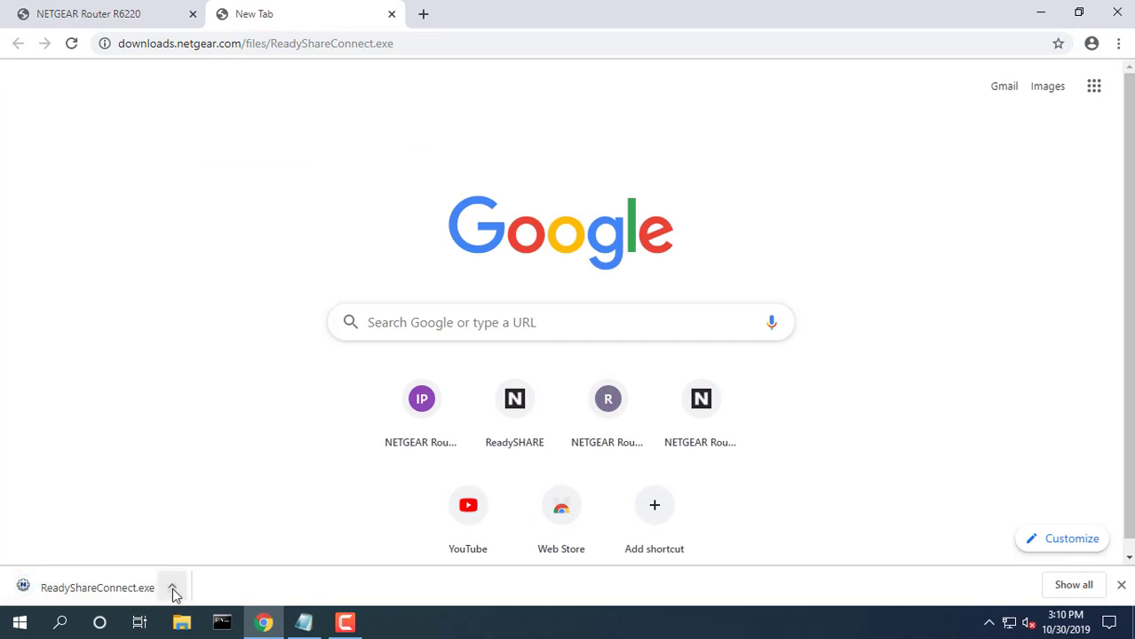
# Run ReadyShareConnect and map \\readyshare\USB_Storage as drive Z: with reconnect at sign-in
pyautogui.click(173, 588)
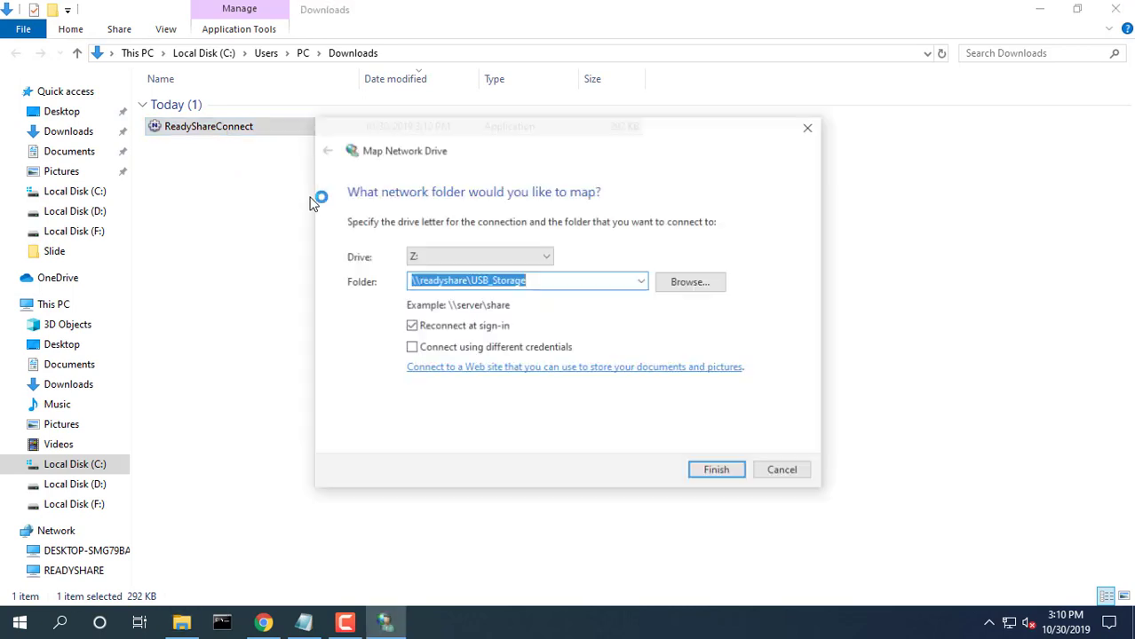
pyautogui.click(543, 255)
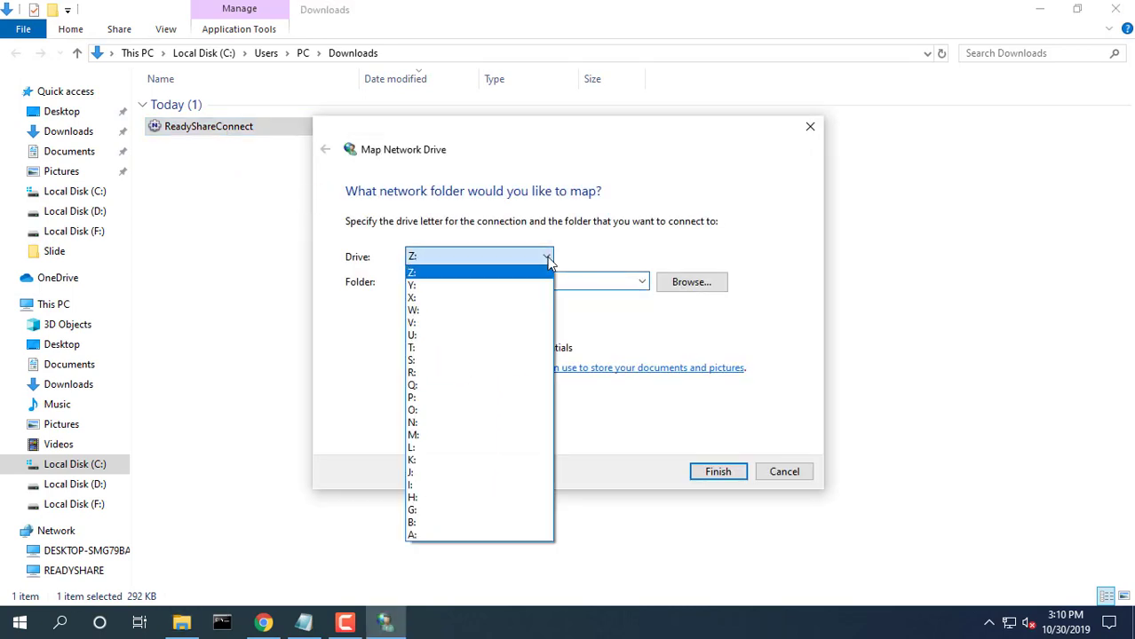
pyautogui.click(412, 270)
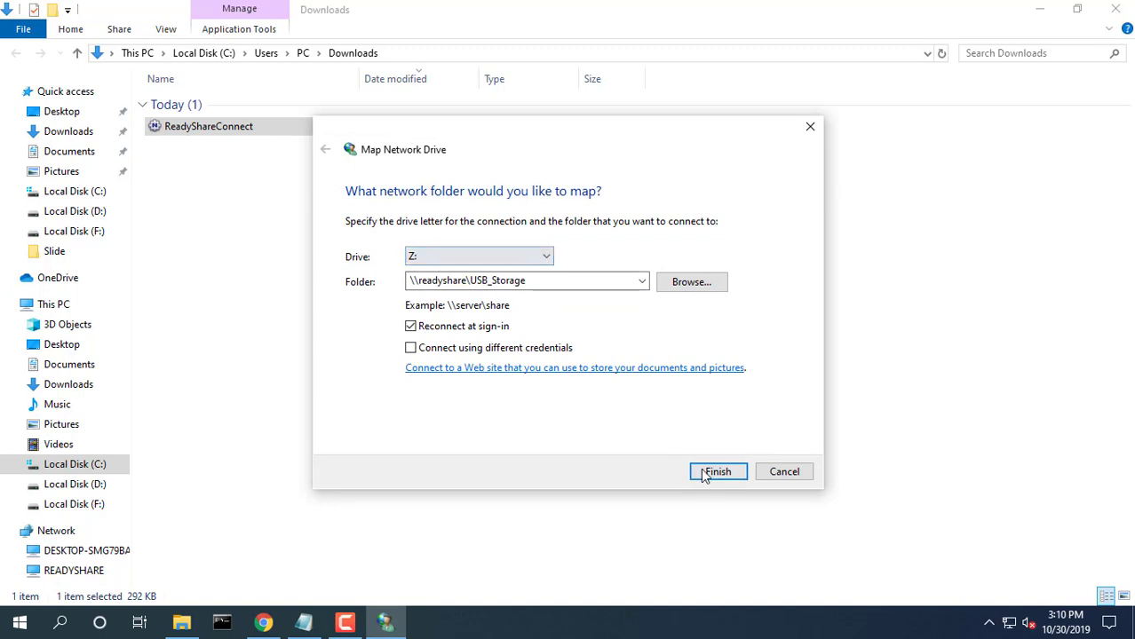
pyautogui.click(717, 473)
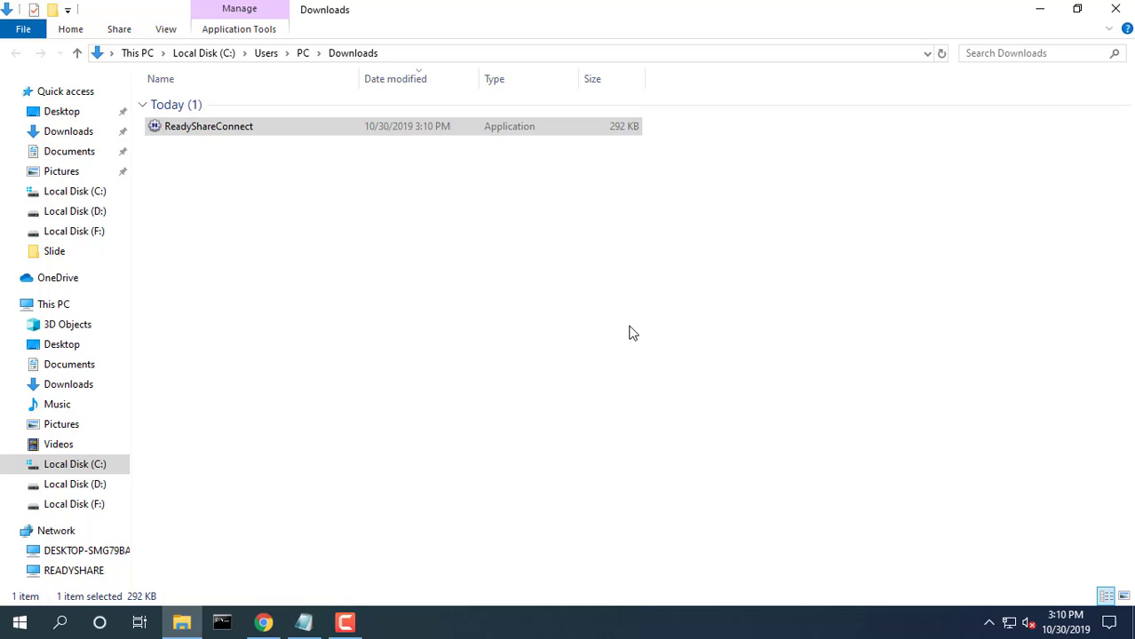
# Reach READYSHARE's USB_Storage Video folder with the Minions clip via Network, then close Explorer
pyautogui.click(54, 304)
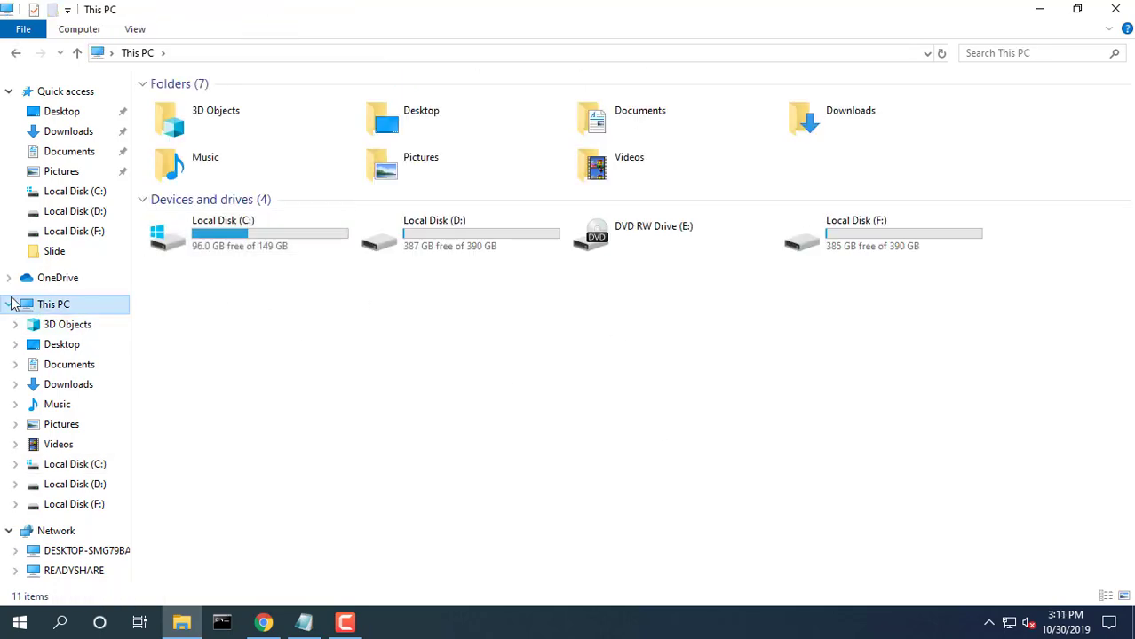
pyautogui.click(55, 331)
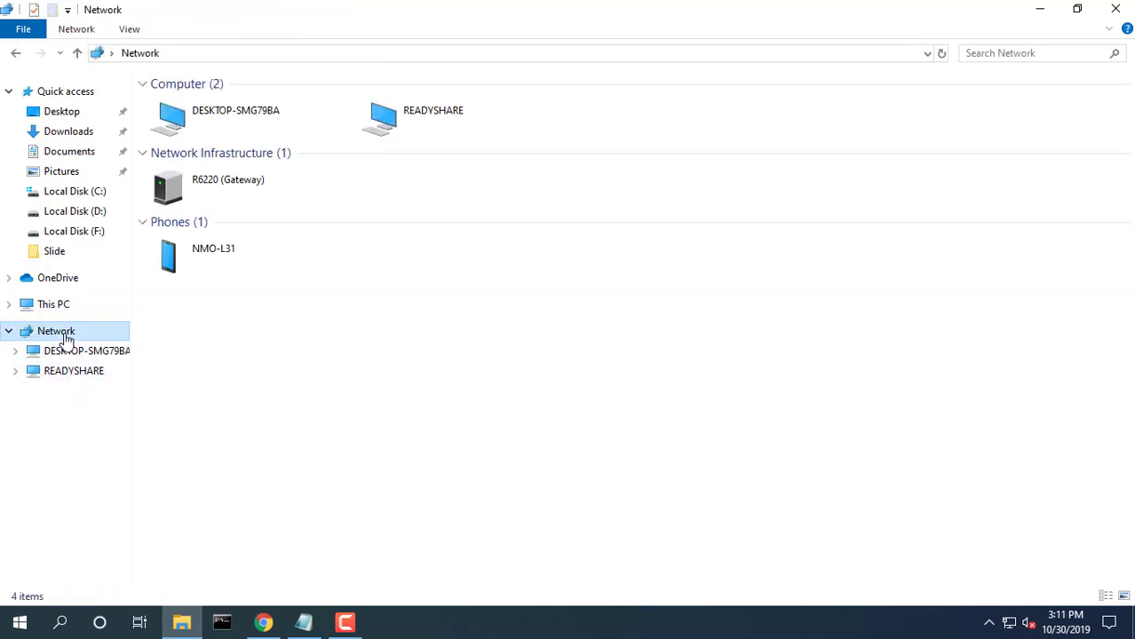
pyautogui.click(227, 180)
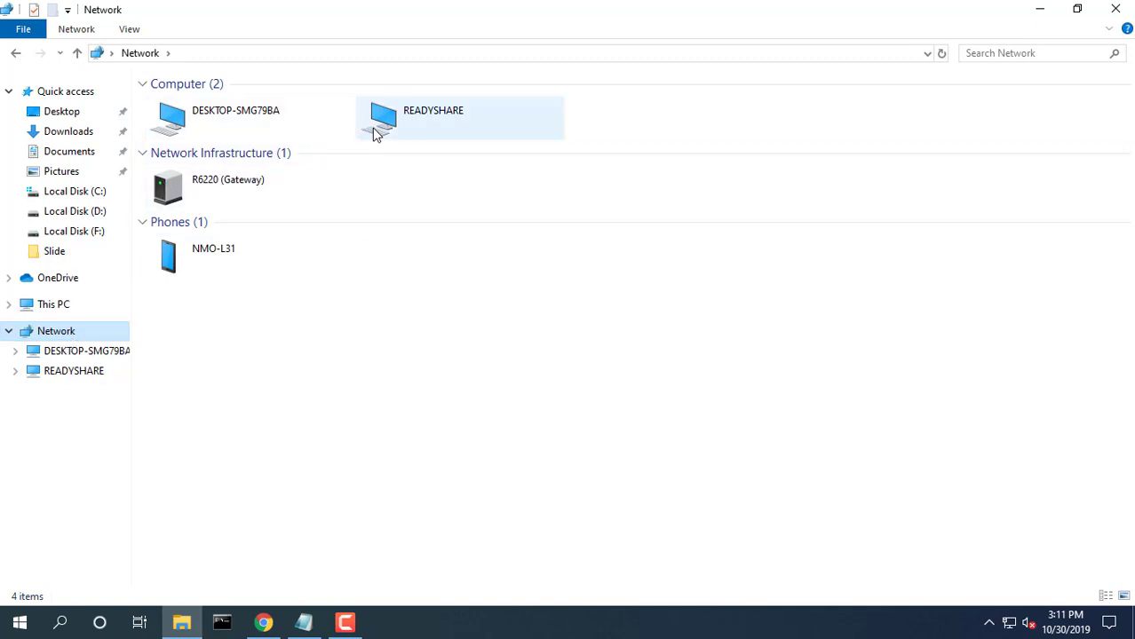
pyautogui.doubleClick(433, 110)
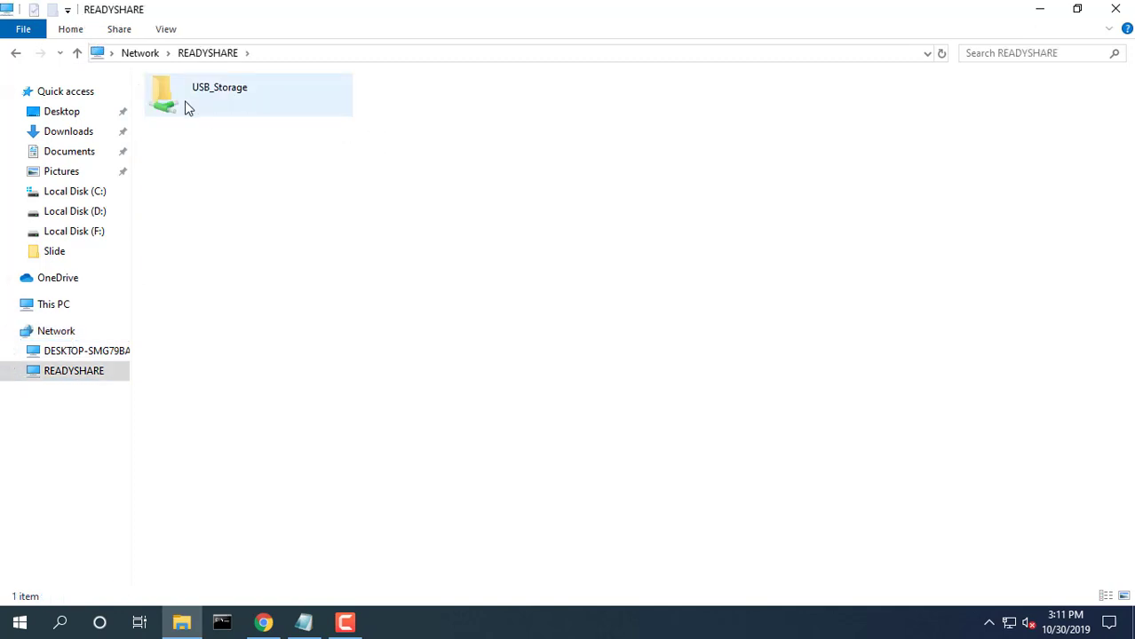
pyautogui.doubleClick(218, 93)
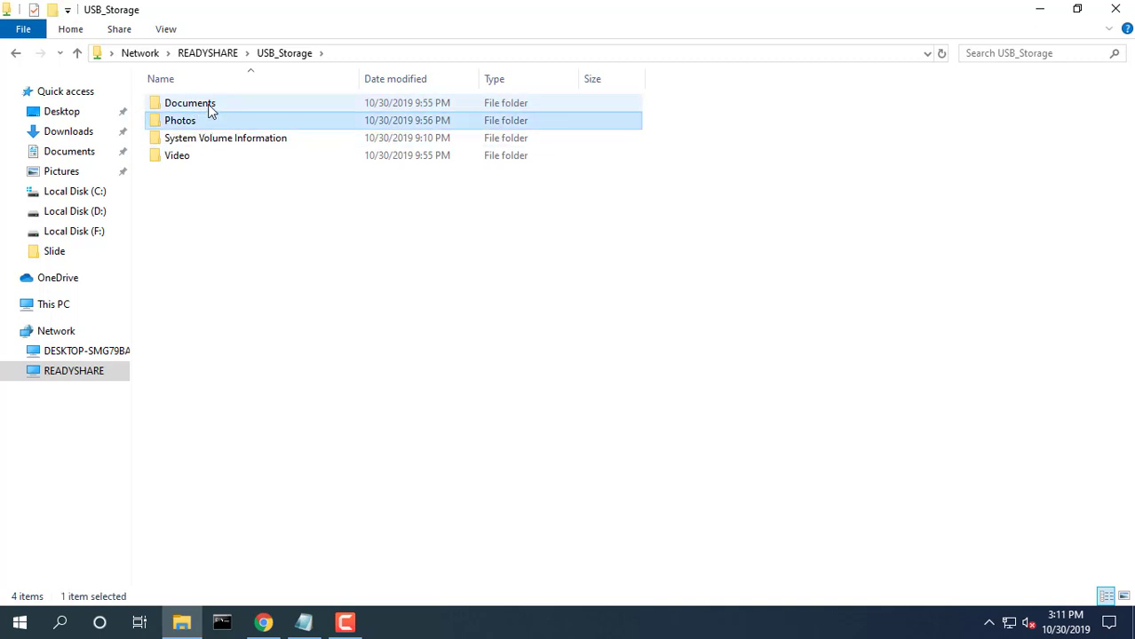
pyautogui.doubleClick(179, 121)
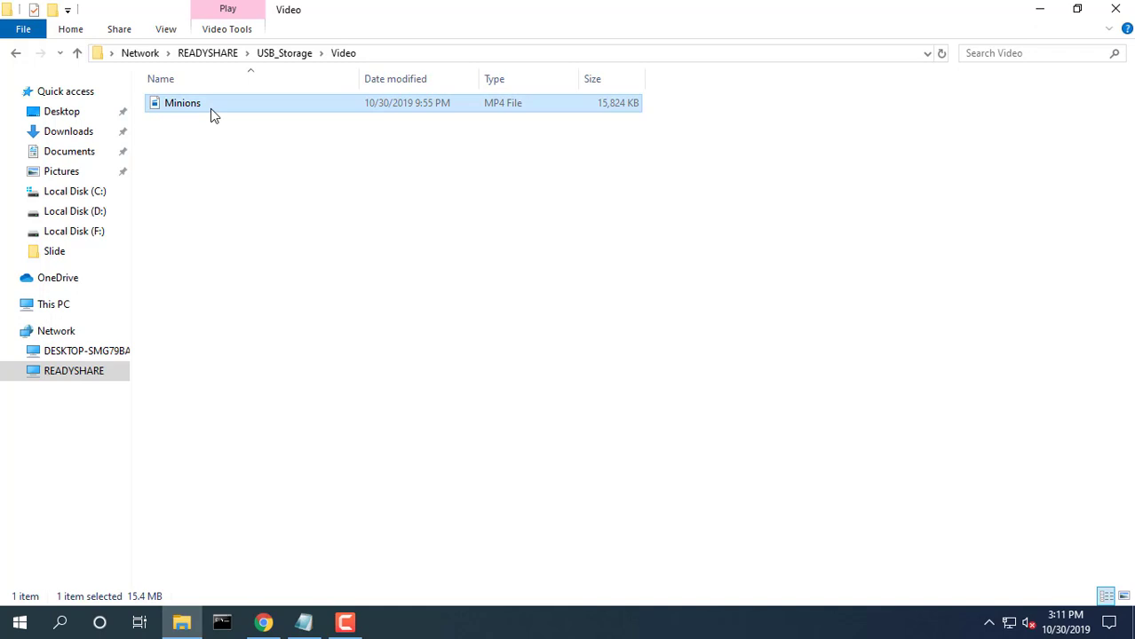
pyautogui.click(54, 304)
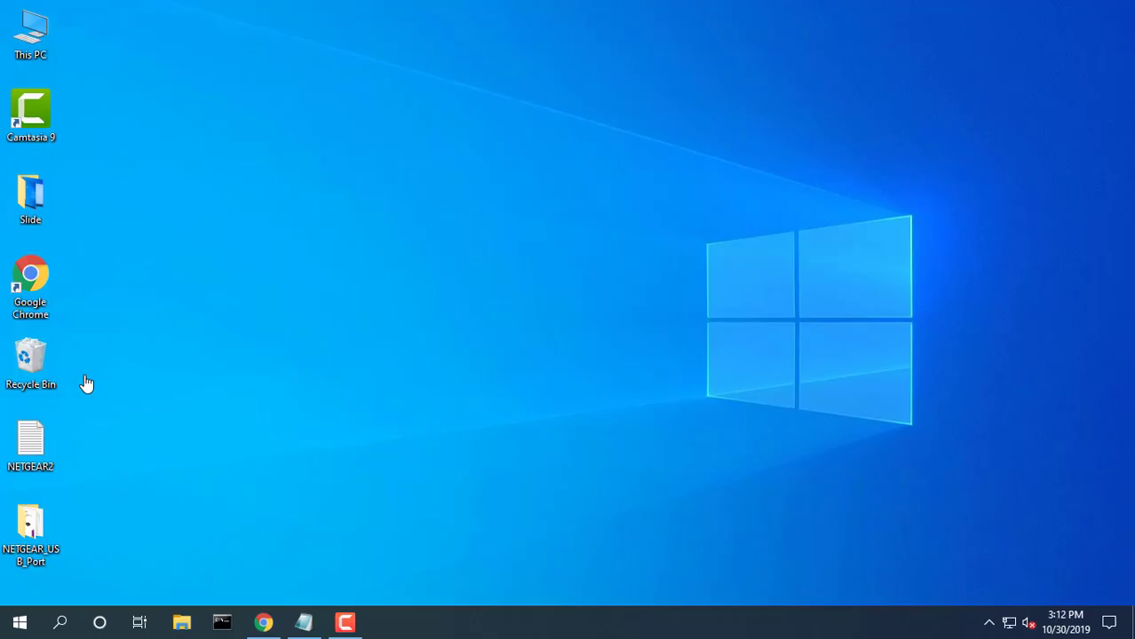
# Reopen the NETGEAR2 notes and highlight the 'Access a USB device through the Internet' topic
pyautogui.doubleClick(30, 444)
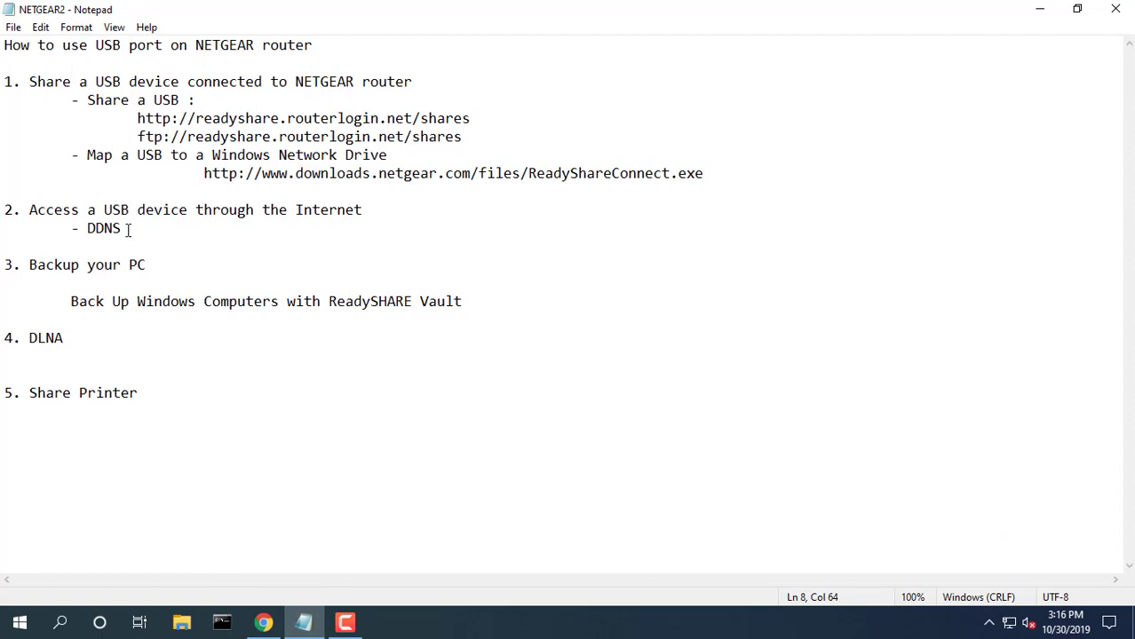
pyautogui.tripleClick(178, 209)
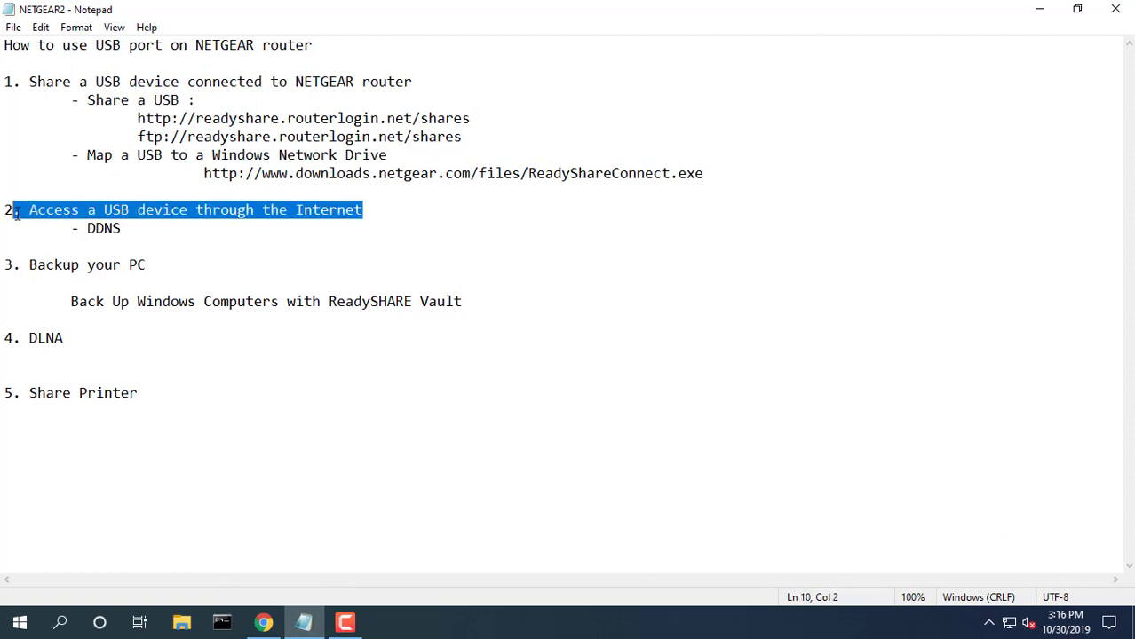
pyautogui.click(7, 209)
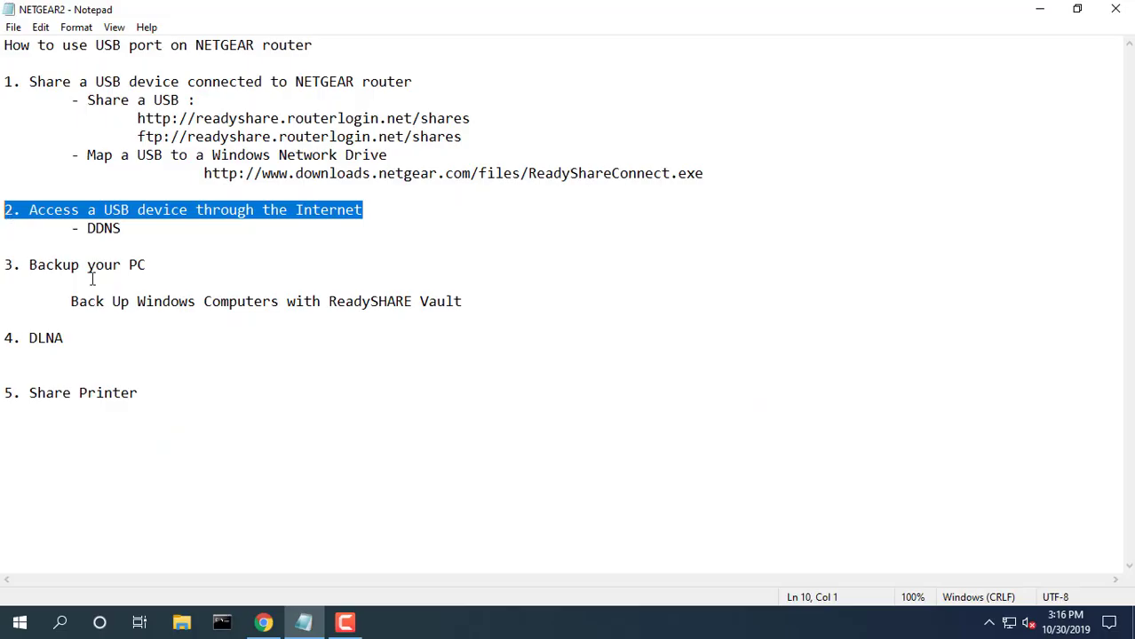
# Check the router's FTP (via internet) entry and expand the Advanced Setup options
pyautogui.click(263, 621)
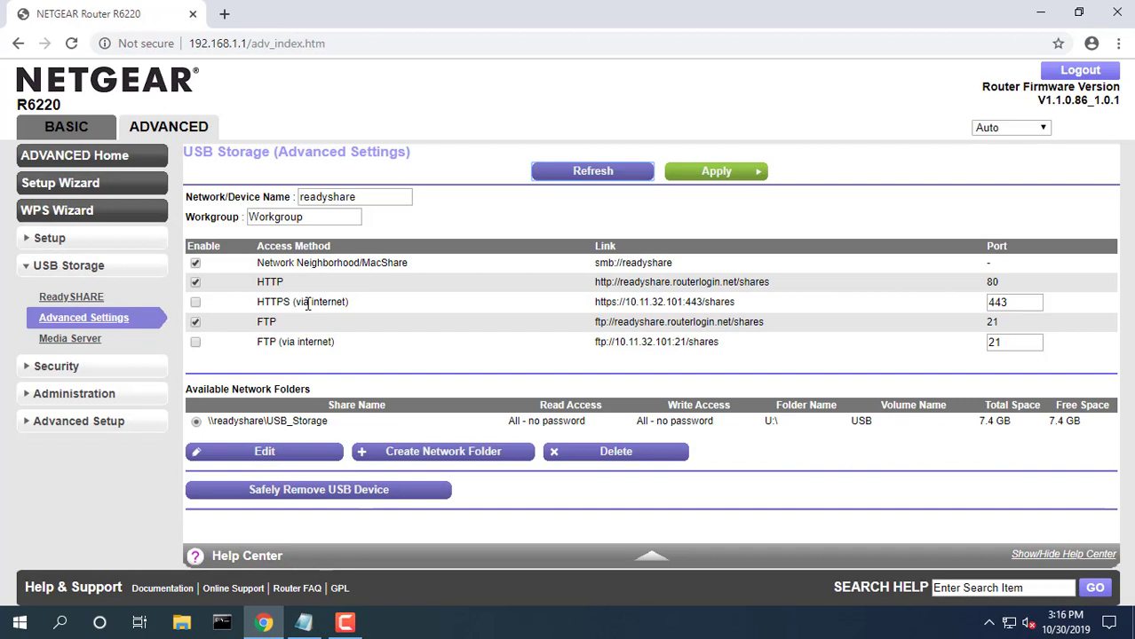
pyautogui.doubleClick(305, 341)
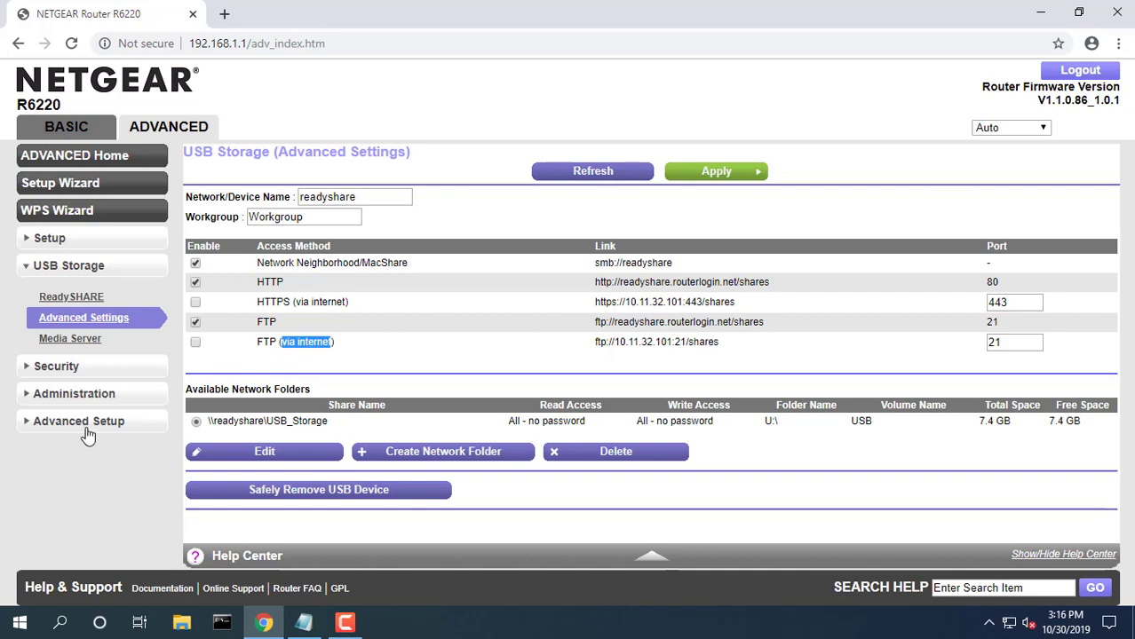
pyautogui.click(79, 421)
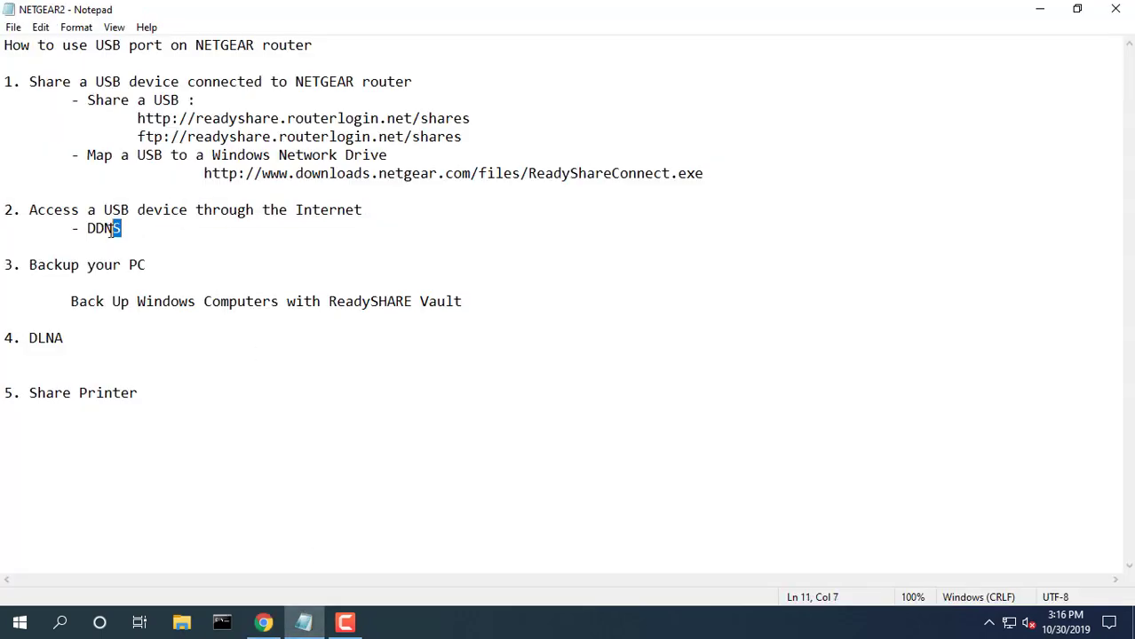
pyautogui.click(263, 622)
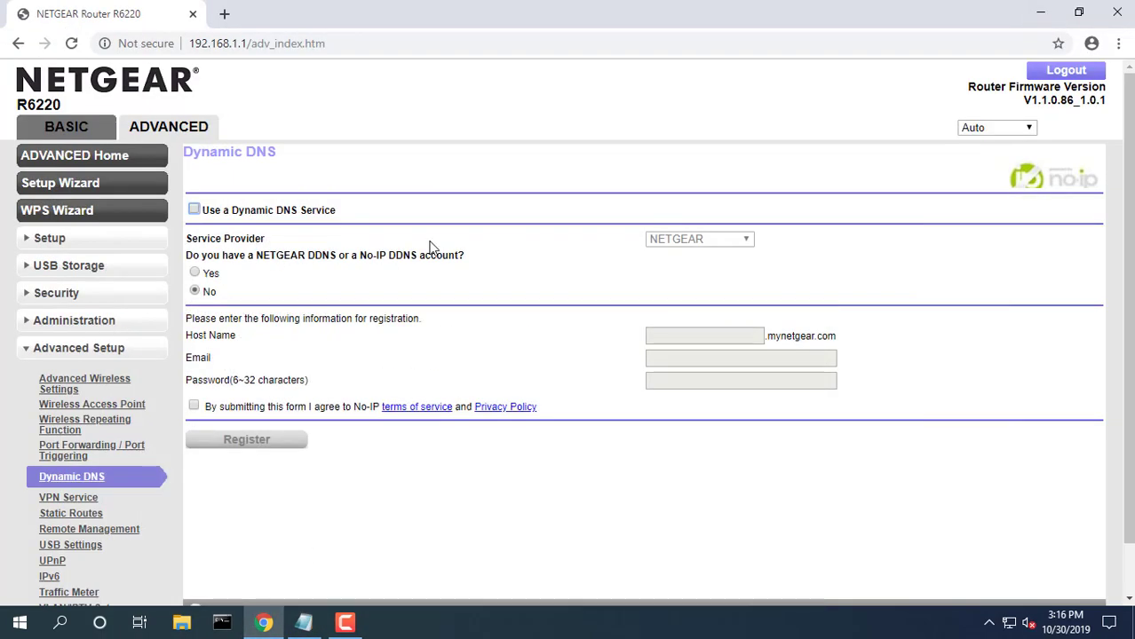
pyautogui.click(193, 209)
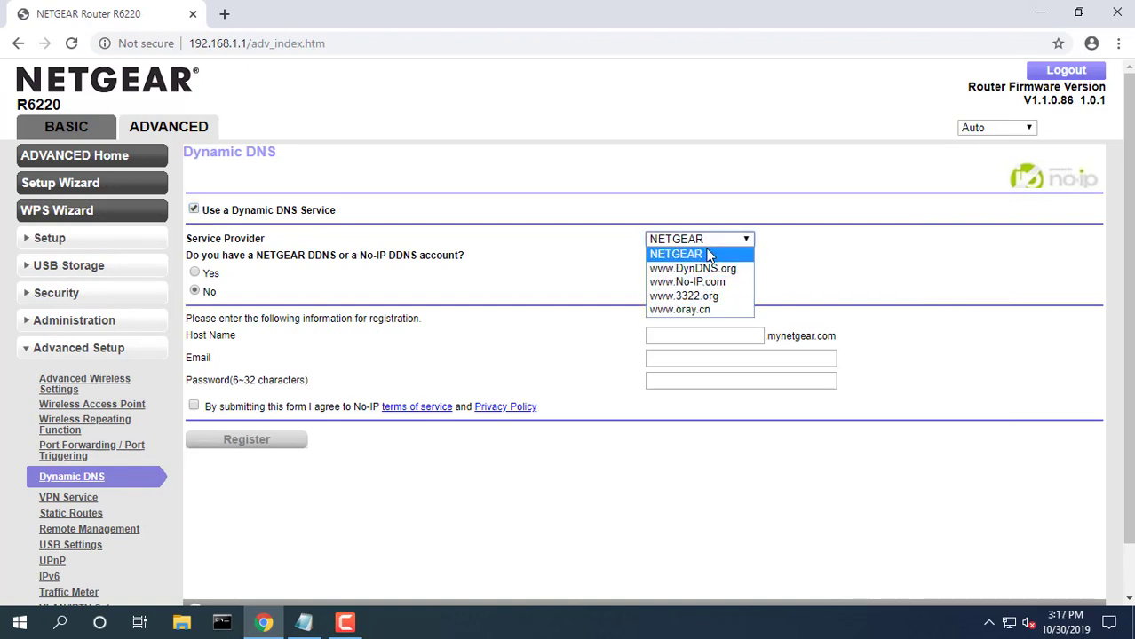
pyautogui.click(686, 281)
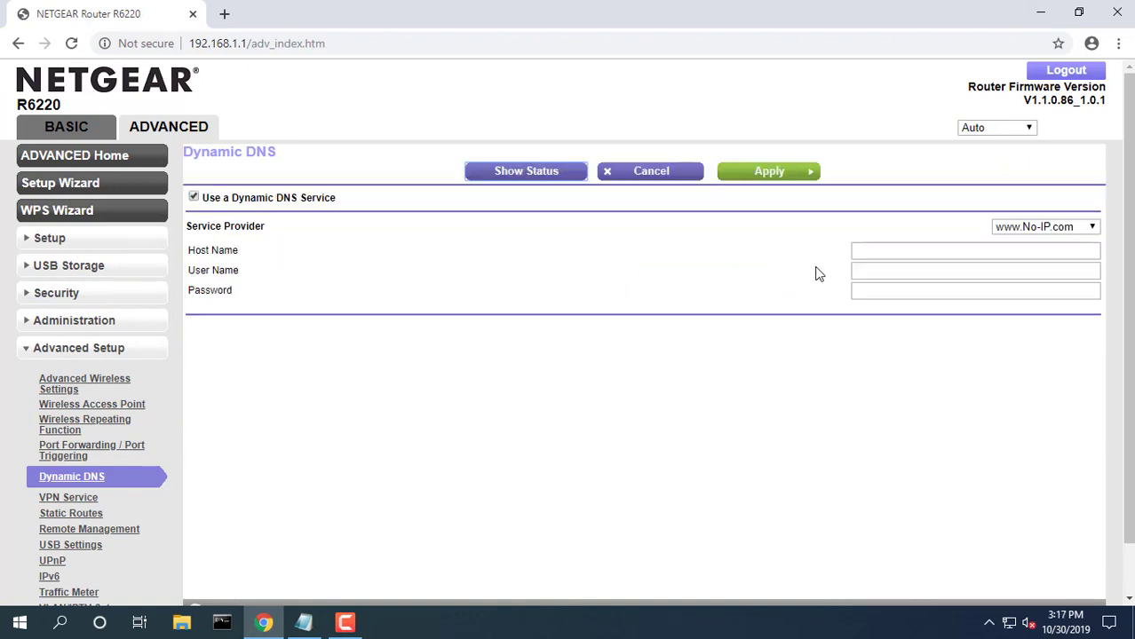
pyautogui.write('netgear6220.ddns.net')
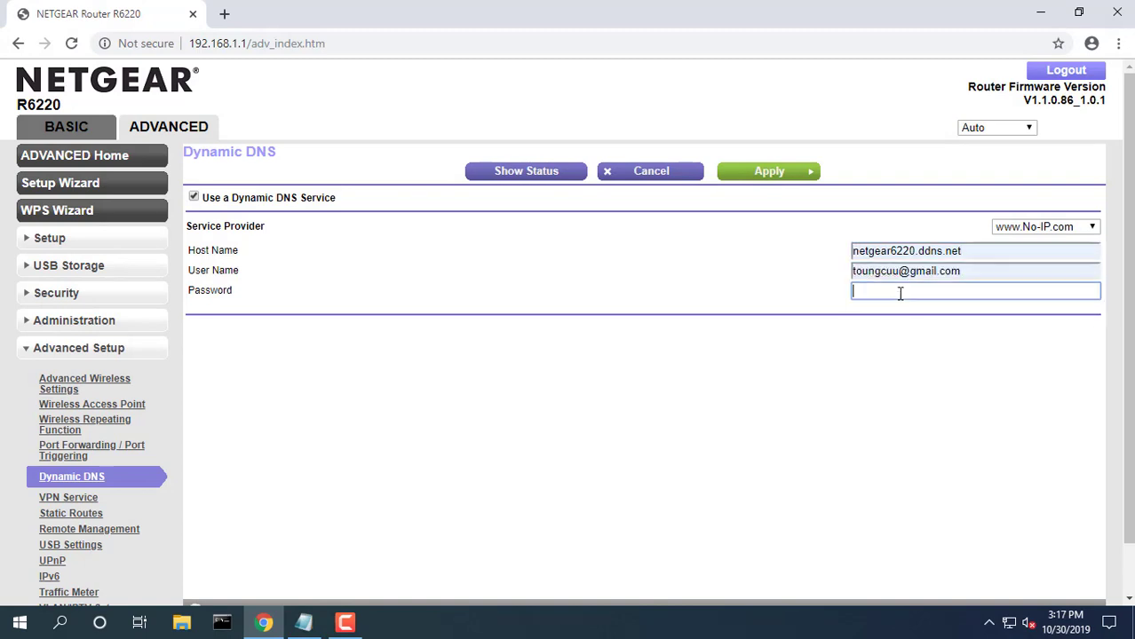
pyautogui.write('•••')
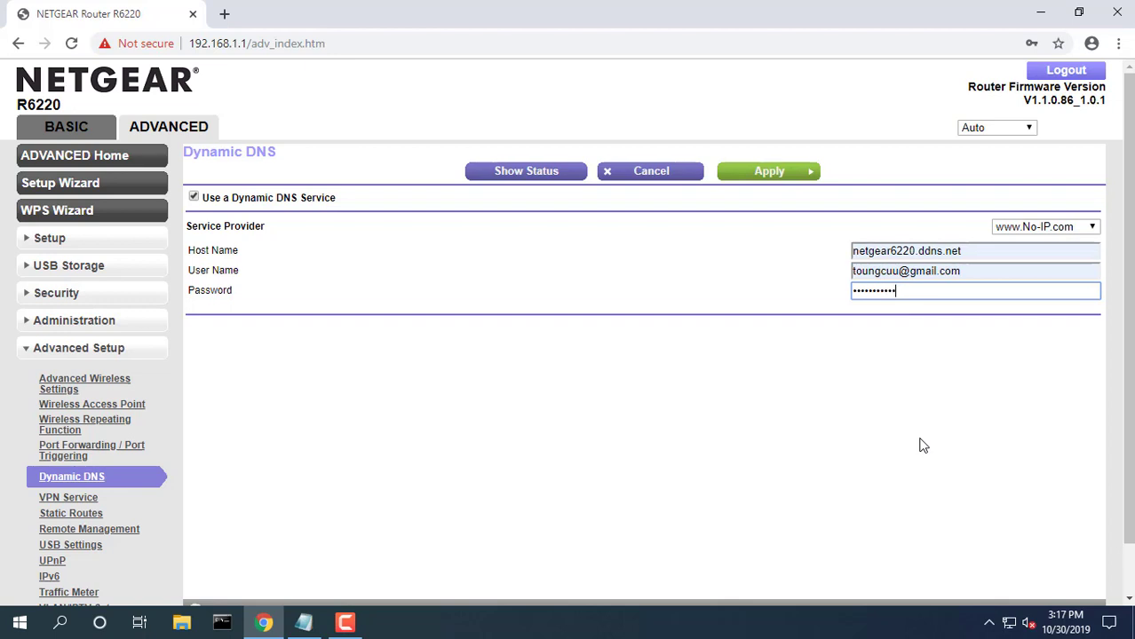
pyautogui.click(767, 171)
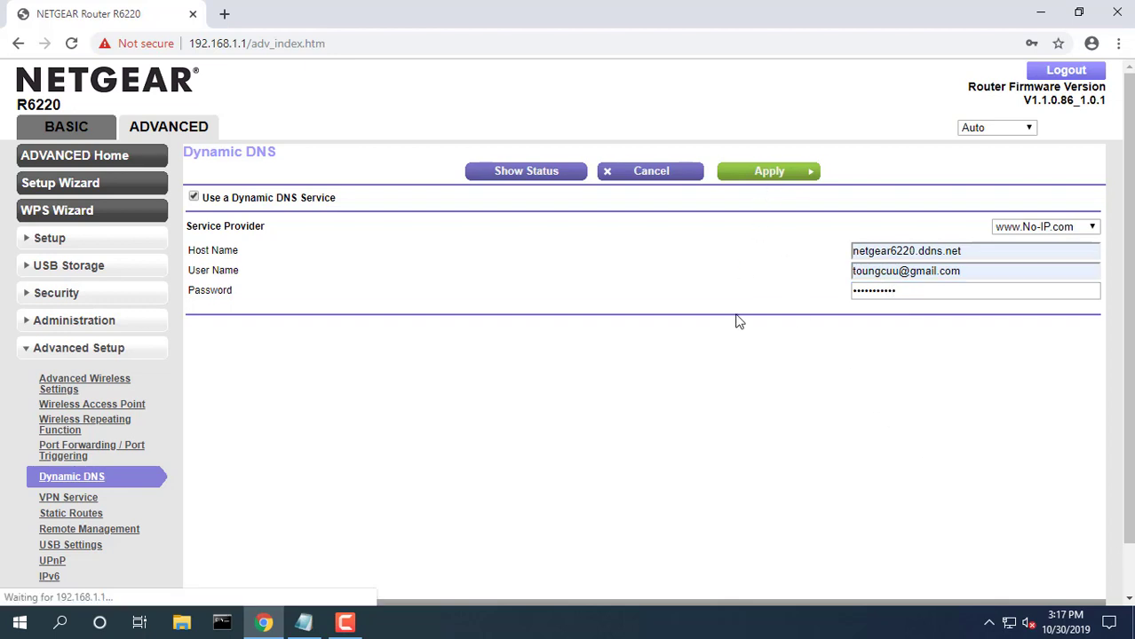
pyautogui.moveTo(744, 355)
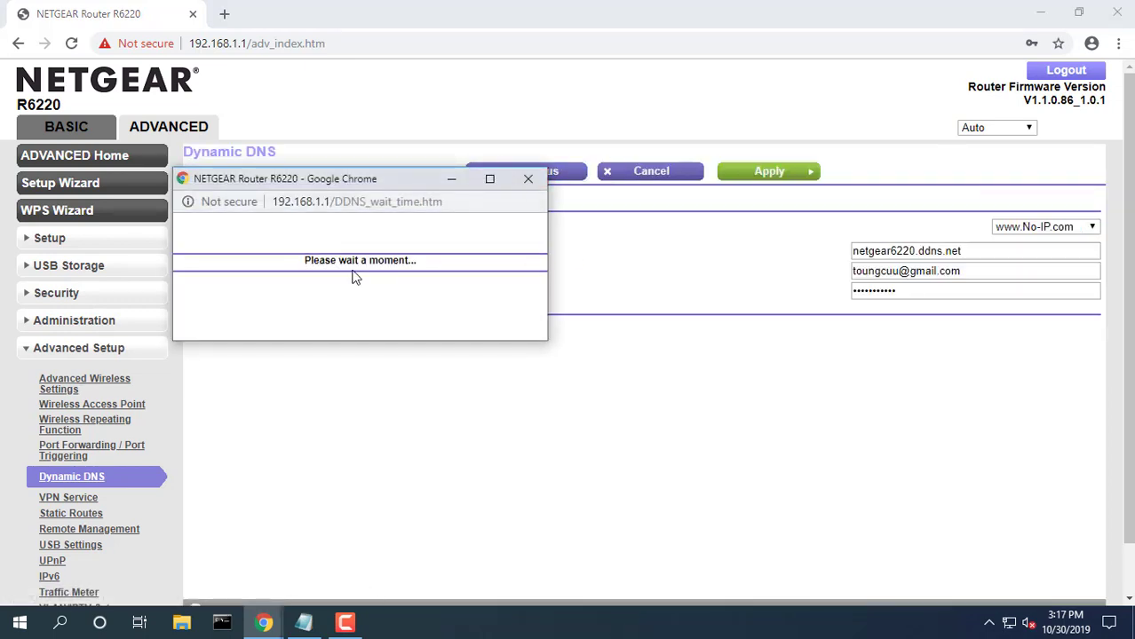
pyautogui.moveTo(423, 395)
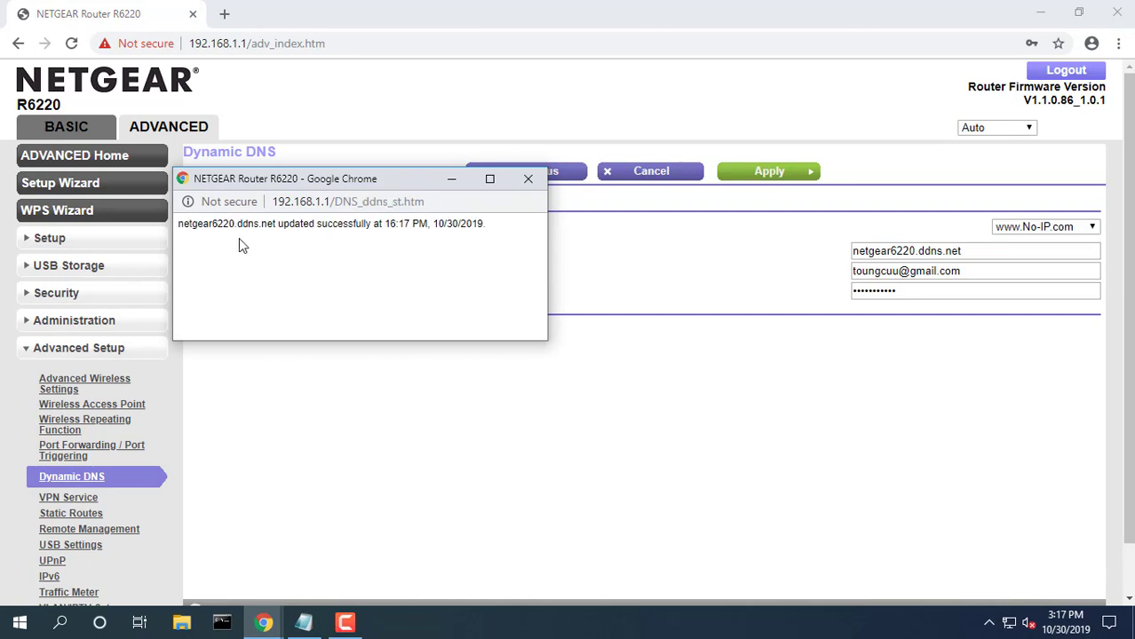
pyautogui.click(529, 177)
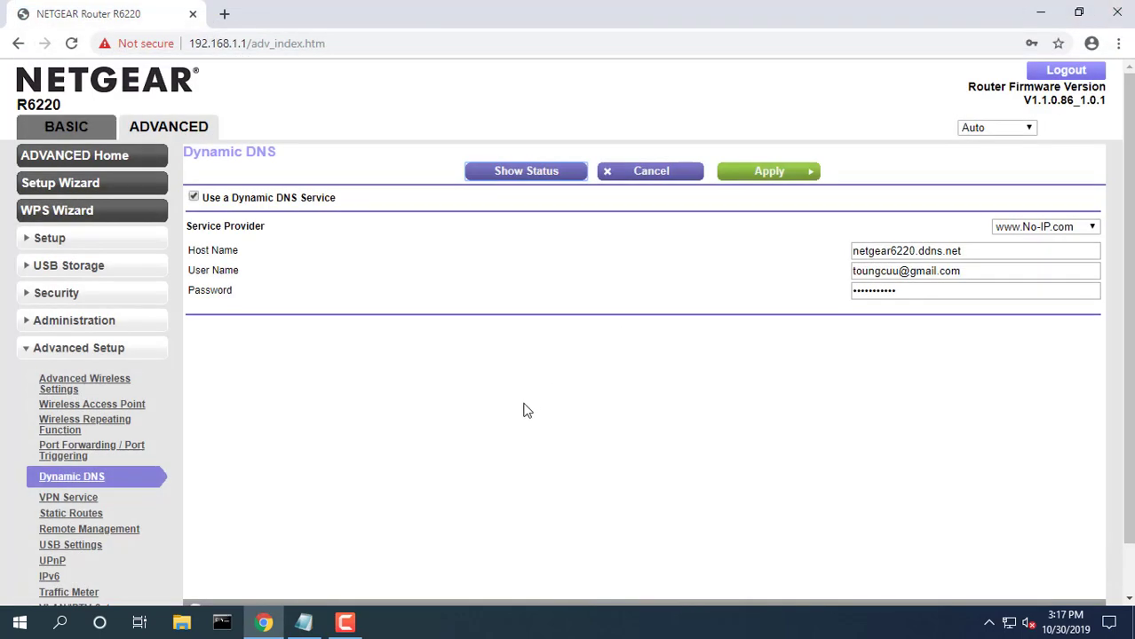
# Enable HTTPS (via internet) access in the router's USB Storage advanced settings
pyautogui.click(67, 265)
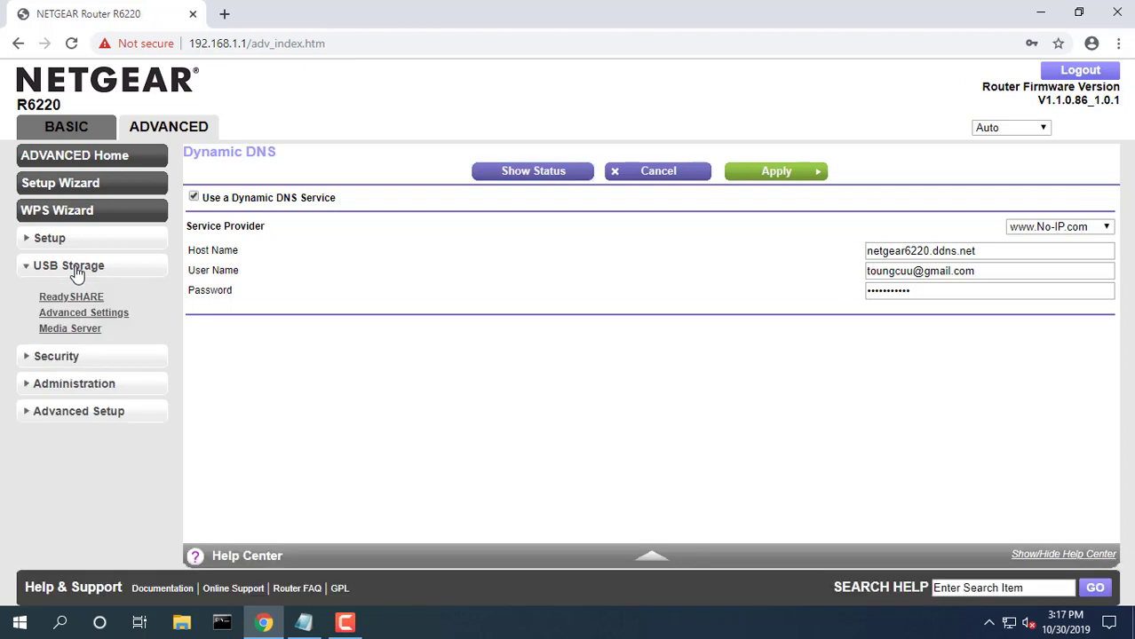
pyautogui.moveTo(114, 316)
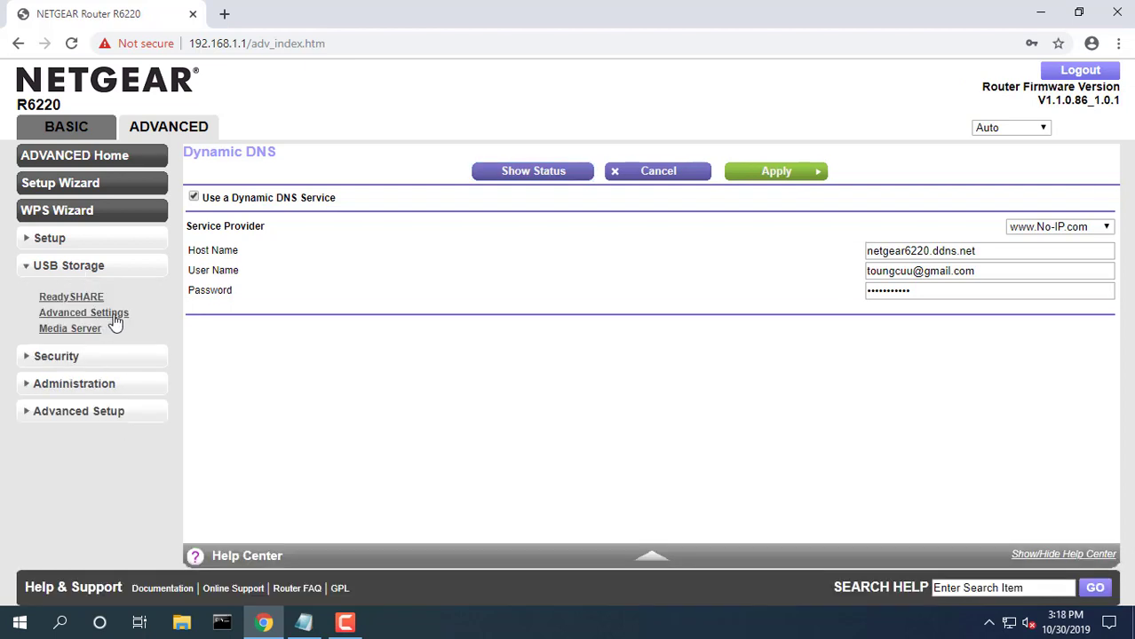
pyautogui.click(83, 316)
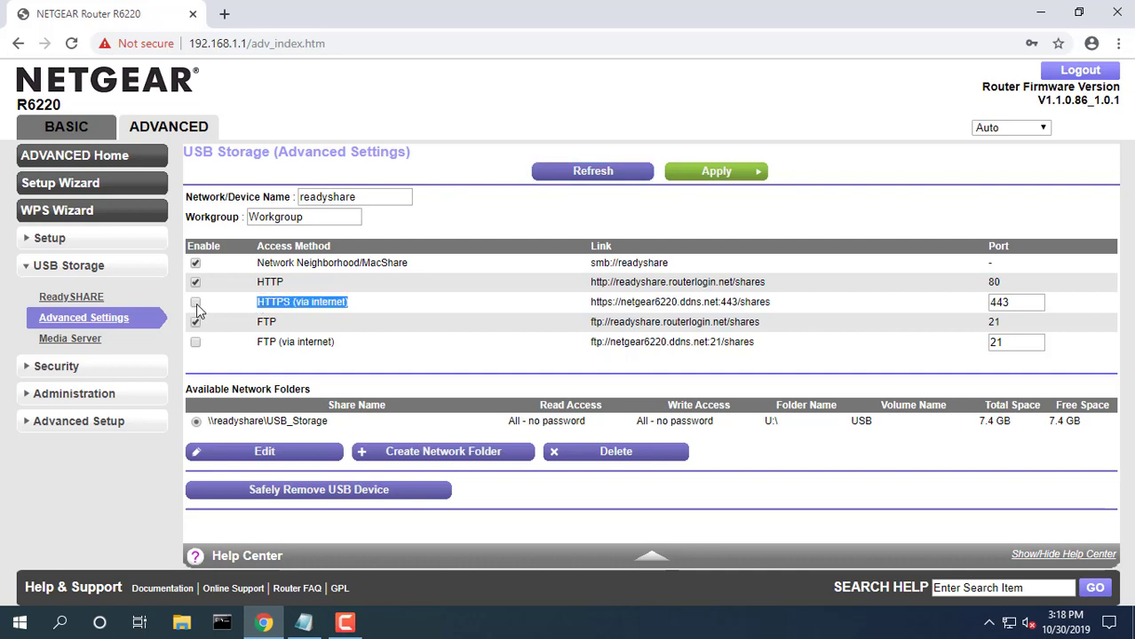
pyautogui.click(195, 341)
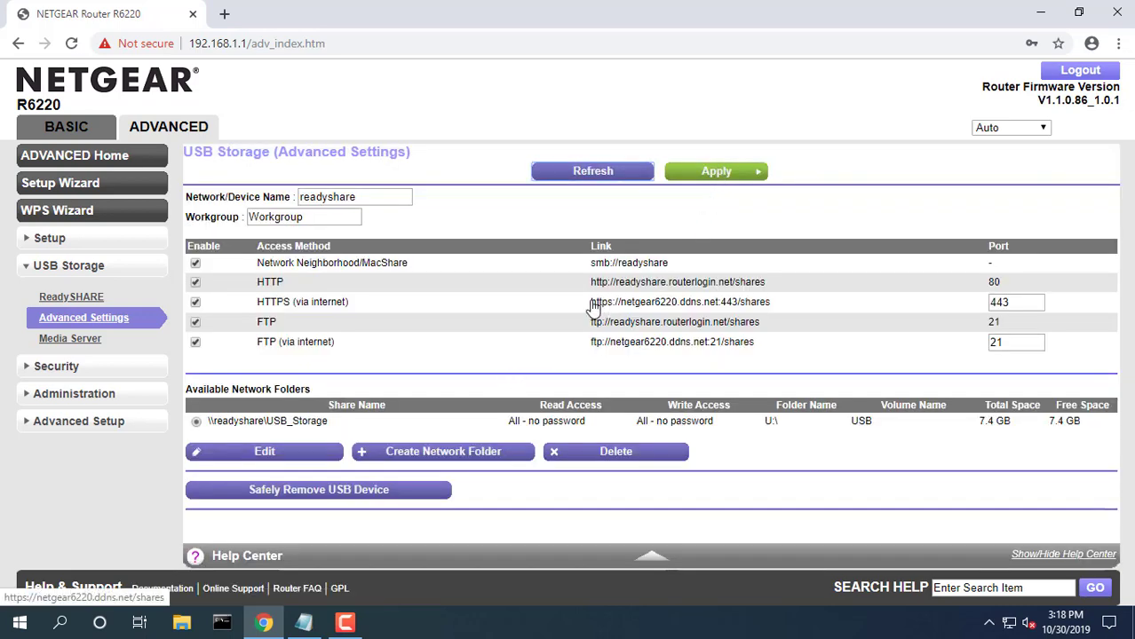
pyautogui.moveTo(750, 316)
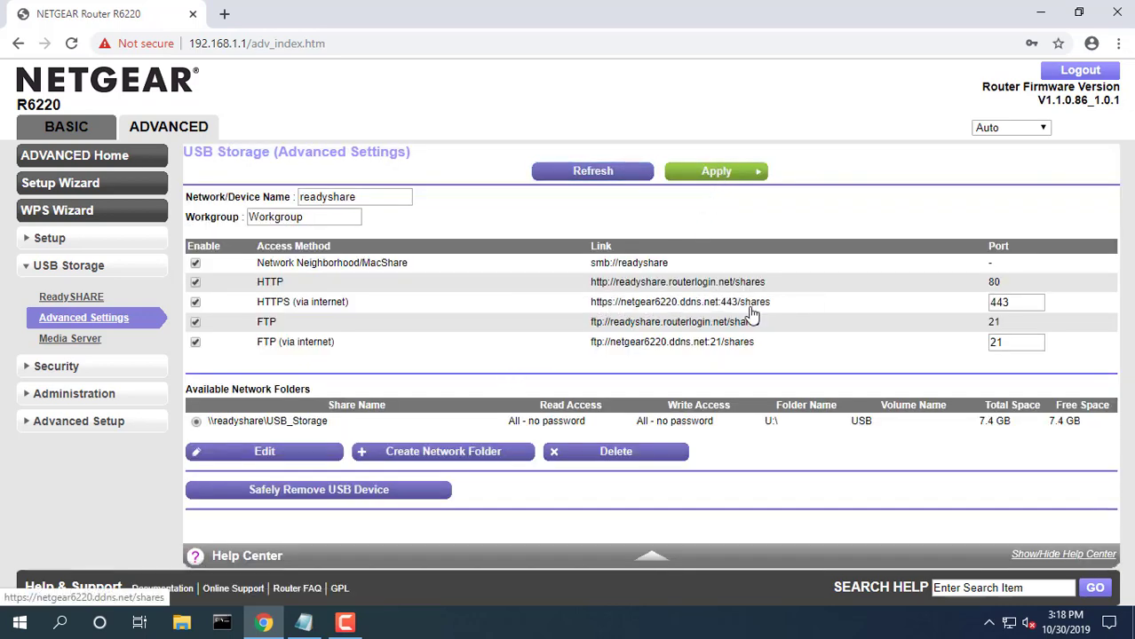
pyautogui.moveTo(701, 309)
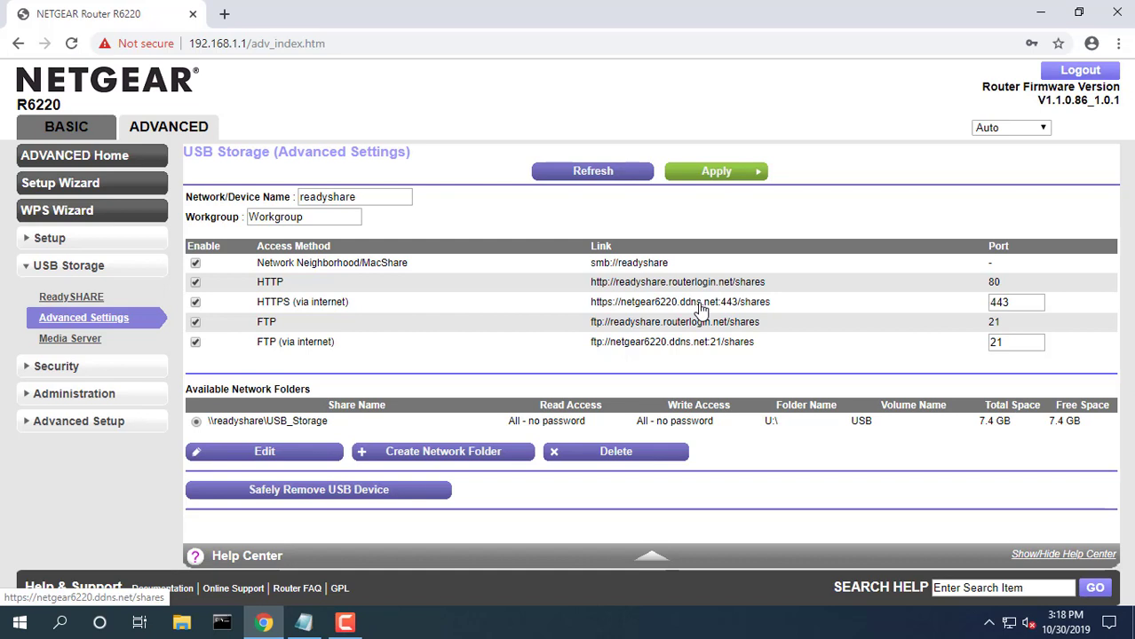
pyautogui.moveTo(593, 309)
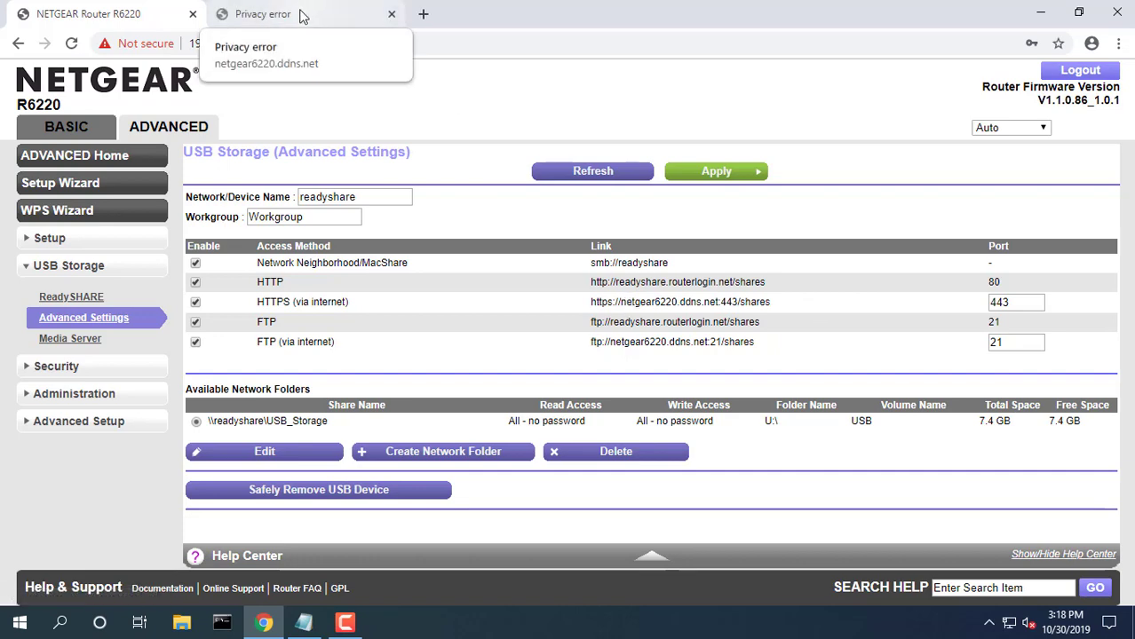
# Proceed past the privacy warning and browse the HTTPS share into U > Photos
pyautogui.click(302, 14)
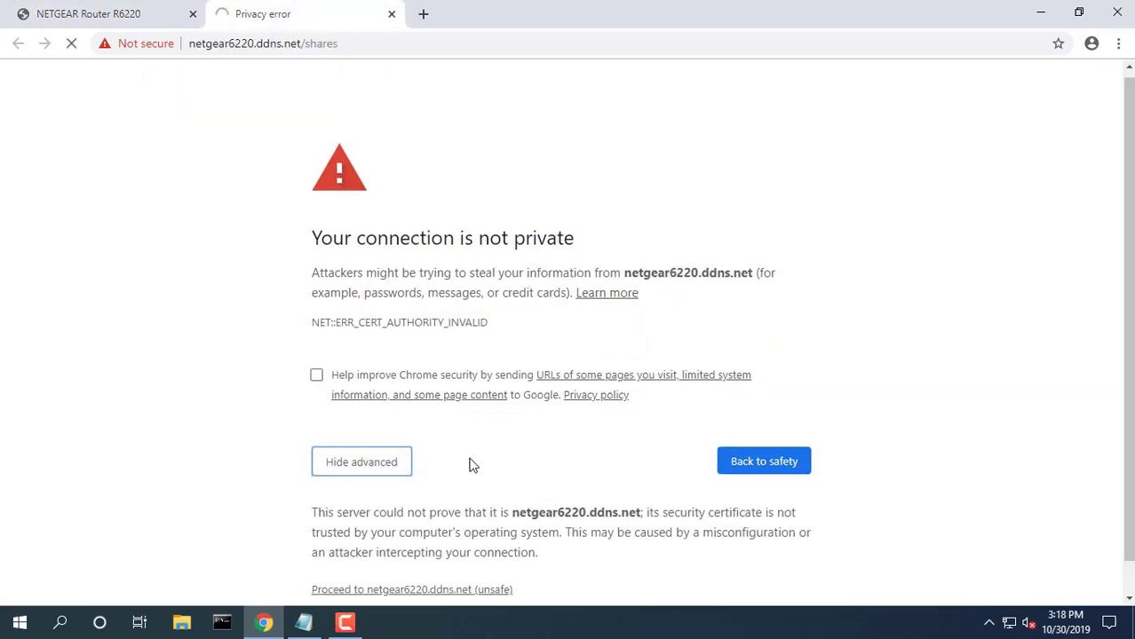
pyautogui.click(412, 589)
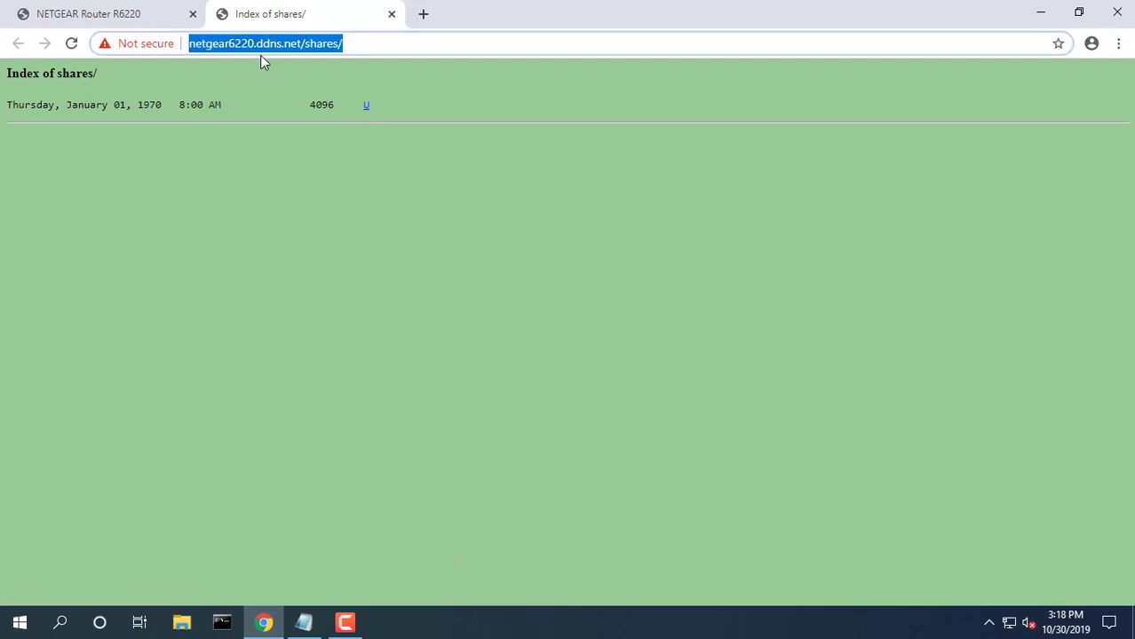
pyautogui.click(366, 105)
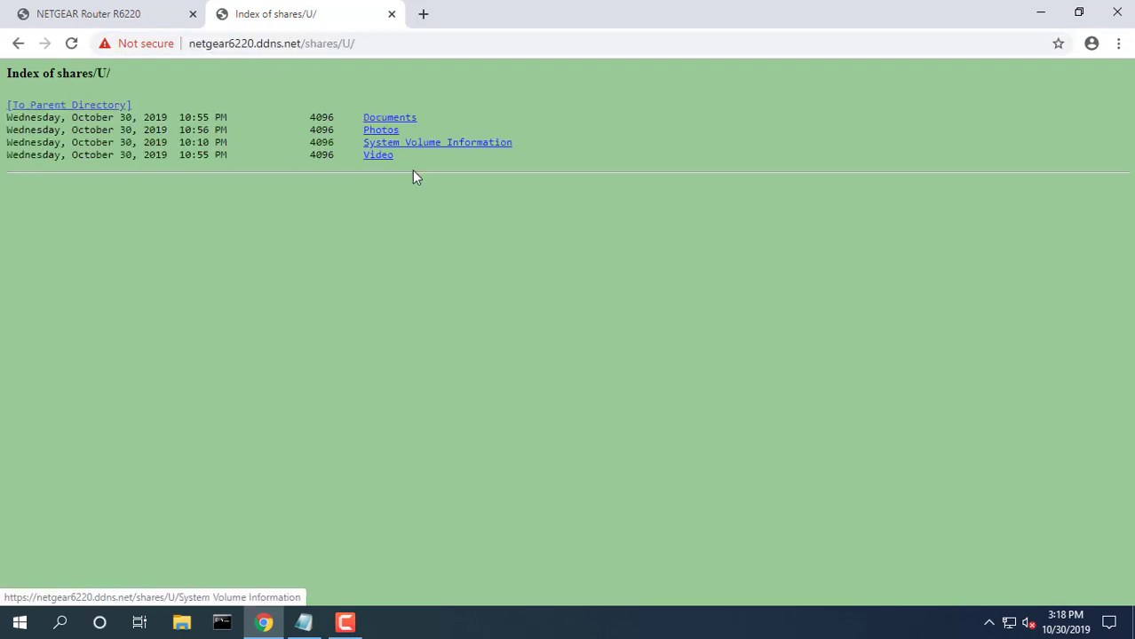
pyautogui.click(380, 129)
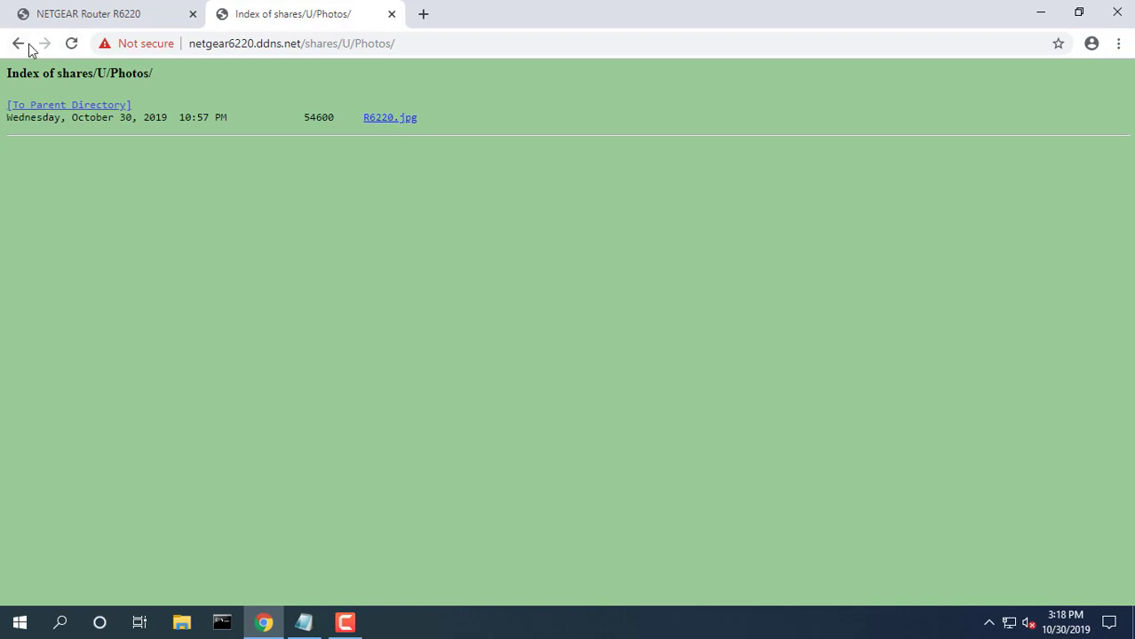
# Open the FTP (via internet) share link from the router settings, then close its listing
pyautogui.click(87, 14)
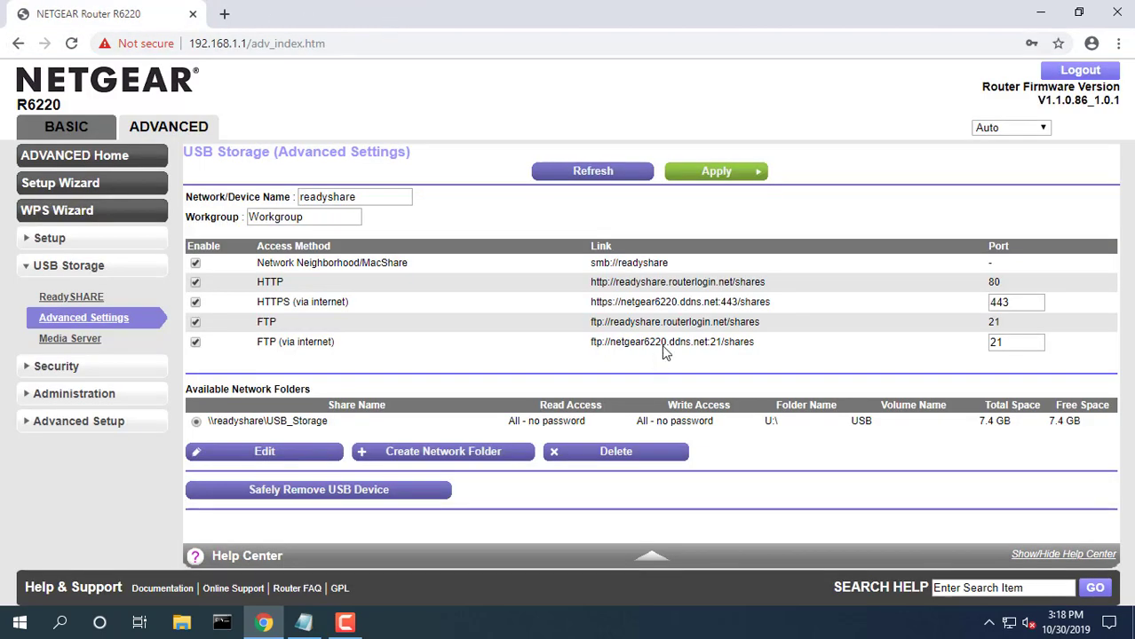
pyautogui.click(671, 341)
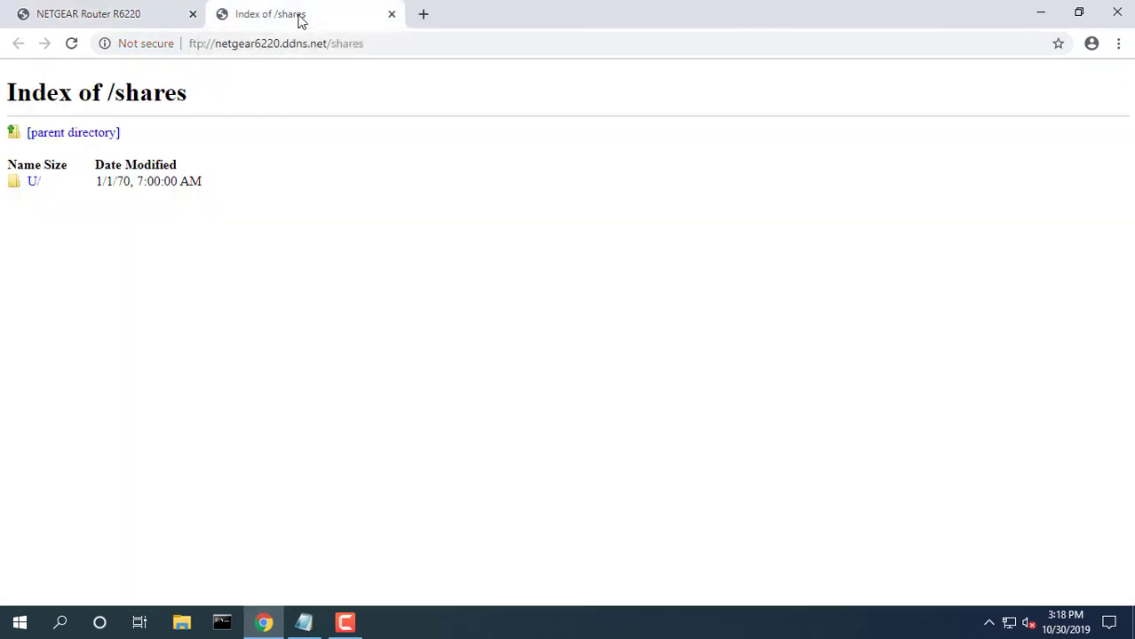
pyautogui.click(34, 181)
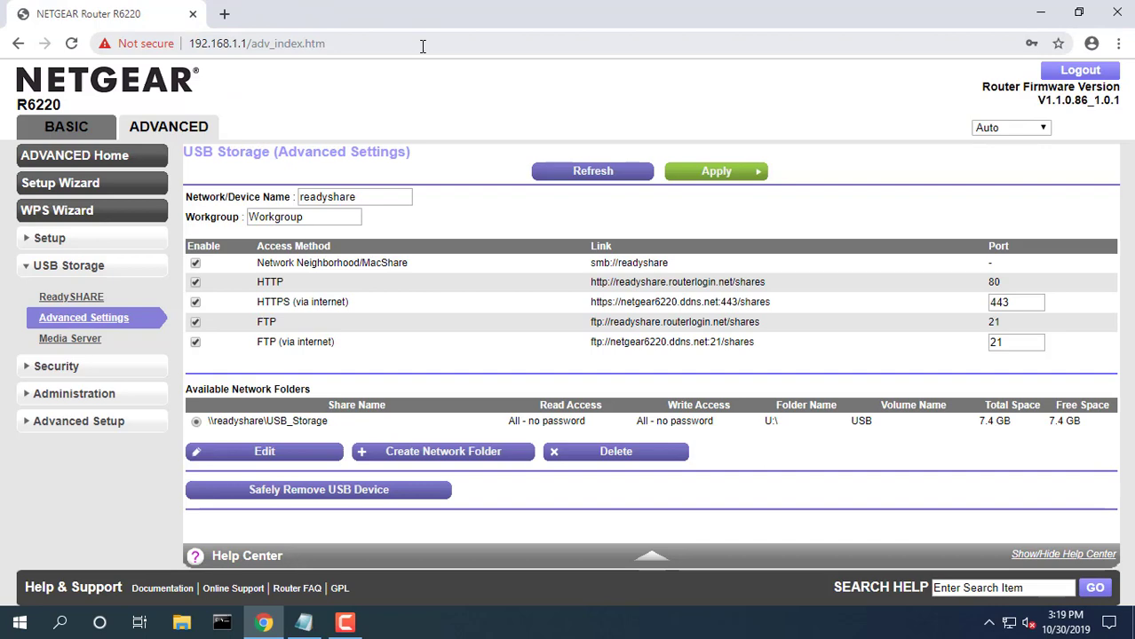
pyautogui.moveTo(181, 622)
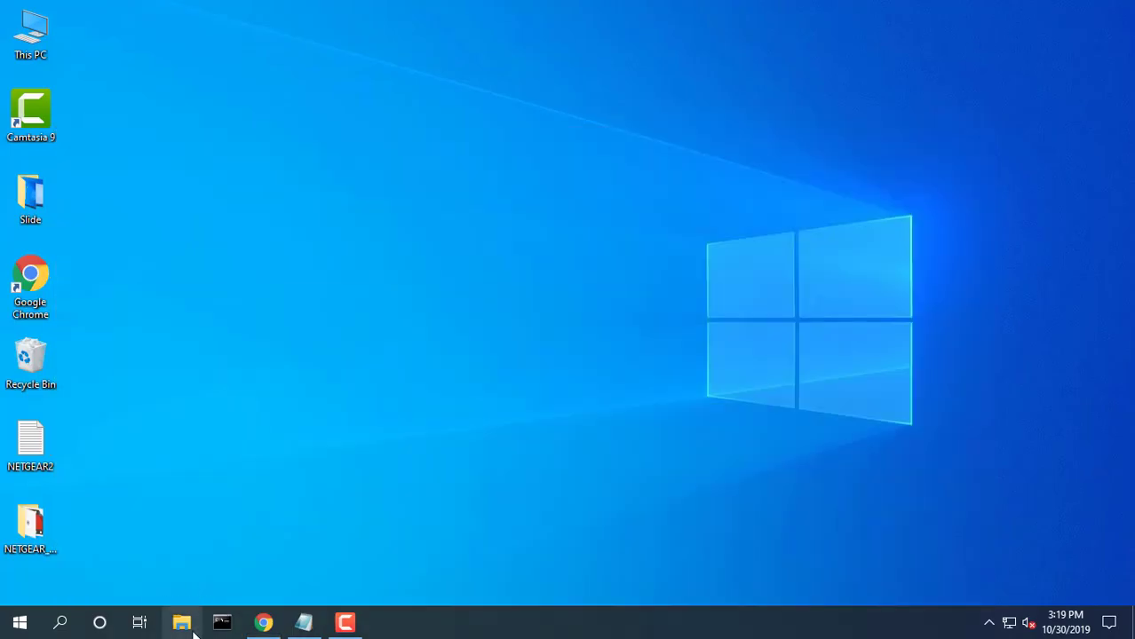
# Browse to ftp://netgear6220.ddns.net in File Explorer's address bar
pyautogui.click(181, 622)
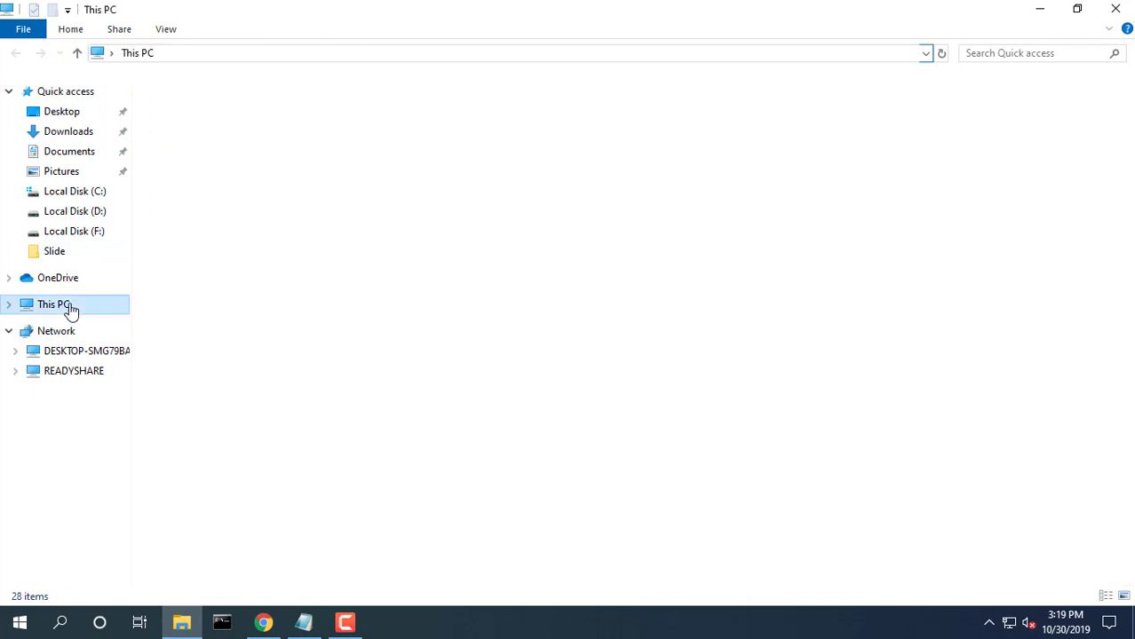
pyautogui.write('ftp://')
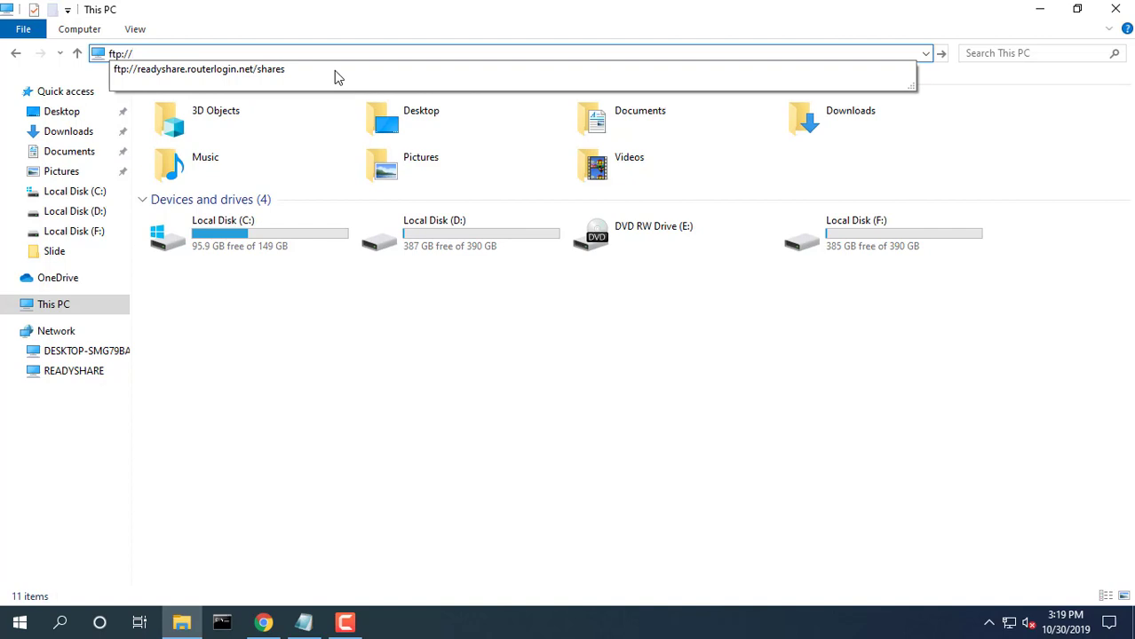
pyautogui.write('ne')
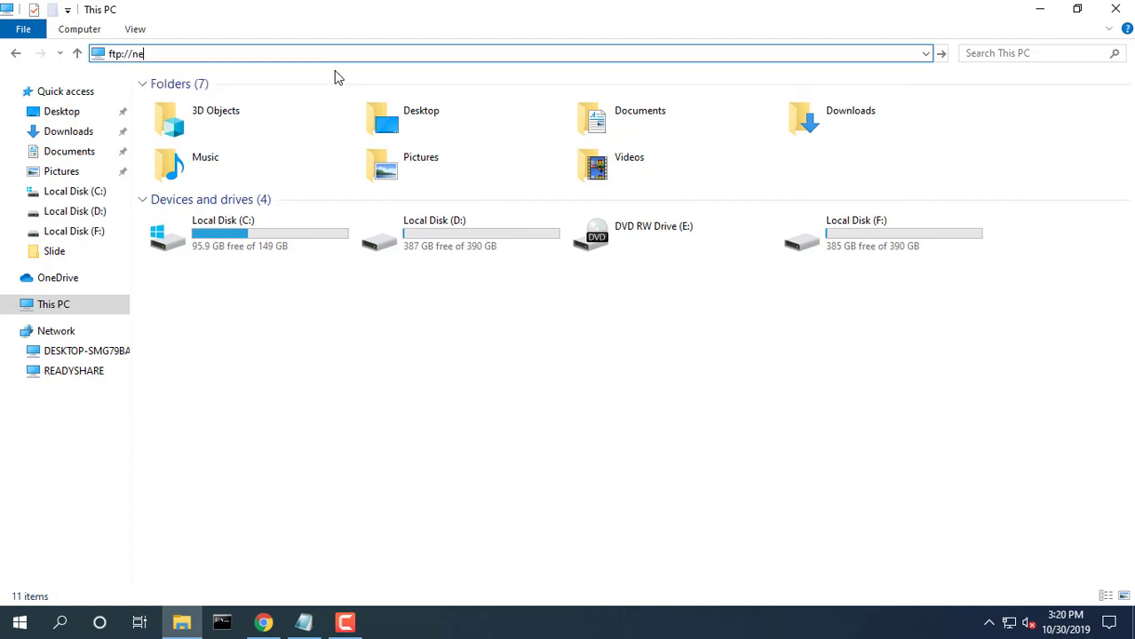
pyautogui.write('tgear')
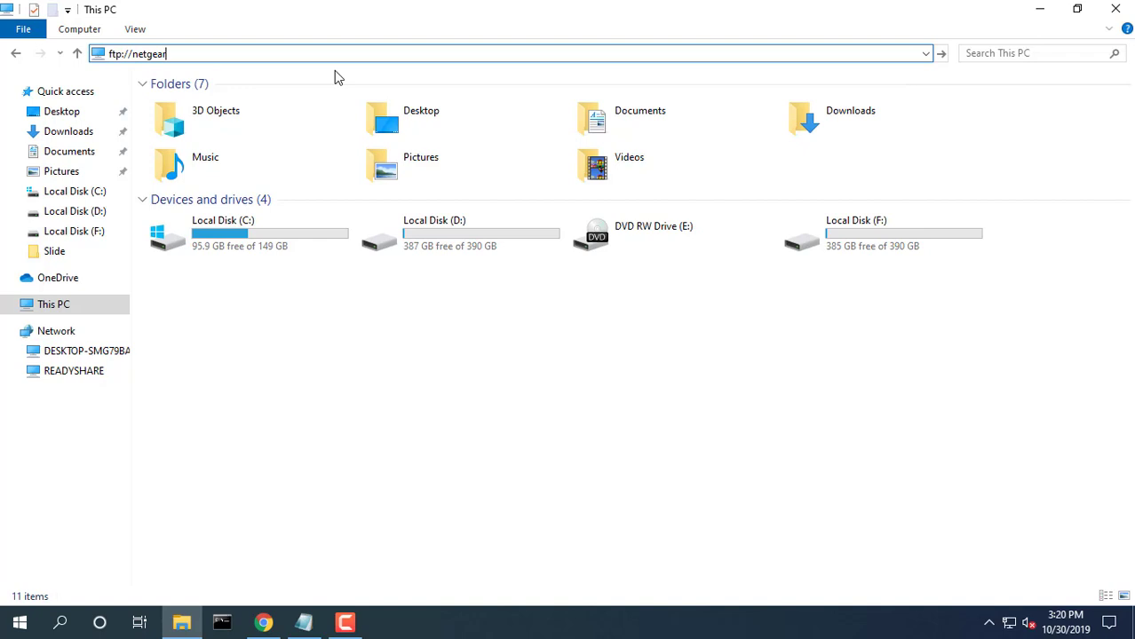
pyautogui.write('6220.')
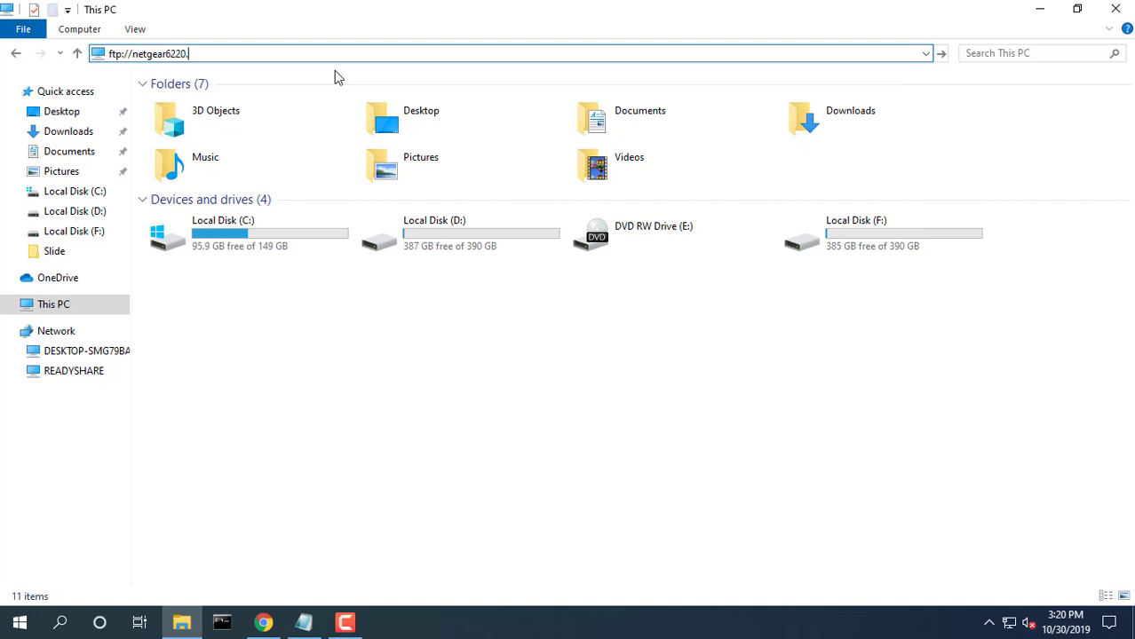
pyautogui.write('ddn')
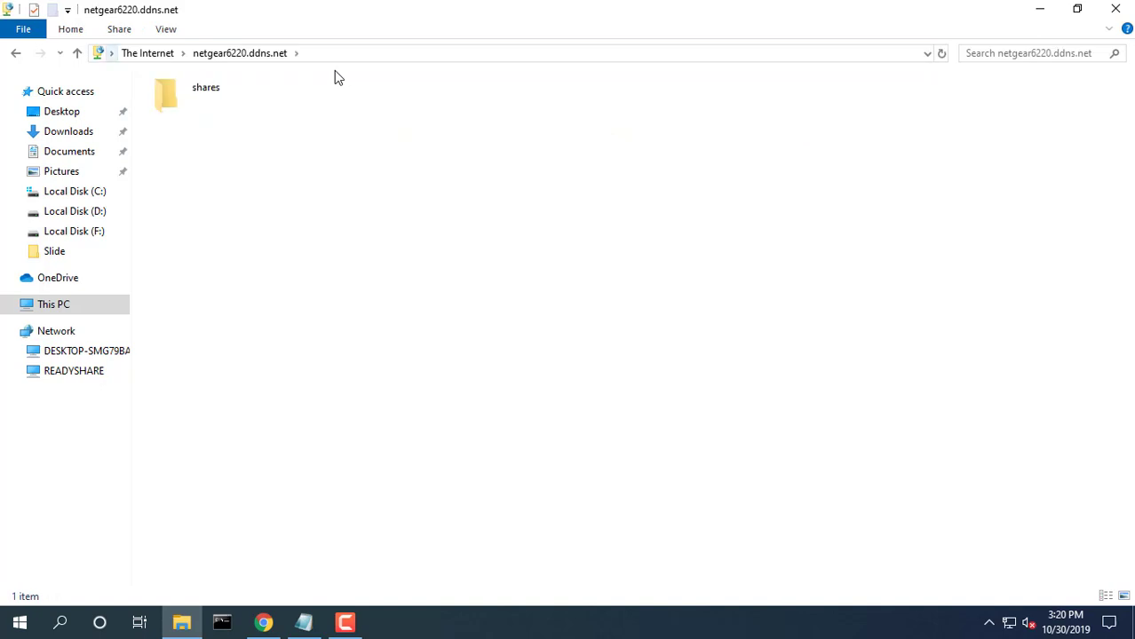
# Open the shares folder and then the U folder on the FTP site
pyautogui.doubleClick(165, 92)
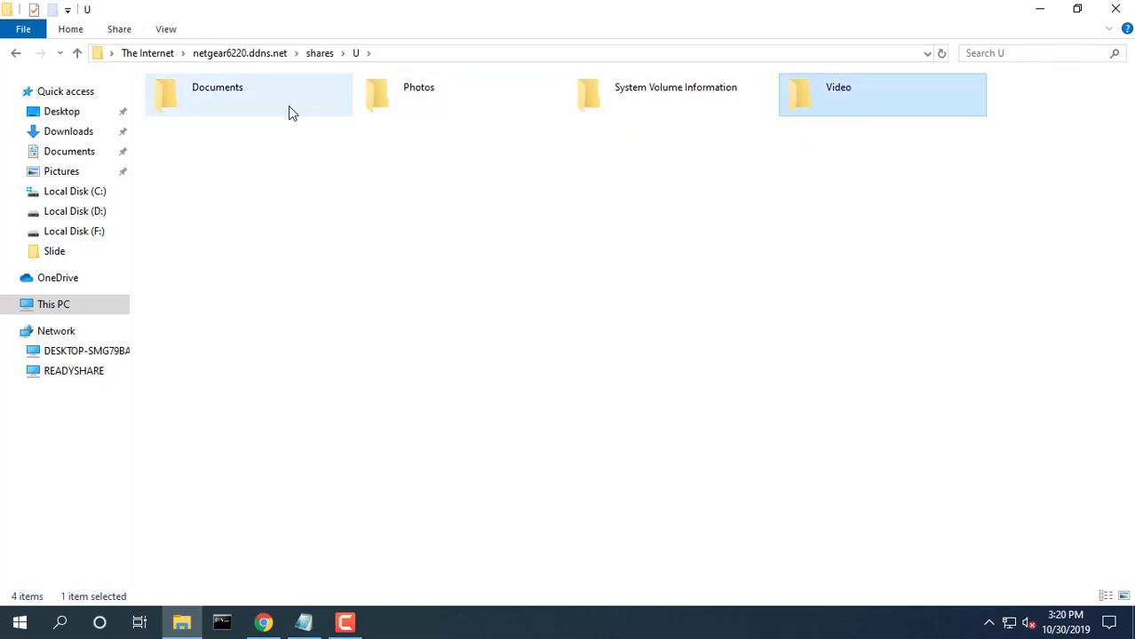
pyautogui.moveTo(277, 75)
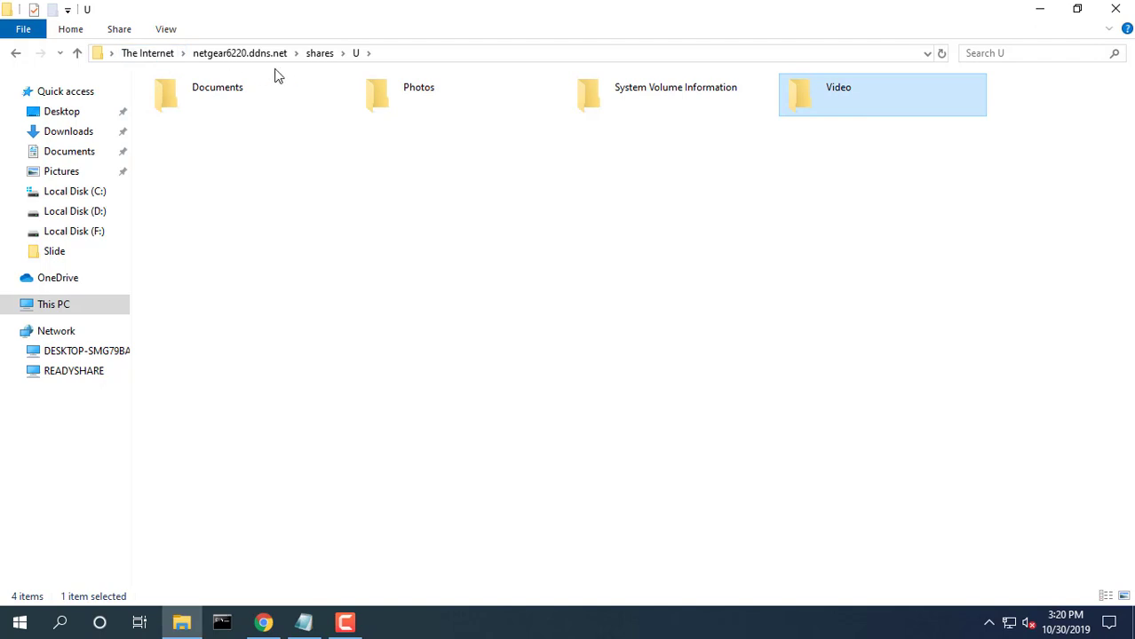
pyautogui.doubleClick(881, 94)
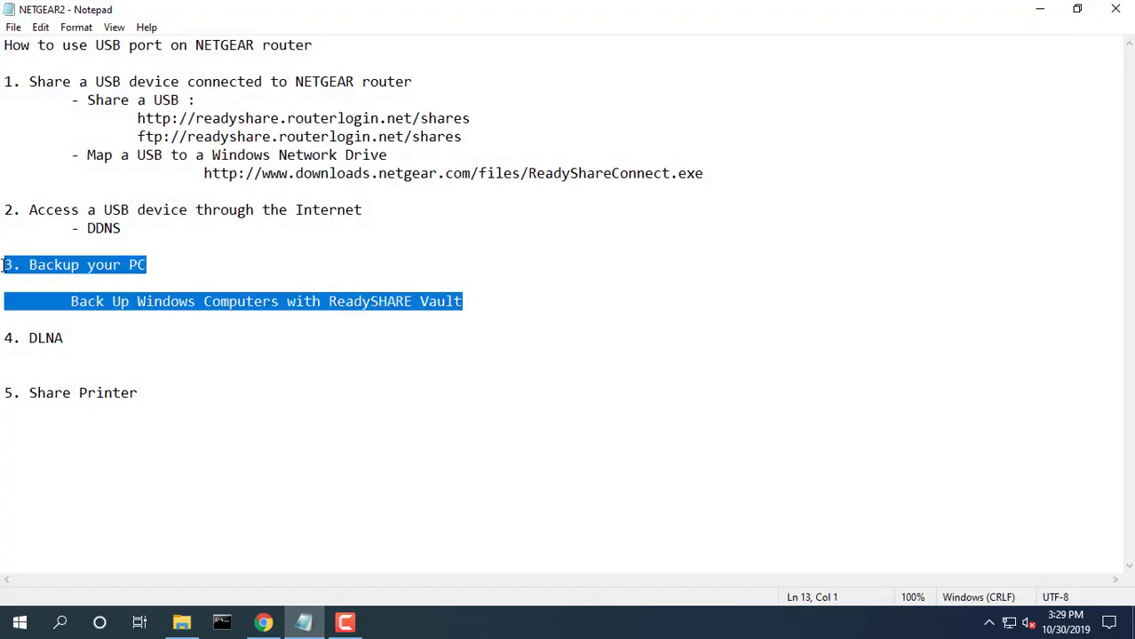
# Switch from Notepad back to Chrome showing the router's USB storage settings
pyautogui.click(263, 622)
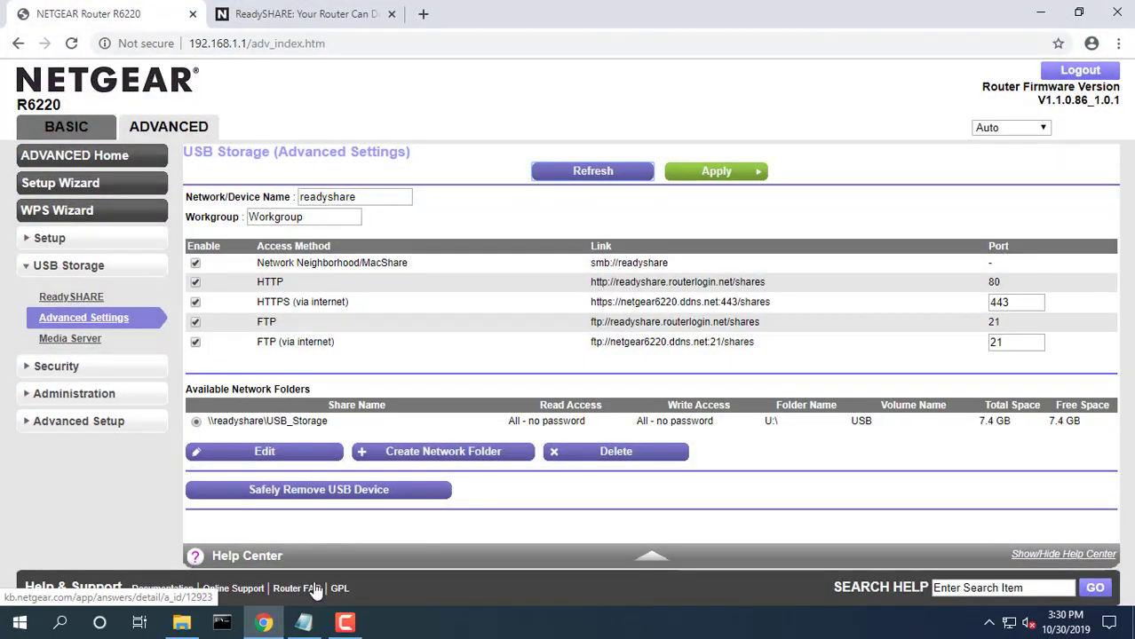
# Download the ReadySHARE Vault installer from the NETGEAR ReadySHARE page
pyautogui.click(305, 14)
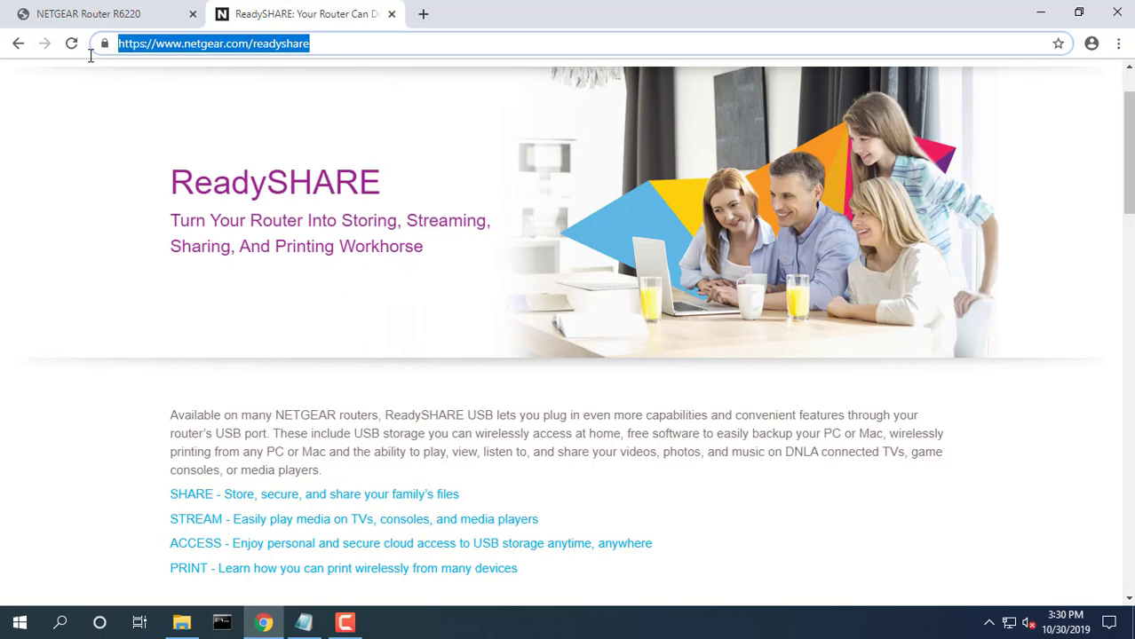
pyautogui.scroll(-3)
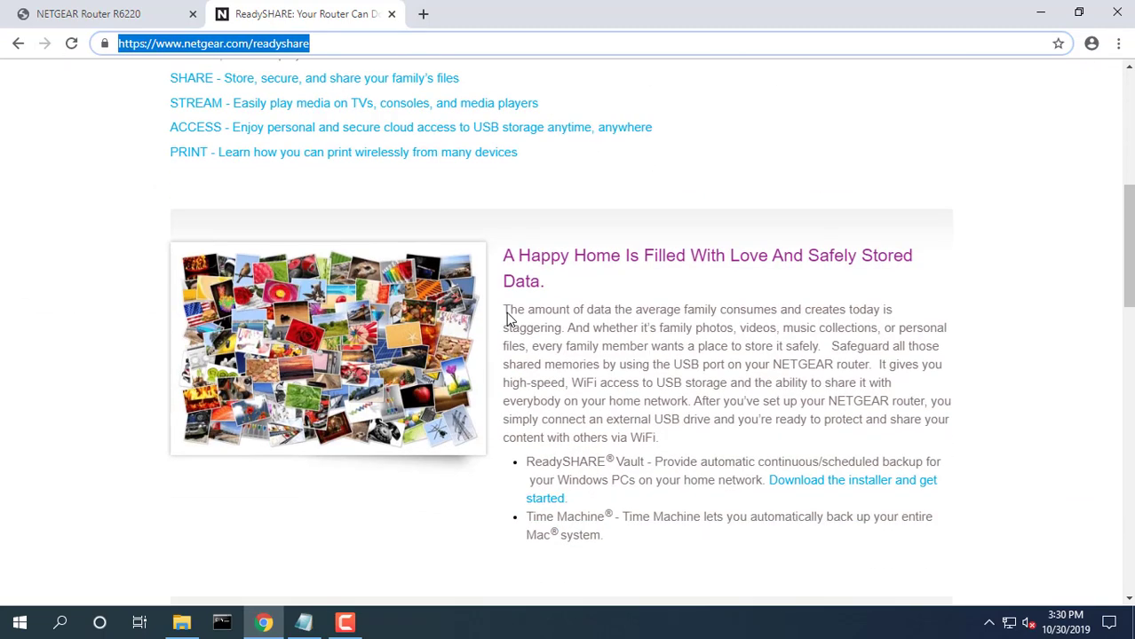
pyautogui.scroll(-3)
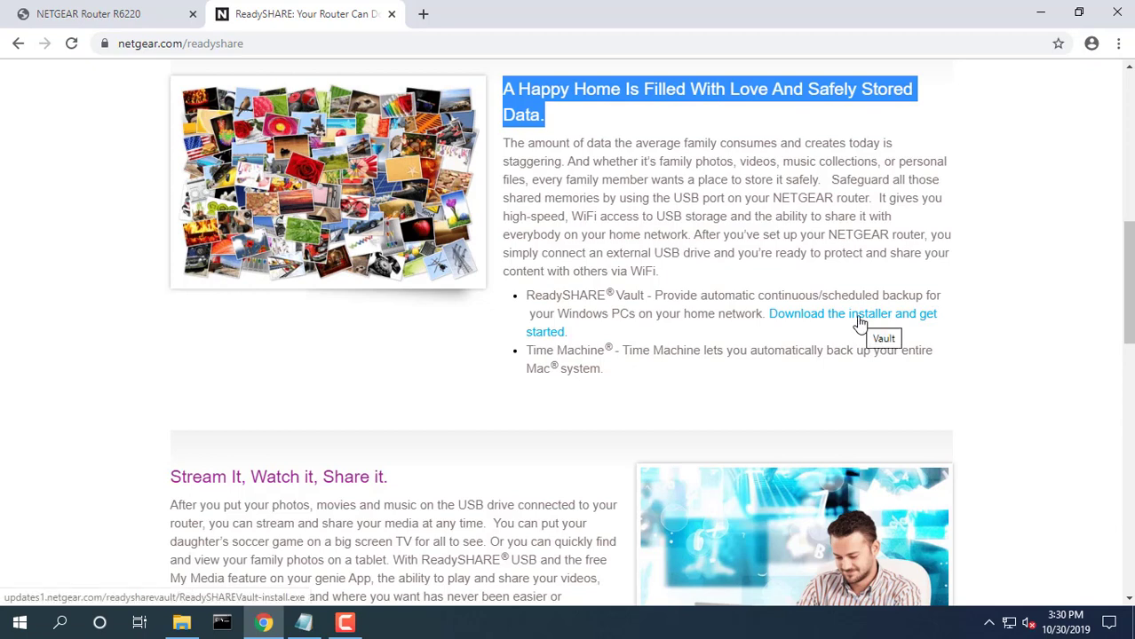
pyautogui.click(858, 313)
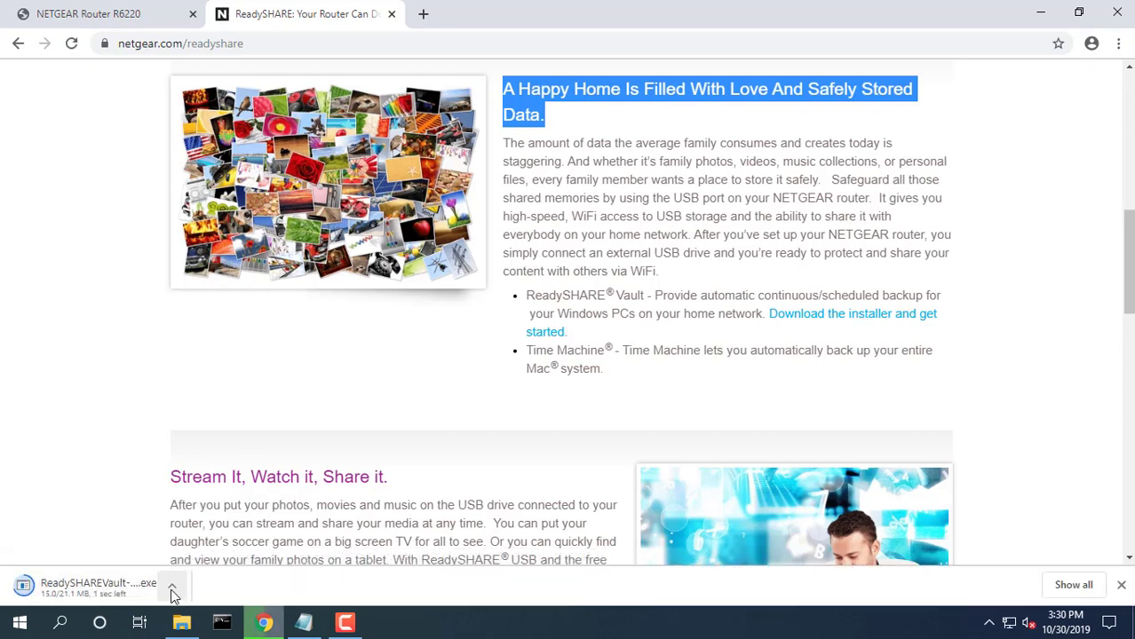
pyautogui.click(172, 586)
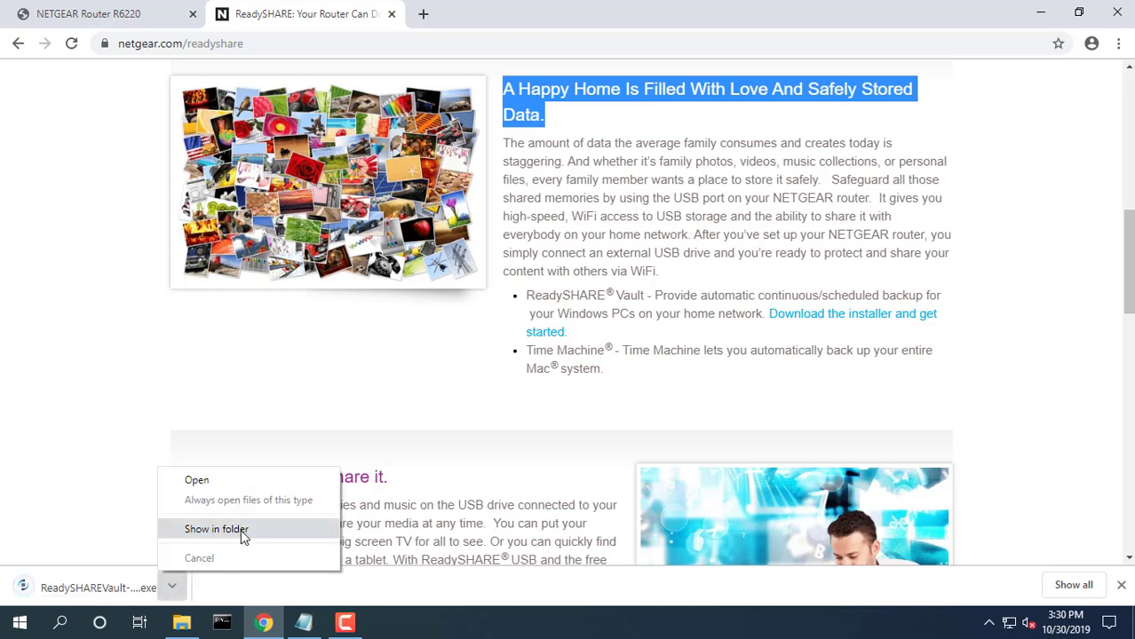
# Run ReadySHAREVault-install as administrator and accept its license to complete setup
pyautogui.click(216, 529)
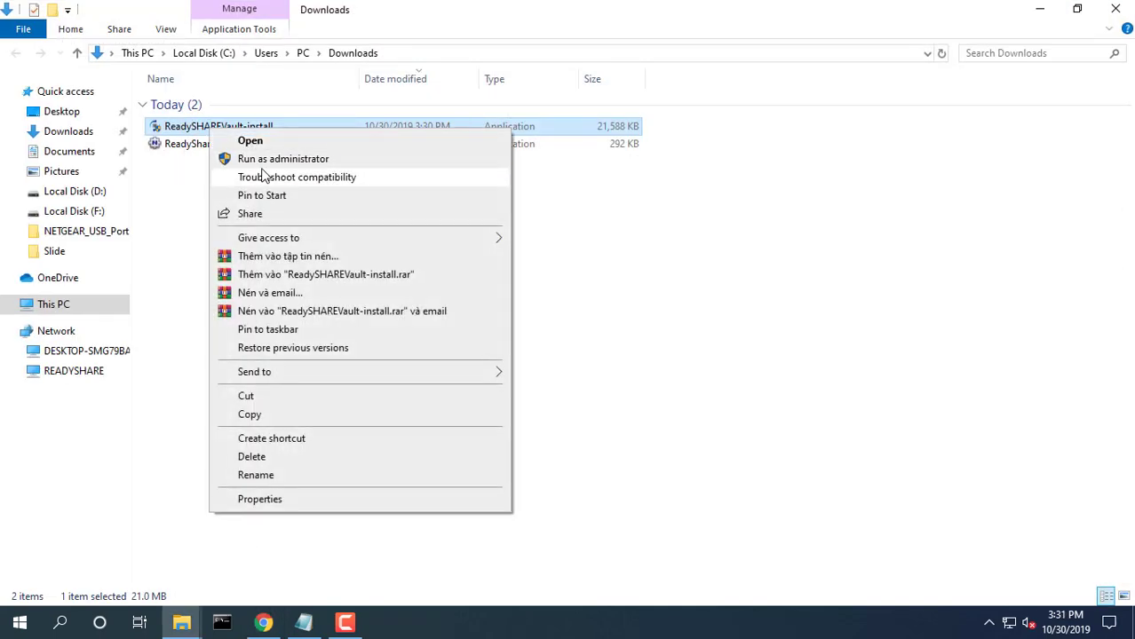
pyautogui.click(248, 140)
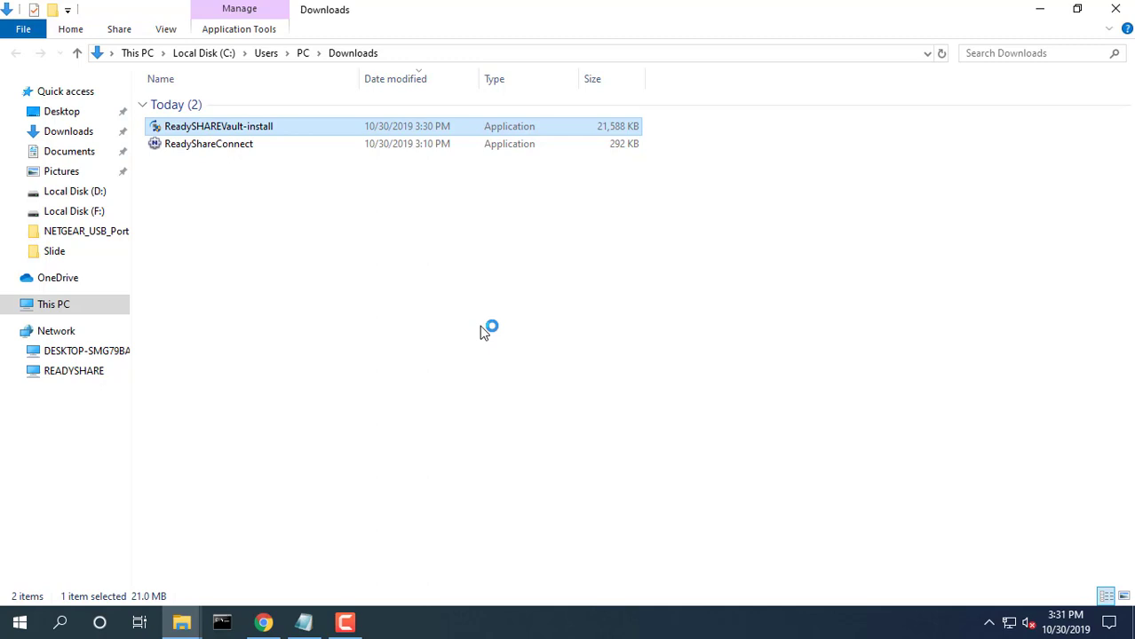
pyautogui.doubleClick(216, 126)
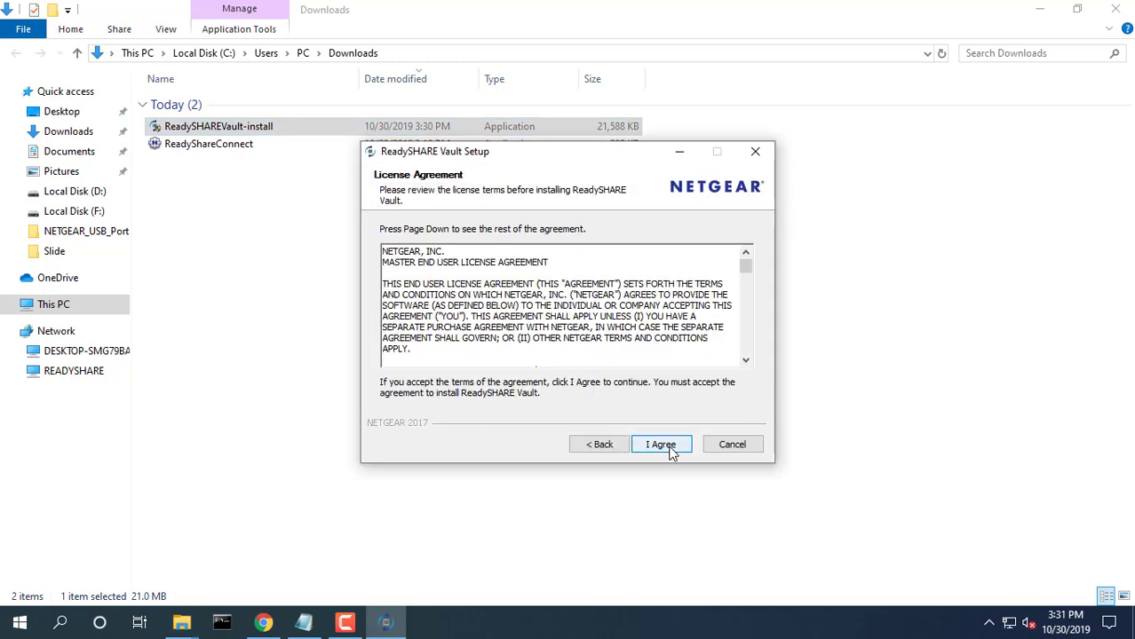
pyautogui.click(661, 444)
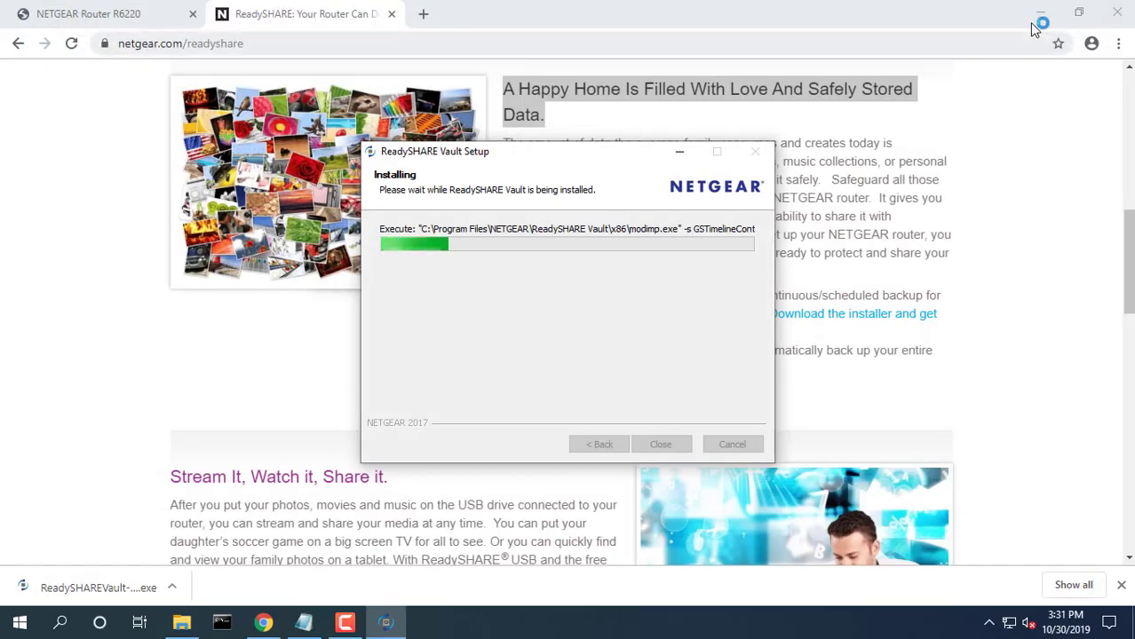
pyautogui.click(1041, 14)
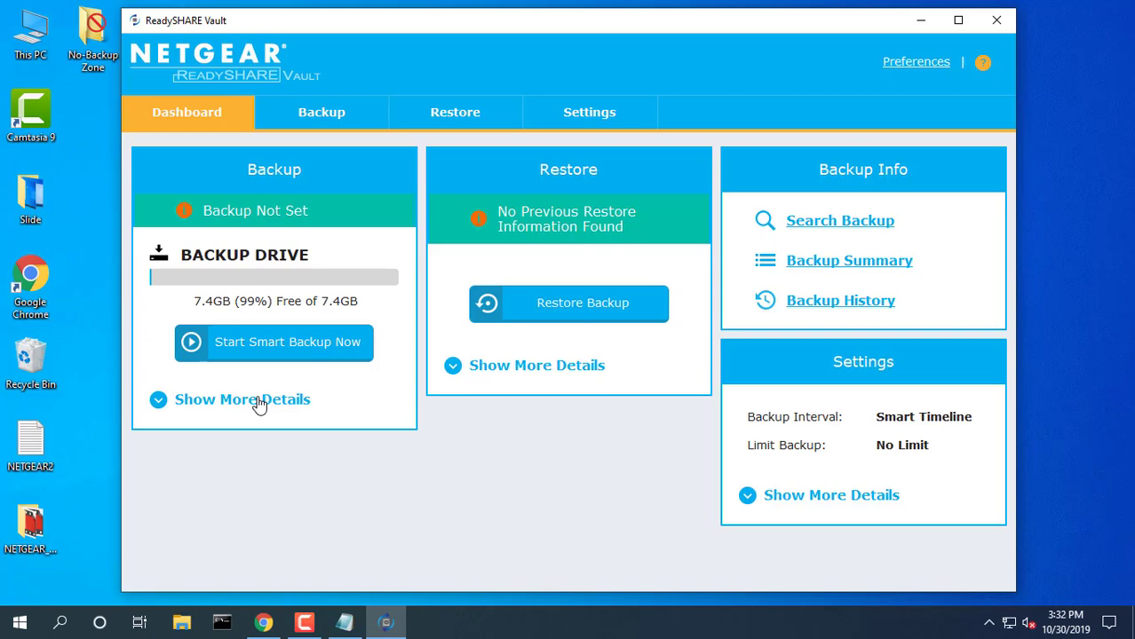
# Expand the backup drive details on the dashboard, then go to the Backup setup page
pyautogui.click(242, 400)
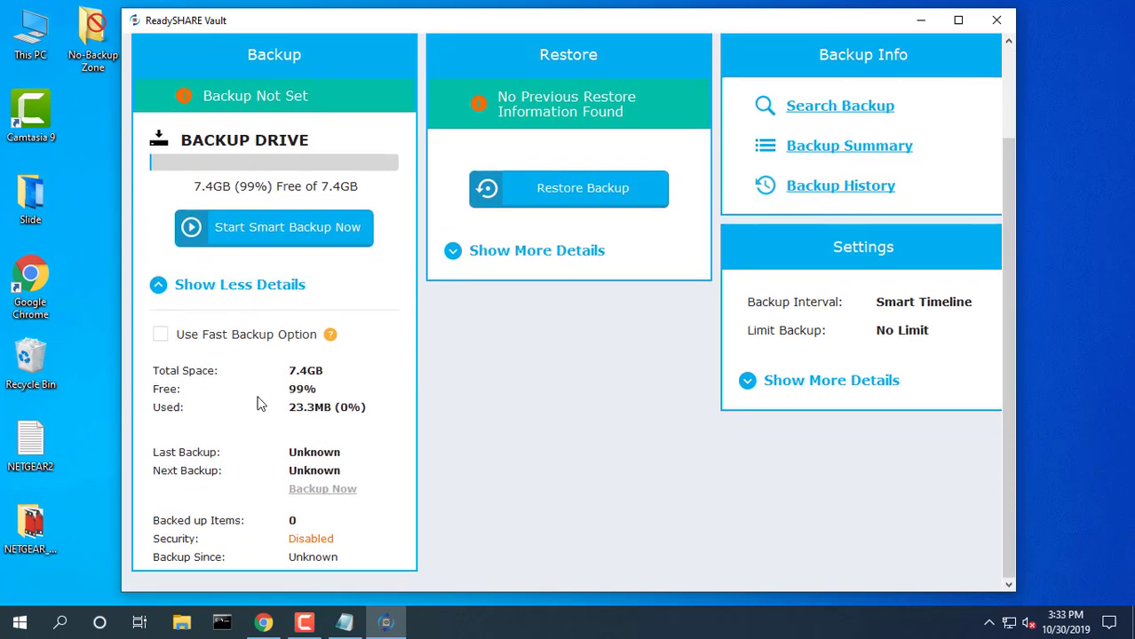
pyautogui.moveTo(309, 401)
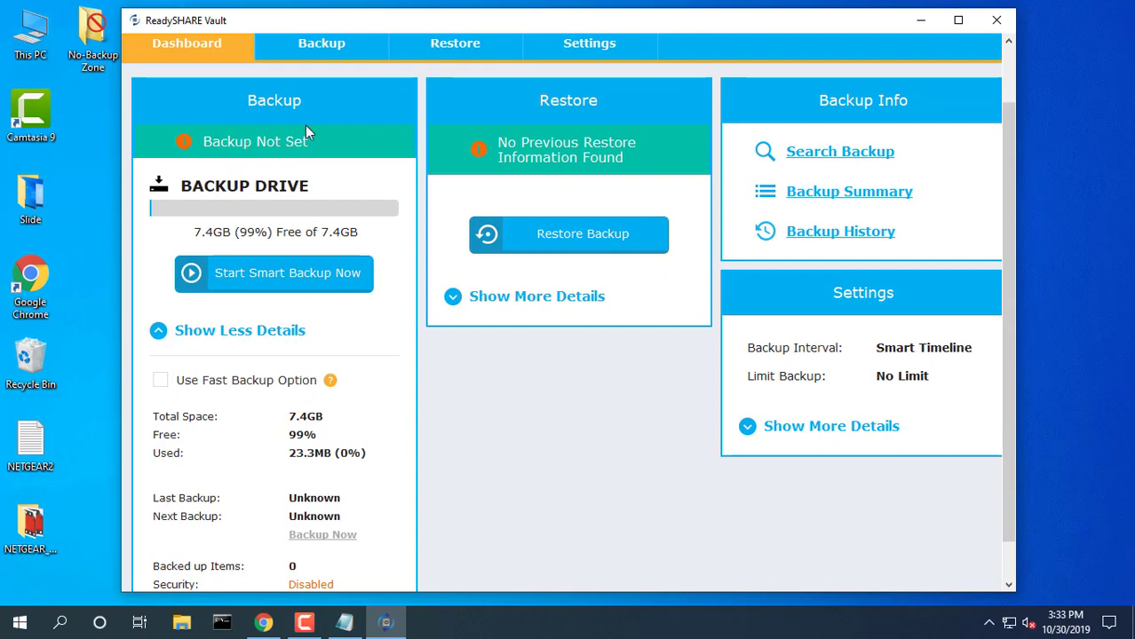
pyautogui.click(321, 43)
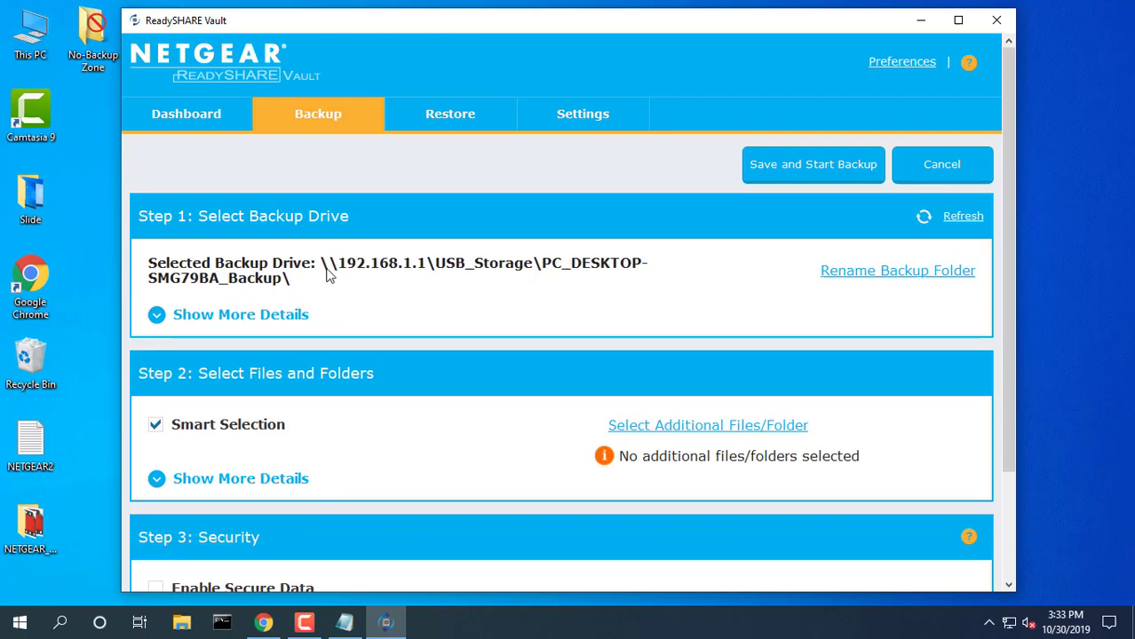
# Add only the NETGEAR R6220 file from Documents to the additional backup selection
pyautogui.scroll(-3)
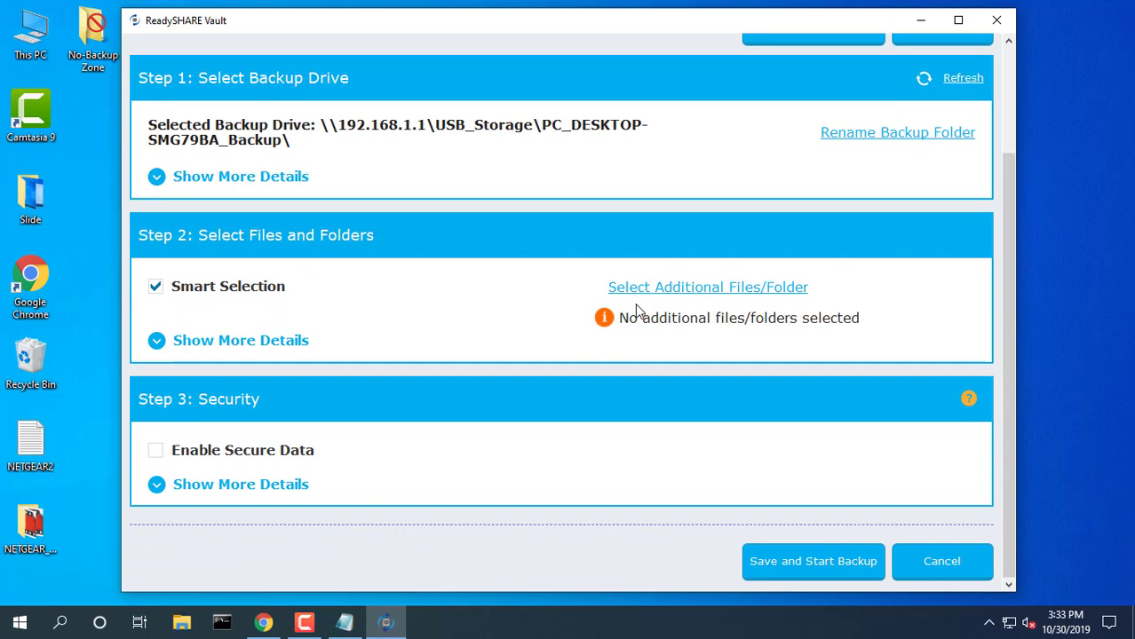
pyautogui.moveTo(661, 298)
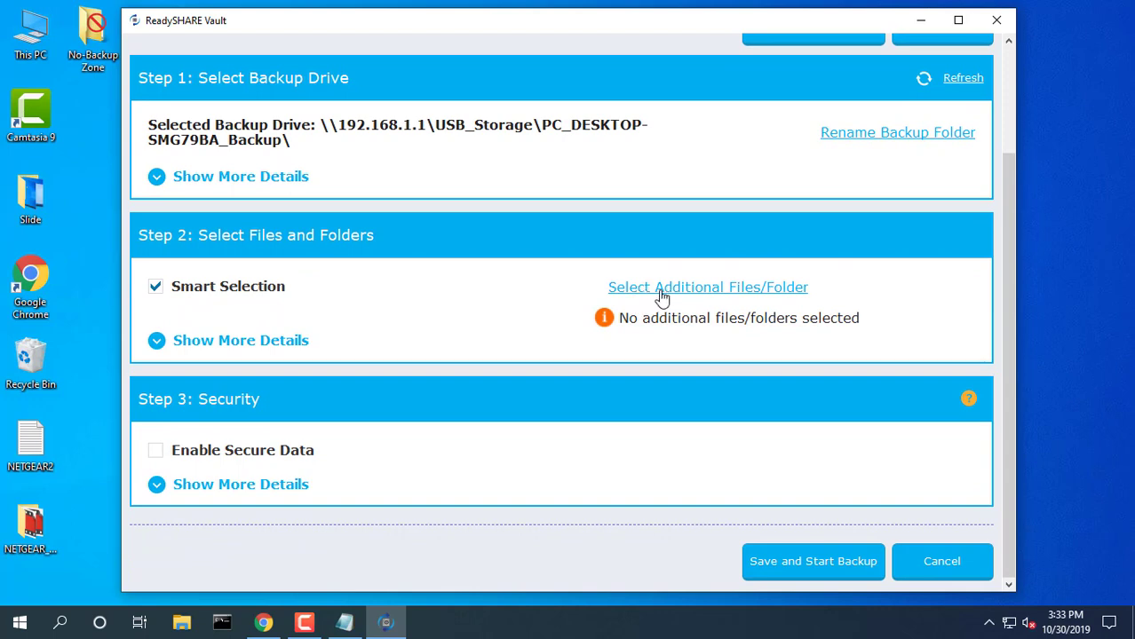
pyautogui.click(707, 288)
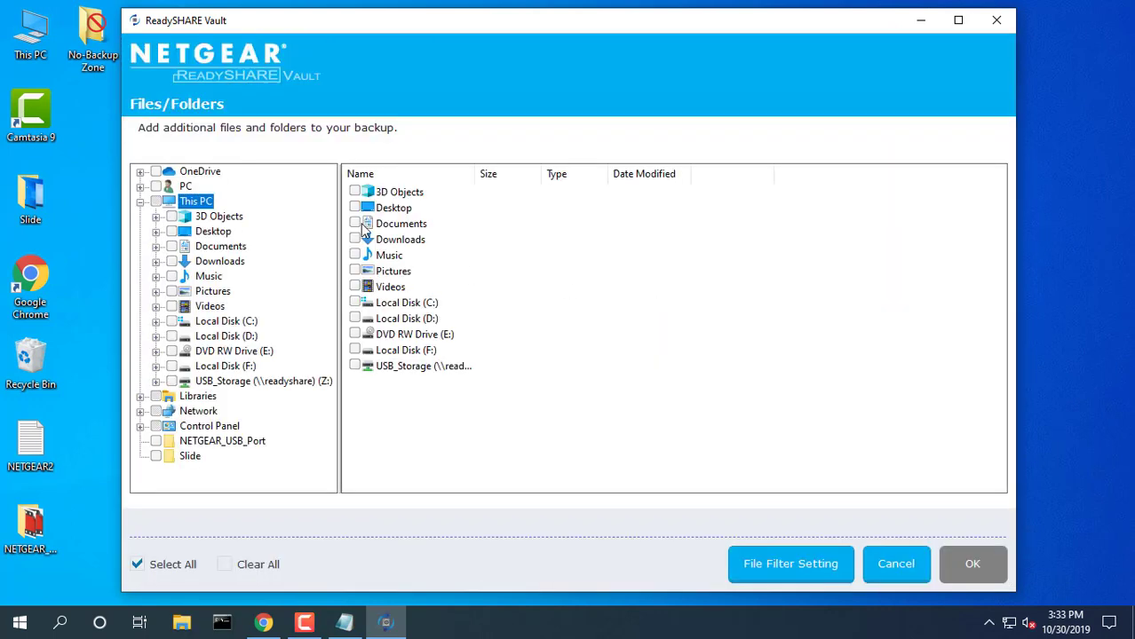
pyautogui.click(220, 245)
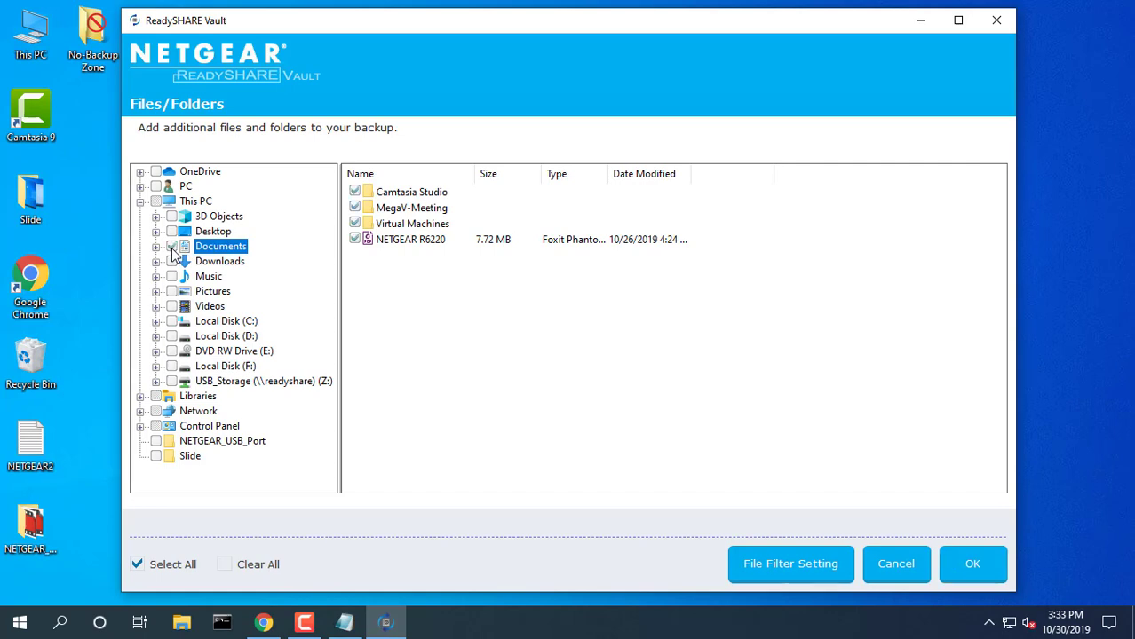
pyautogui.click(408, 238)
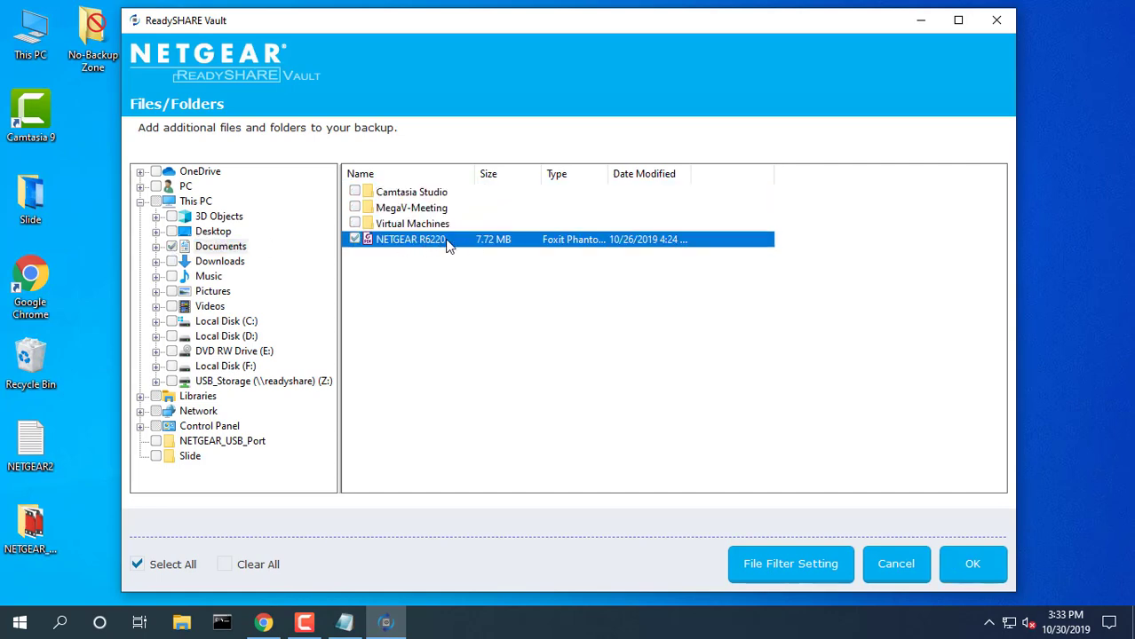
pyautogui.click(974, 565)
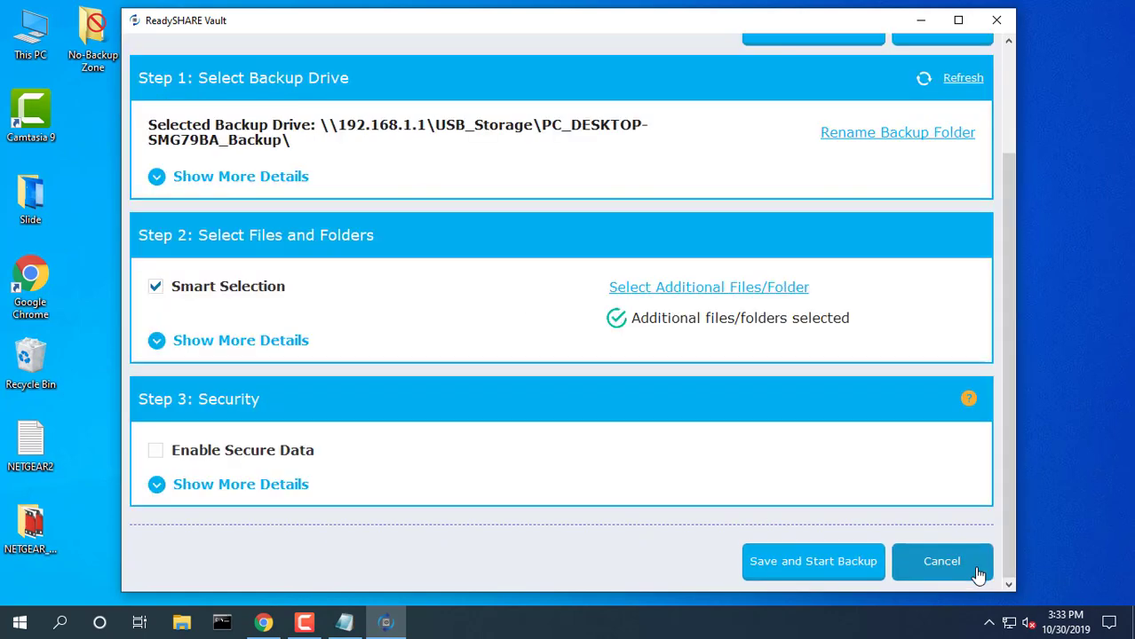
# Save the modified selections from the Dashboard and start a Smart Backup now
pyautogui.scroll(3)
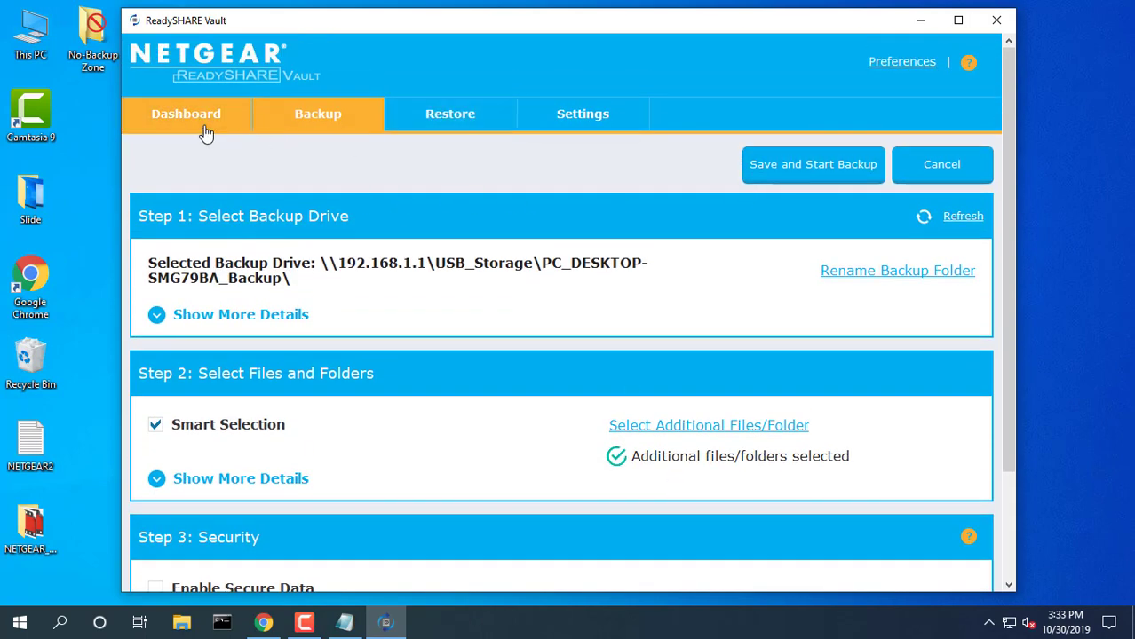
pyautogui.click(812, 163)
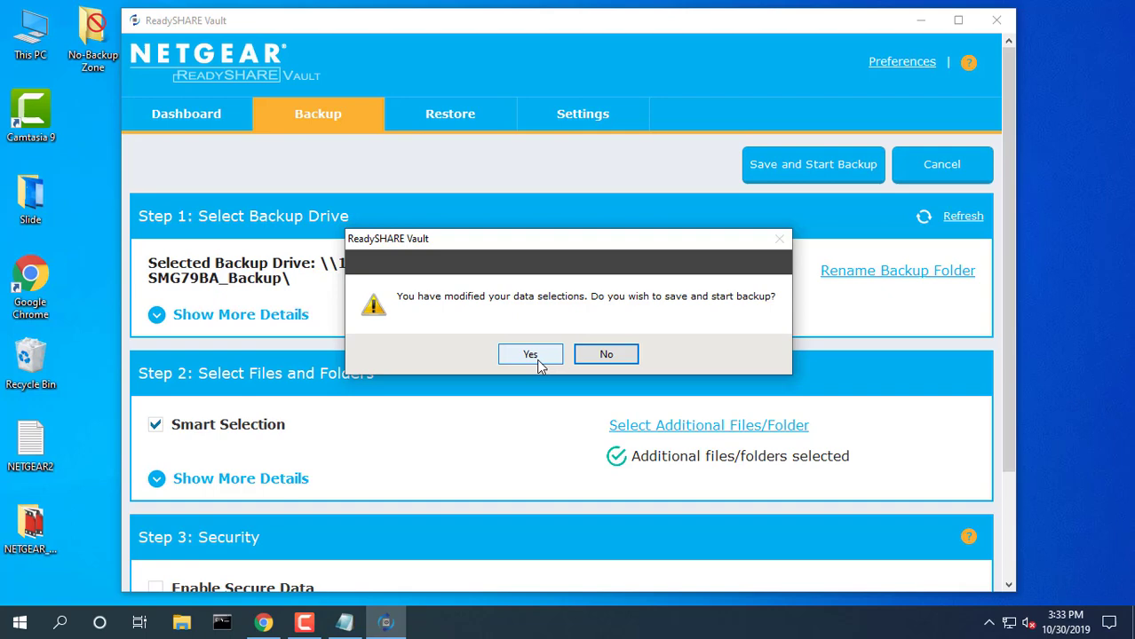
pyautogui.click(530, 354)
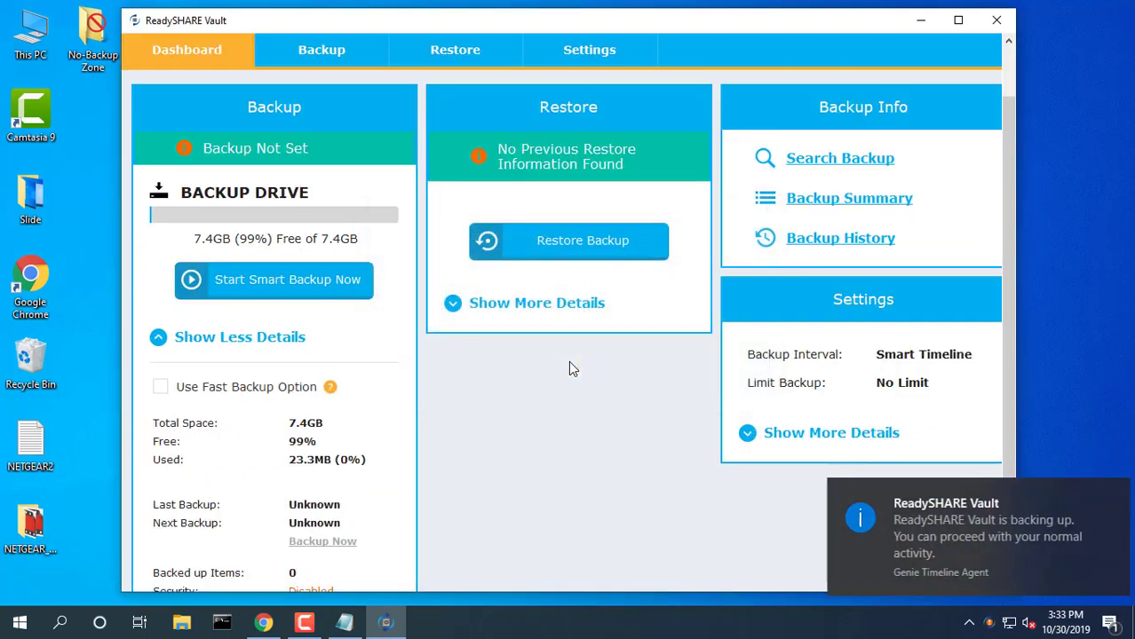
pyautogui.moveTo(293, 280)
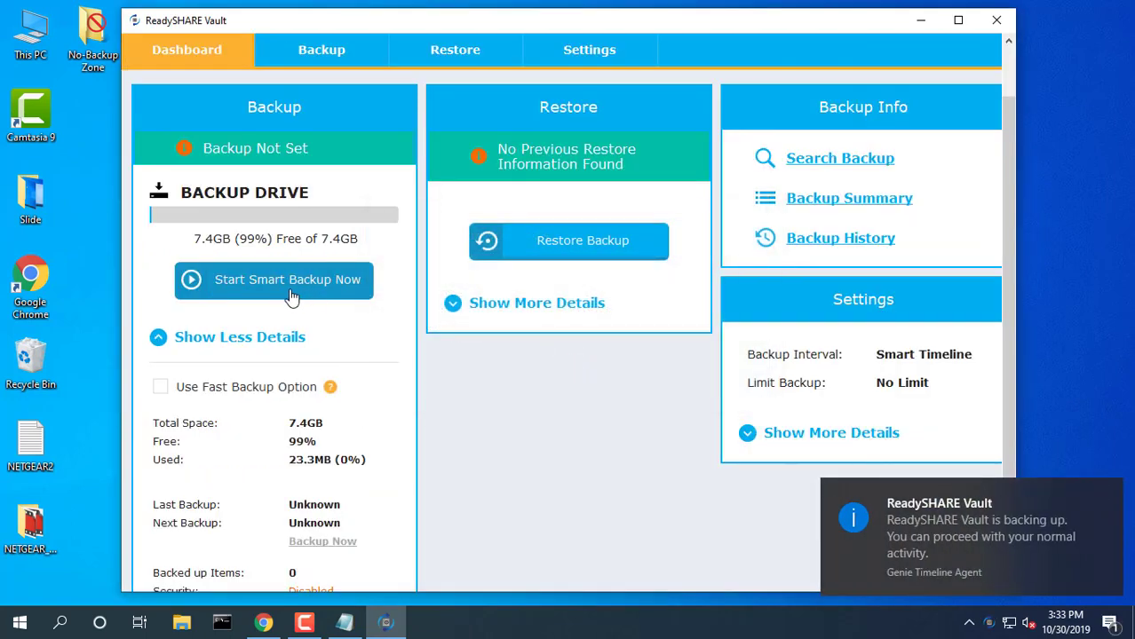
pyautogui.click(273, 280)
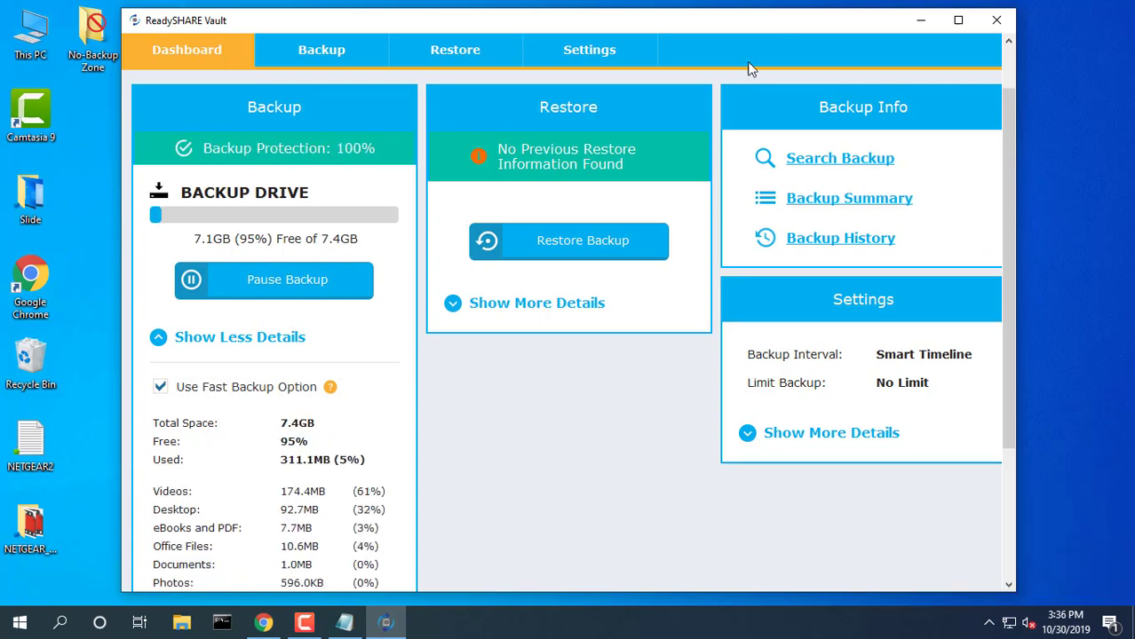
# Maximize the window, review the finished backup details, and go to the Backup page
pyautogui.click(959, 20)
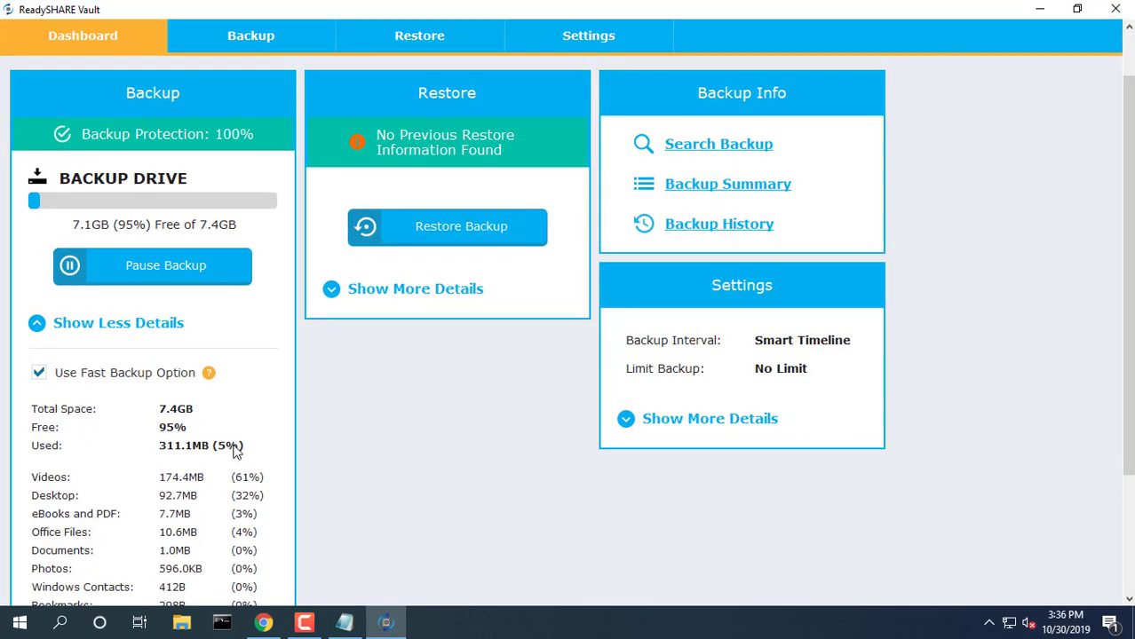
pyautogui.moveTo(197, 508)
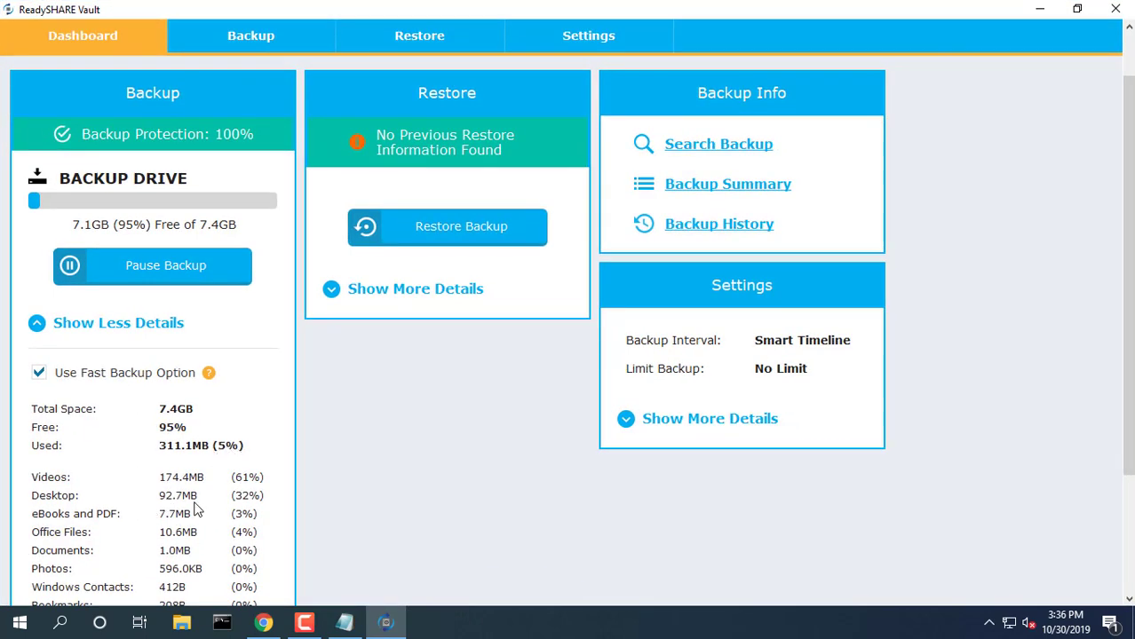
pyautogui.scroll(-3)
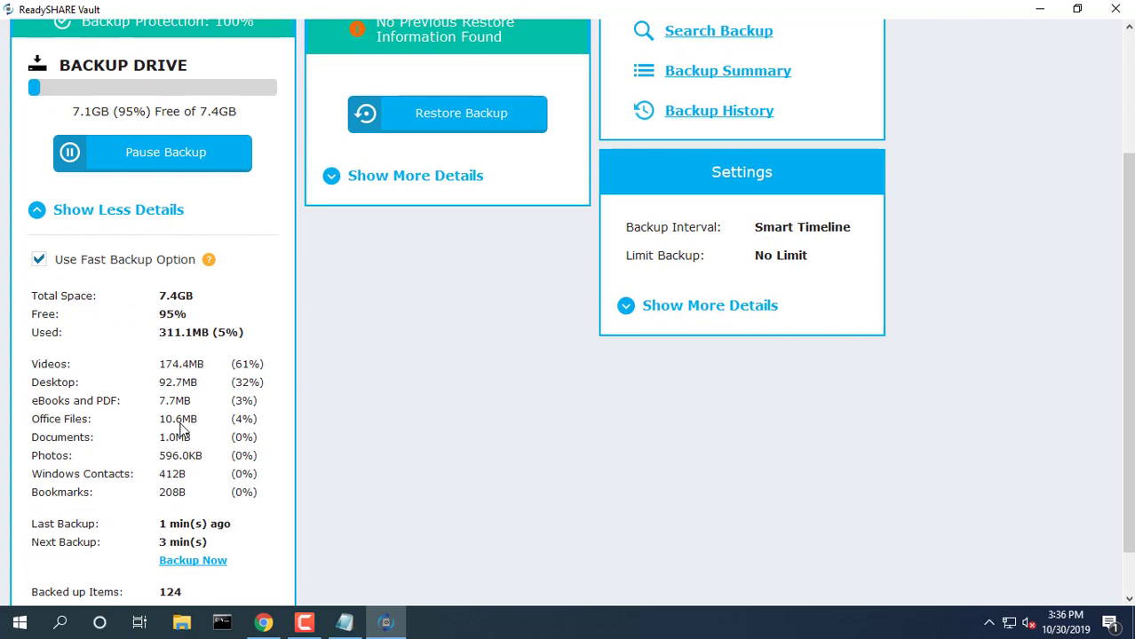
pyautogui.scroll(-3)
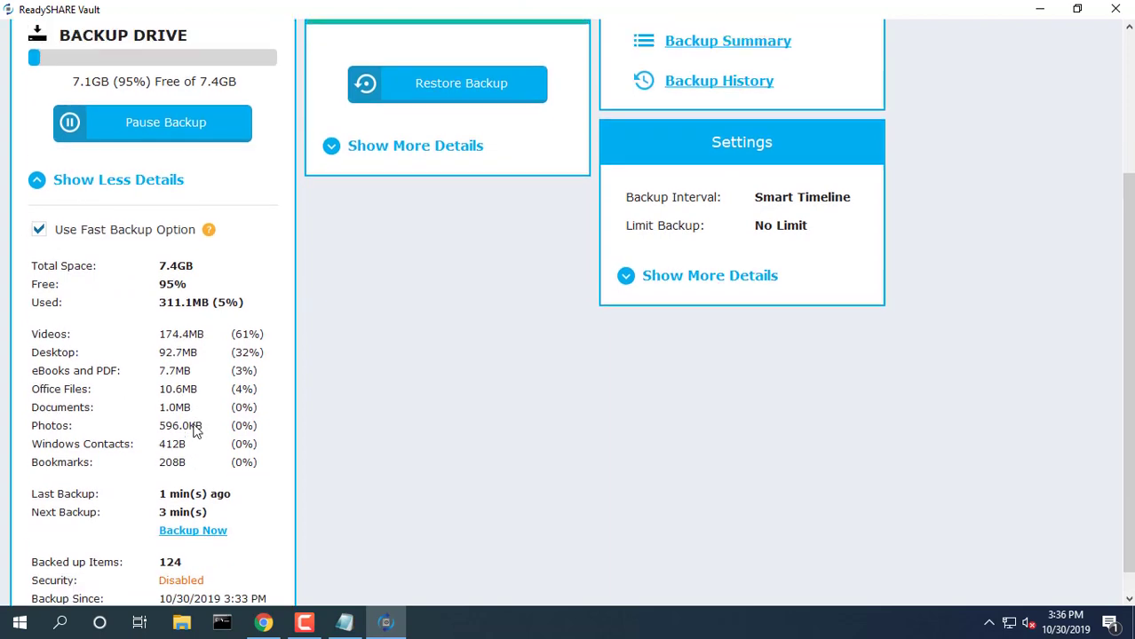
pyautogui.click(251, 100)
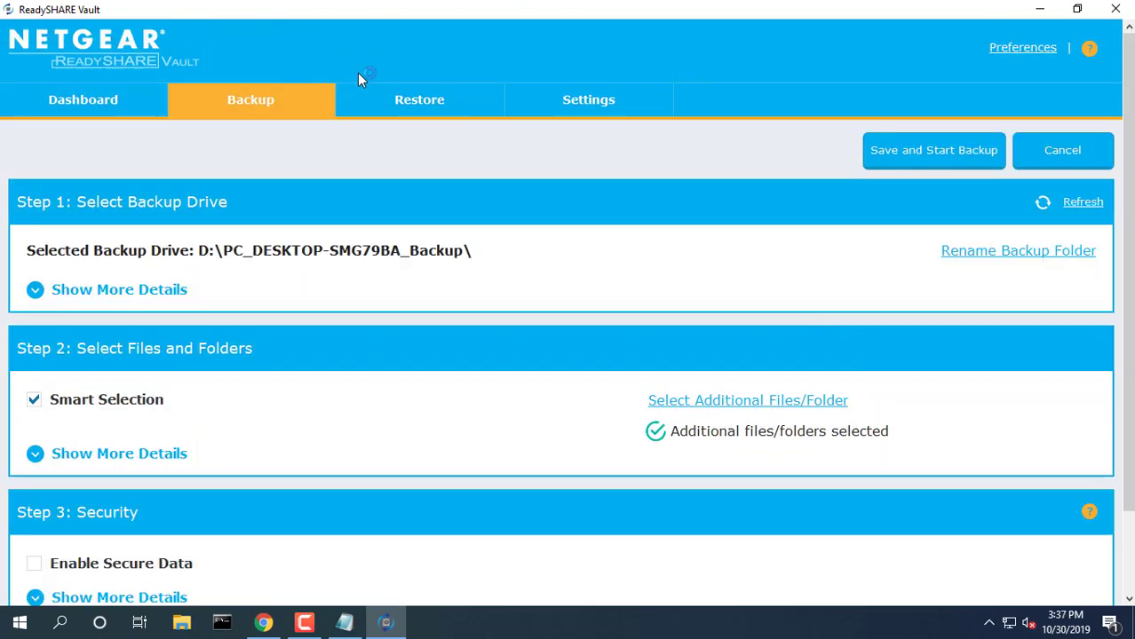
# On Restore Step 1, tick NETGEAR R6220.pdf under the backed-up C drive's Documents
pyautogui.click(419, 100)
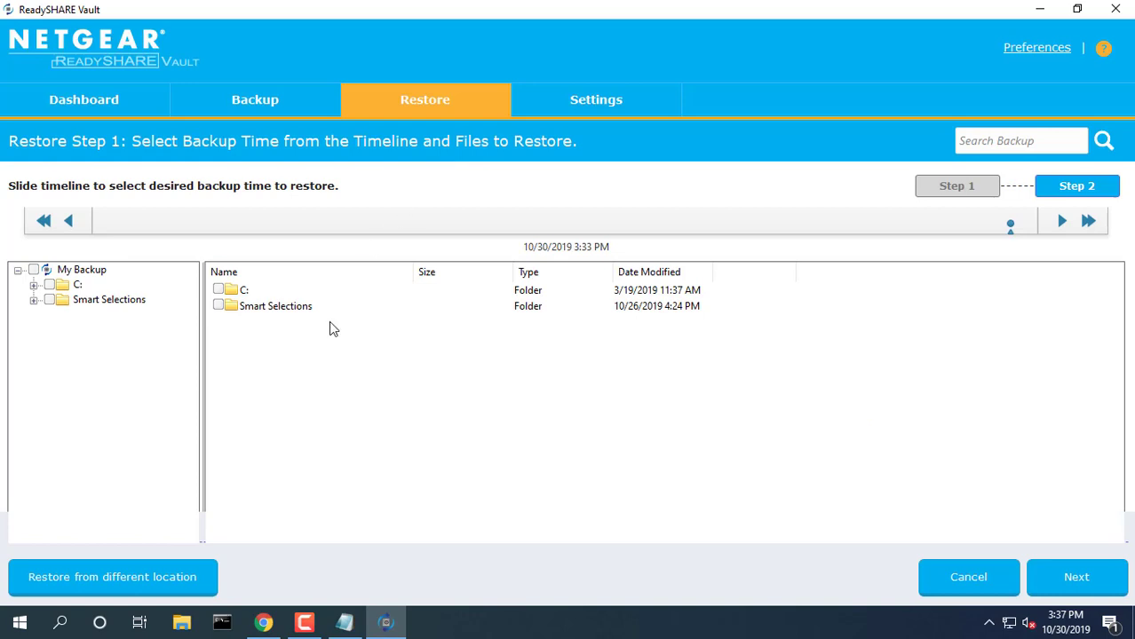
pyautogui.click(34, 284)
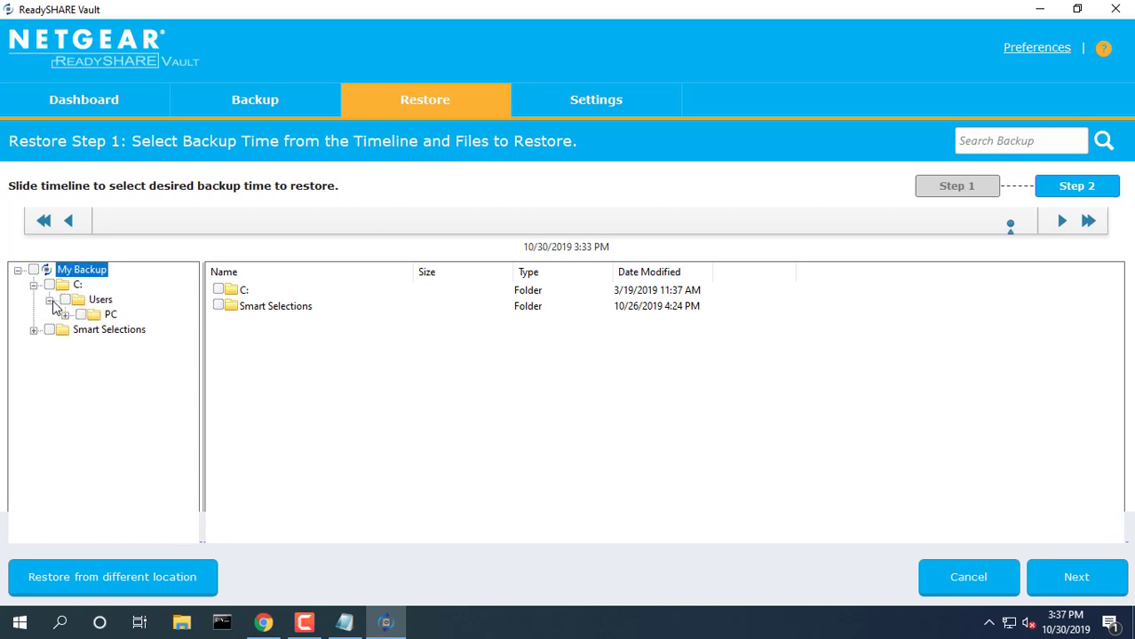
pyautogui.click(146, 329)
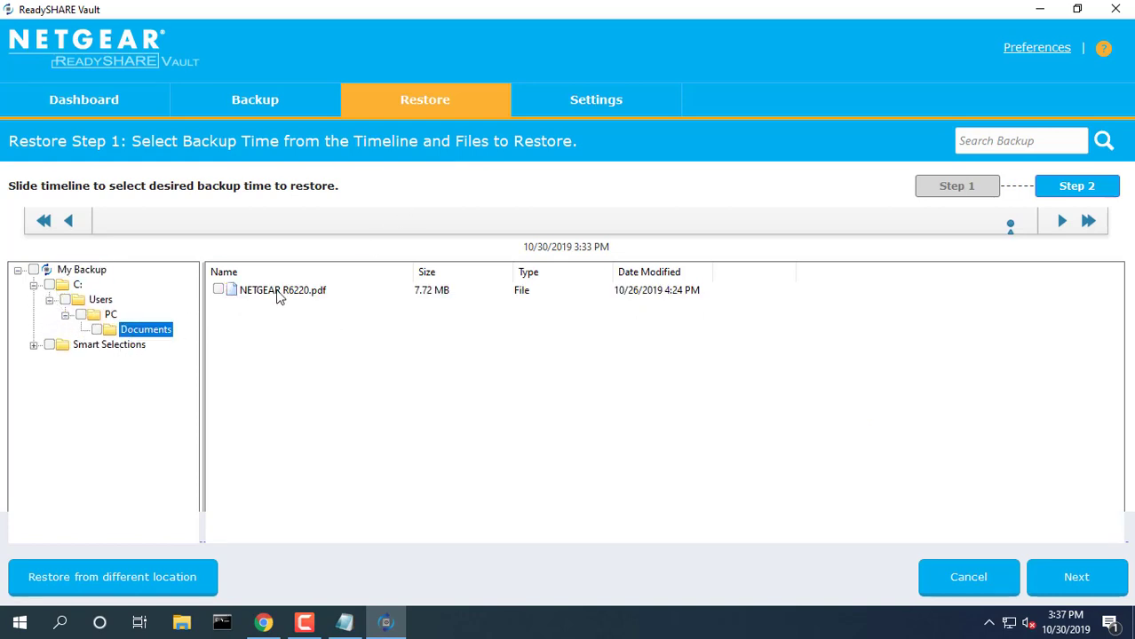
pyautogui.click(282, 291)
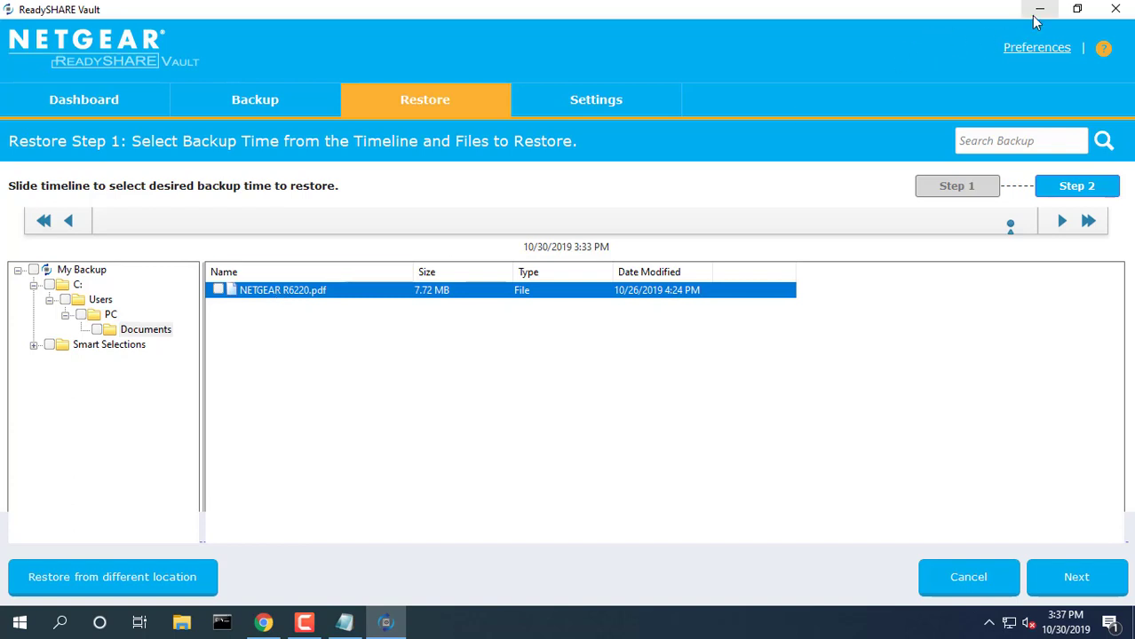
# Minimize ReadySHARE Vault and check the Downloads folder in File Explorer
pyautogui.click(1041, 9)
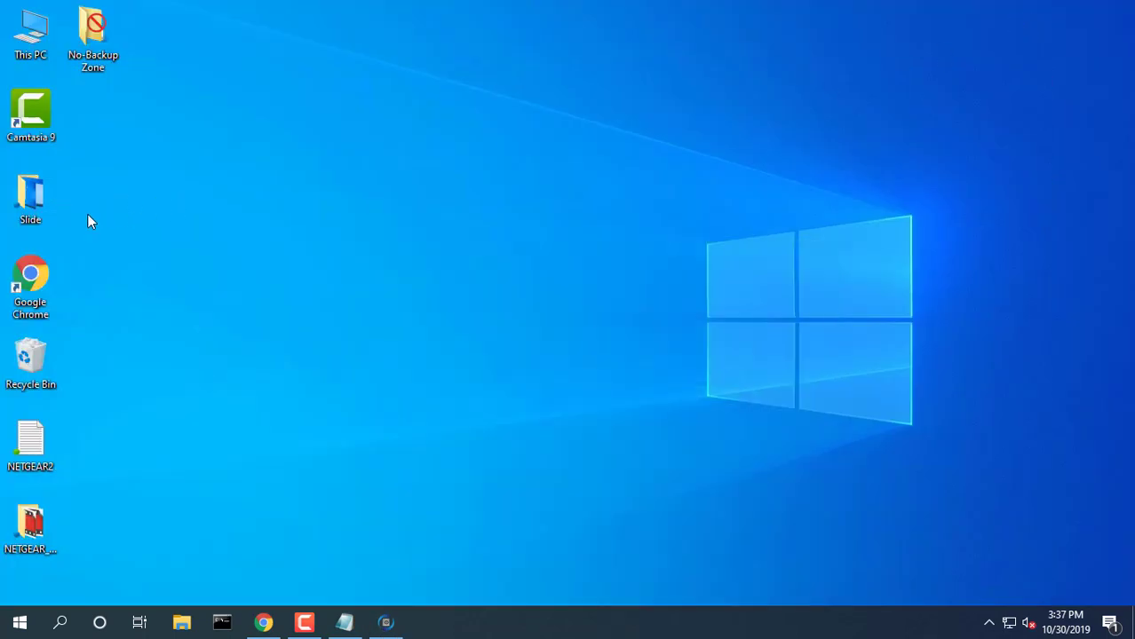
pyautogui.click(181, 621)
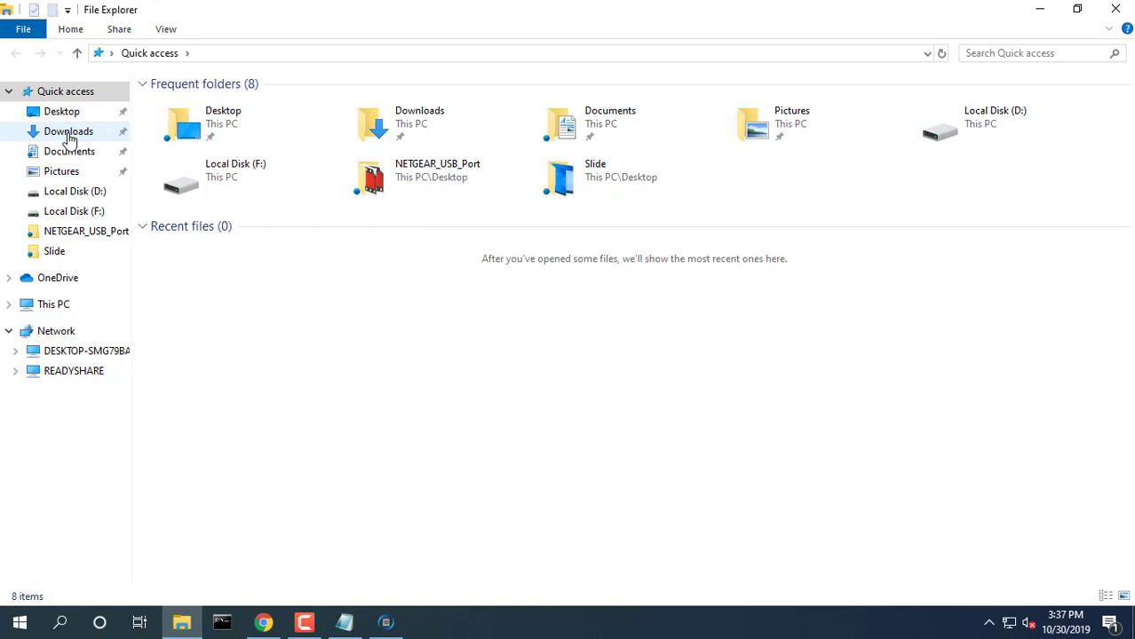
pyautogui.click(70, 151)
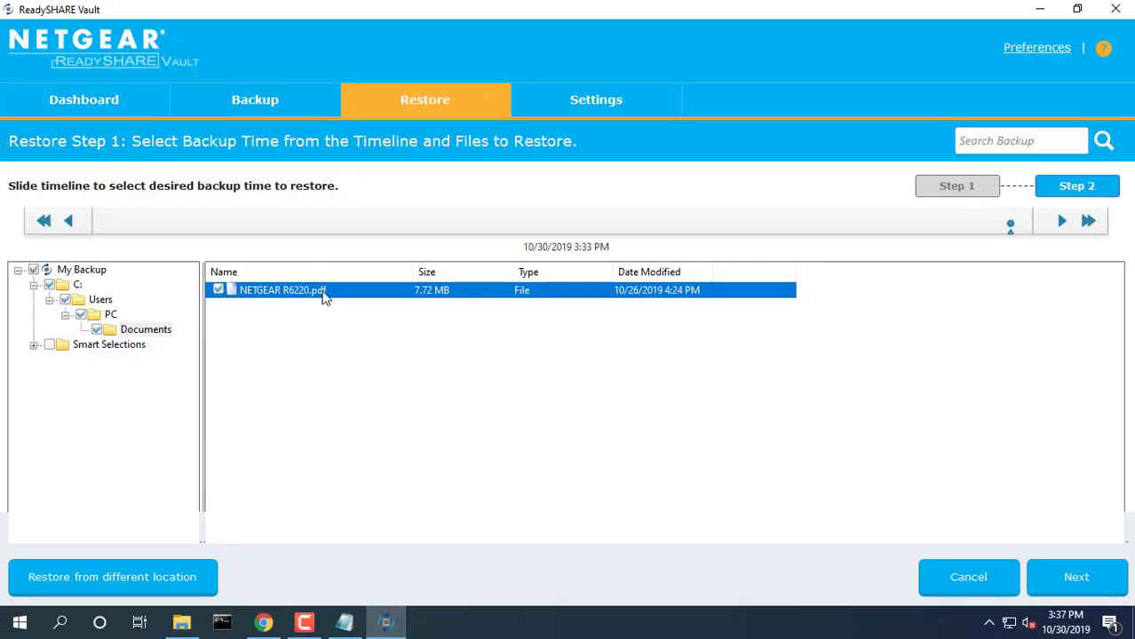
# Restore the selected file now and dismiss the completed Restore Summary
pyautogui.click(1076, 575)
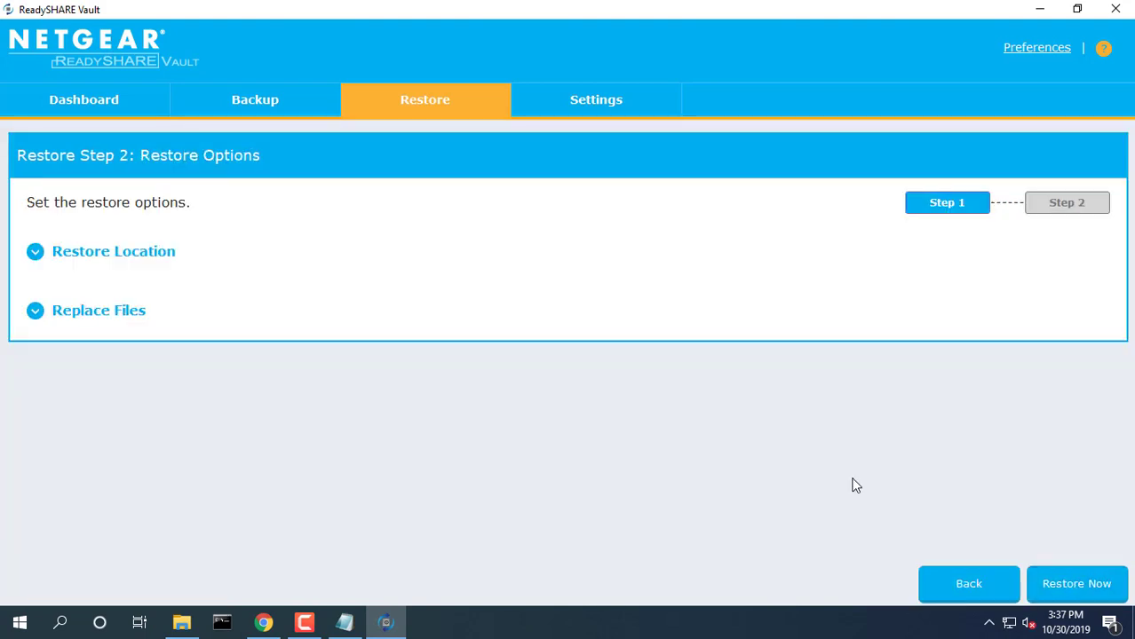
pyautogui.click(1076, 583)
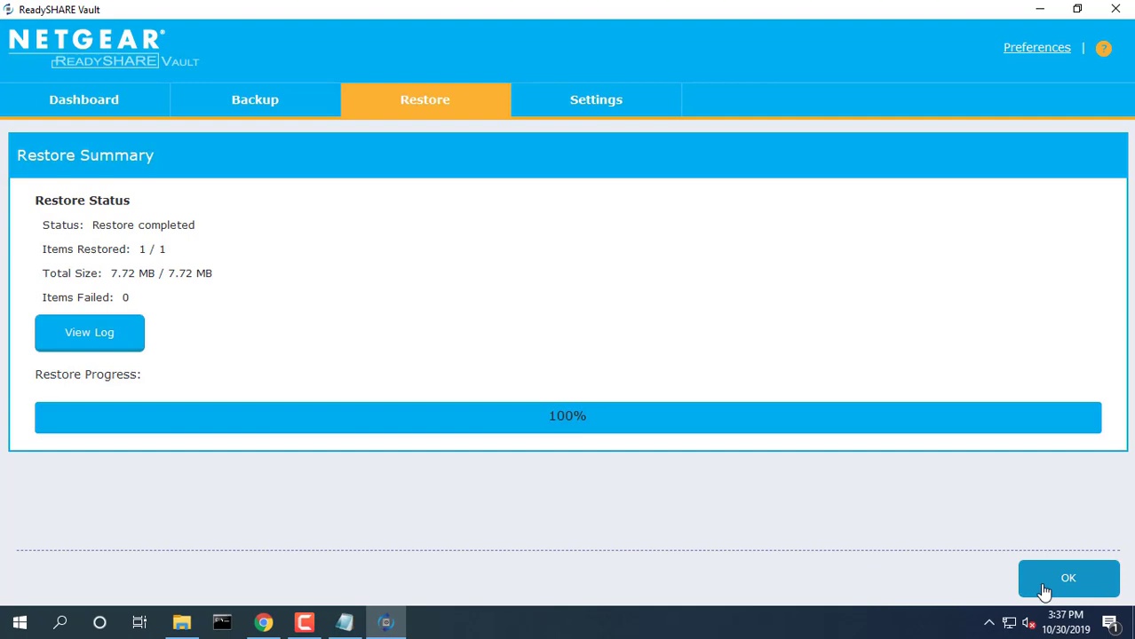
pyautogui.click(1069, 579)
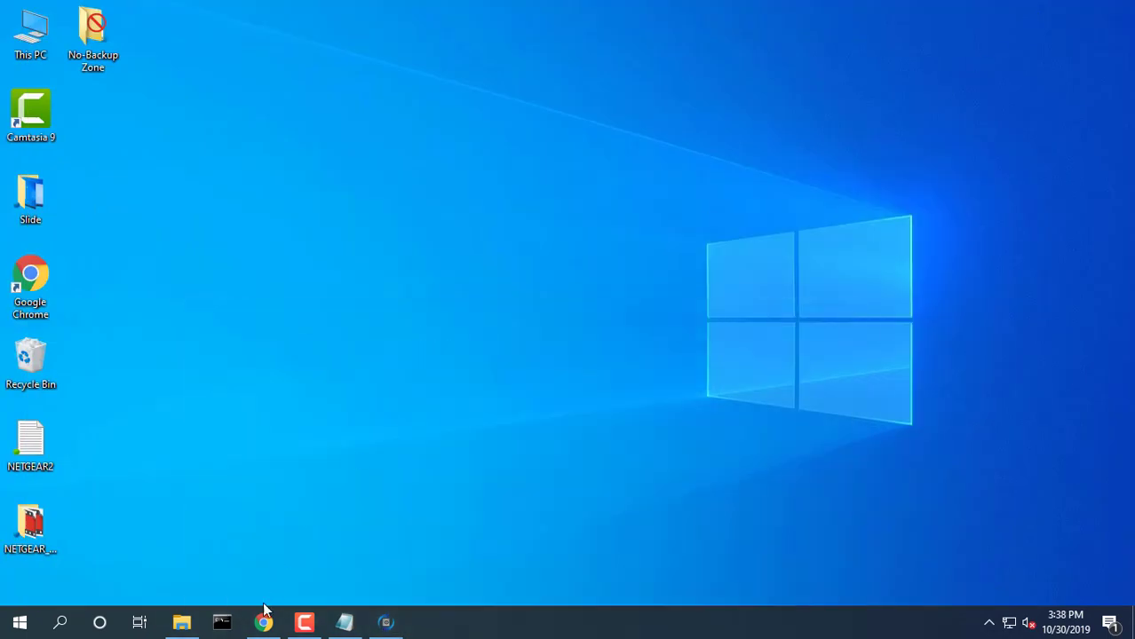
# Show the Documents folder listing the restored NETGEAR R6220 PDF
pyautogui.click(181, 622)
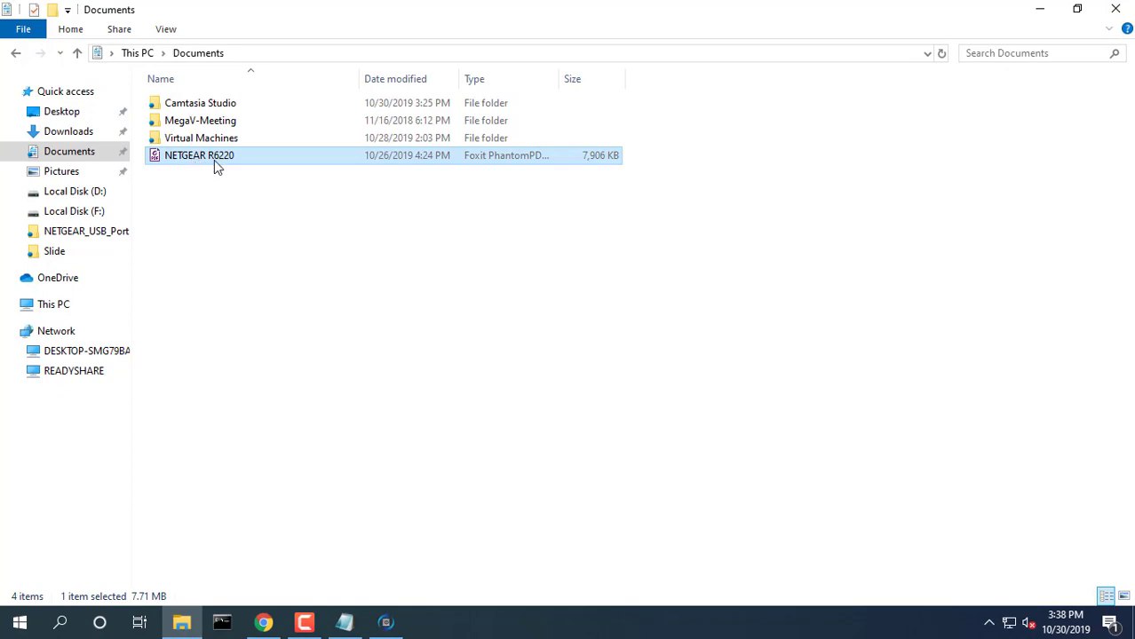
pyautogui.moveTo(373, 597)
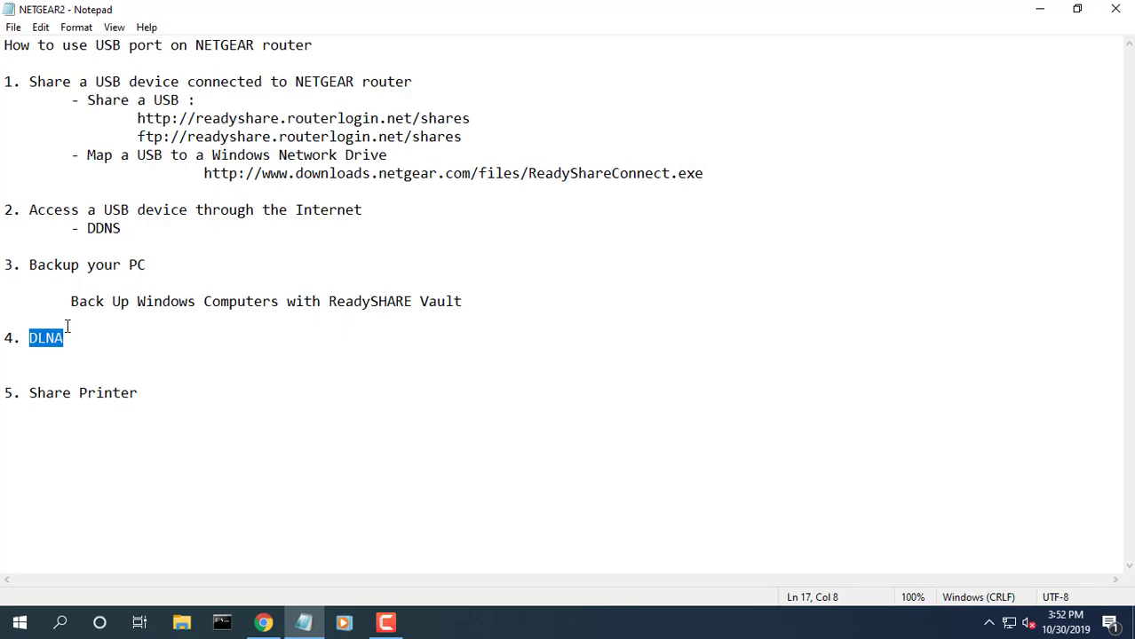
# Bring up the NETGEAR2 Notepad notes at topic 4, DLNA, then show the desktop
pyautogui.click(345, 621)
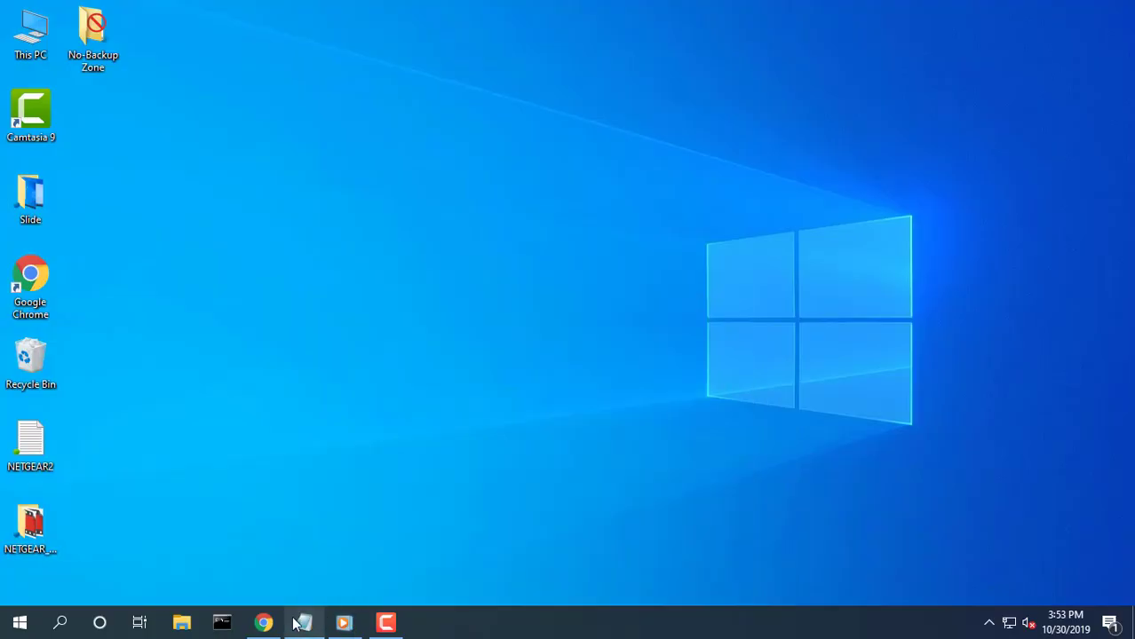
# Enable the ReadyDLNA media server under USB Storage > Media Server in the router's web page
pyautogui.click(263, 621)
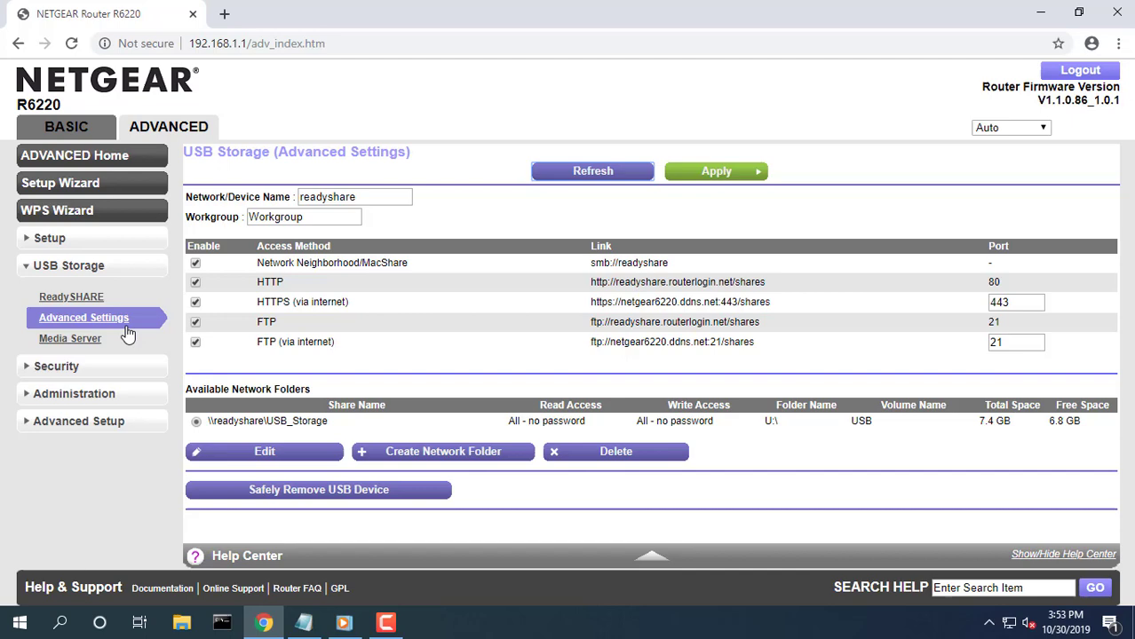
pyautogui.click(71, 334)
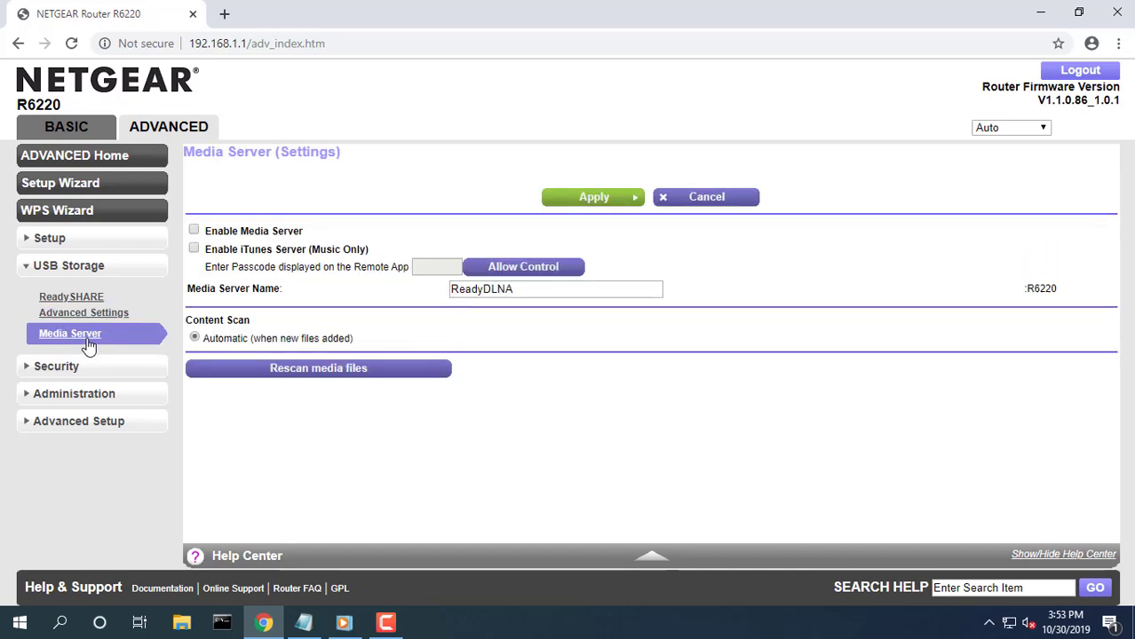
pyautogui.click(193, 230)
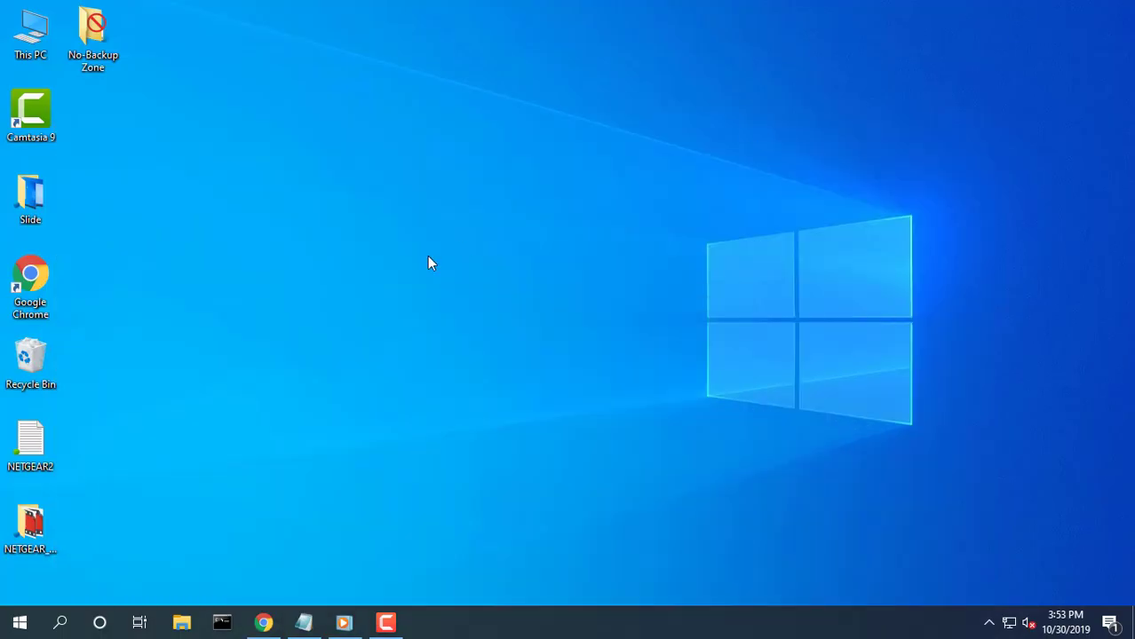
# Play the Minions video from the ReadyDLNA:R6220 Videos library in Windows Media Player
pyautogui.click(344, 622)
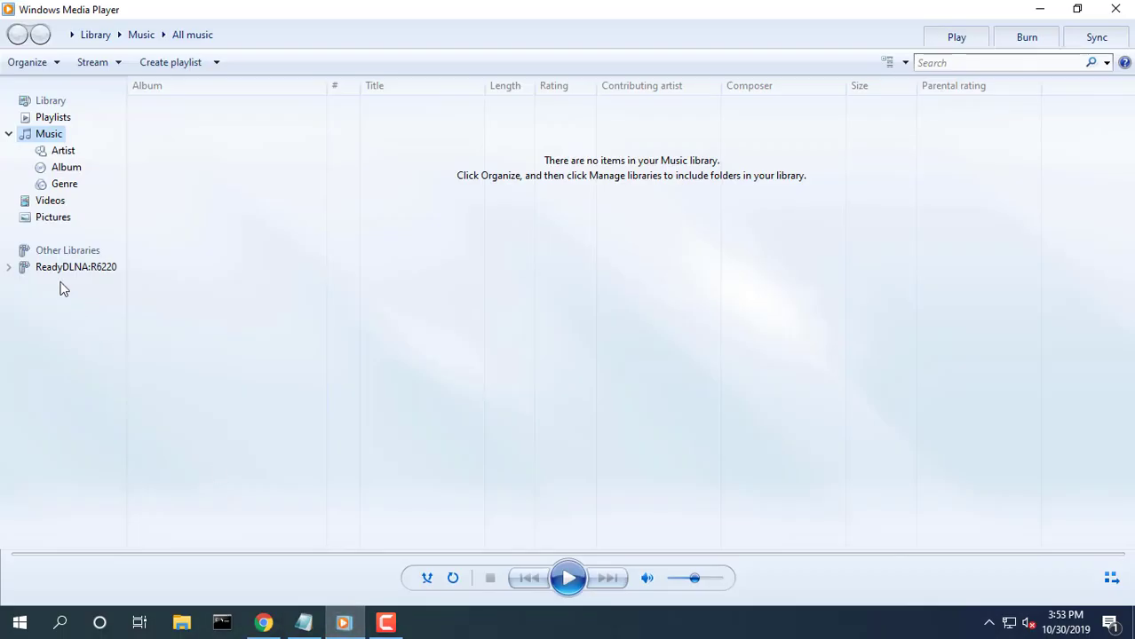
pyautogui.click(75, 267)
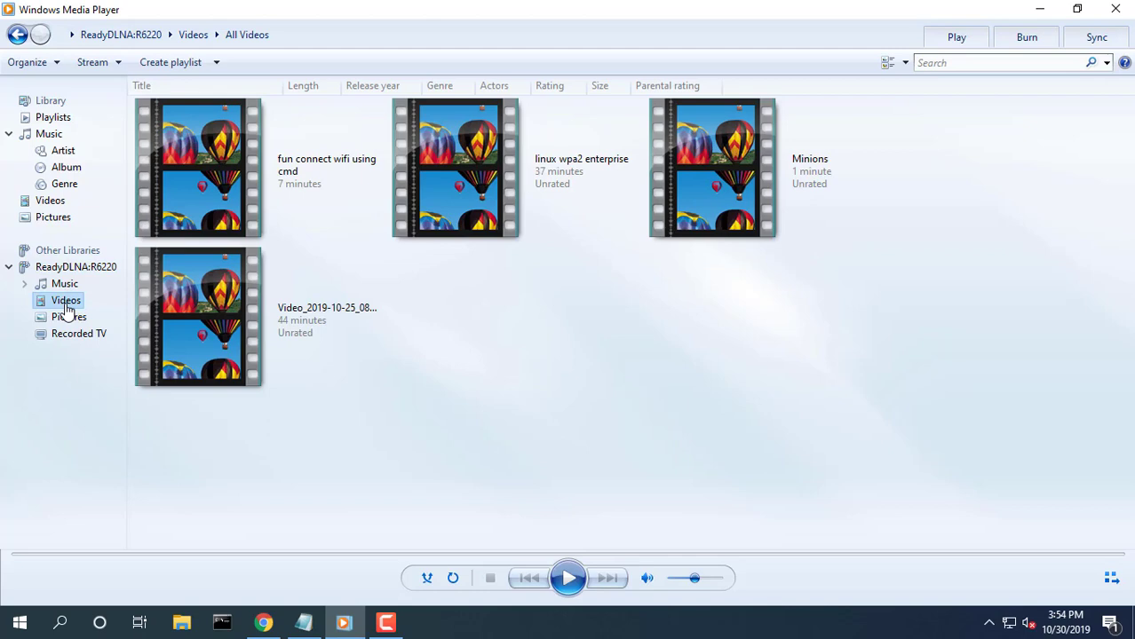
pyautogui.click(755, 169)
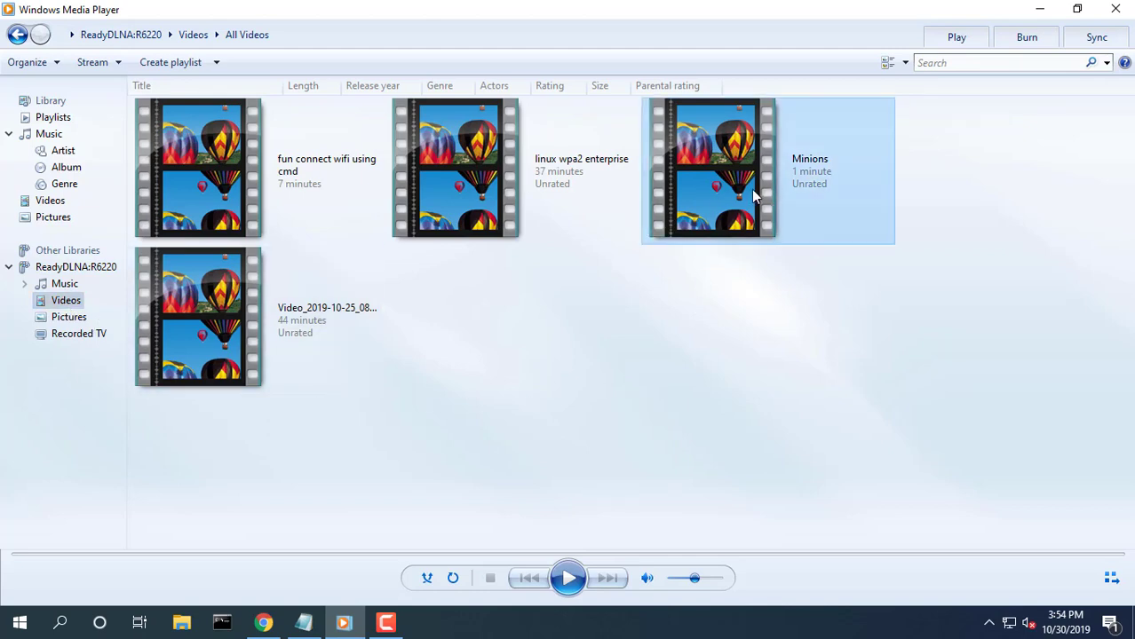
pyautogui.doubleClick(710, 168)
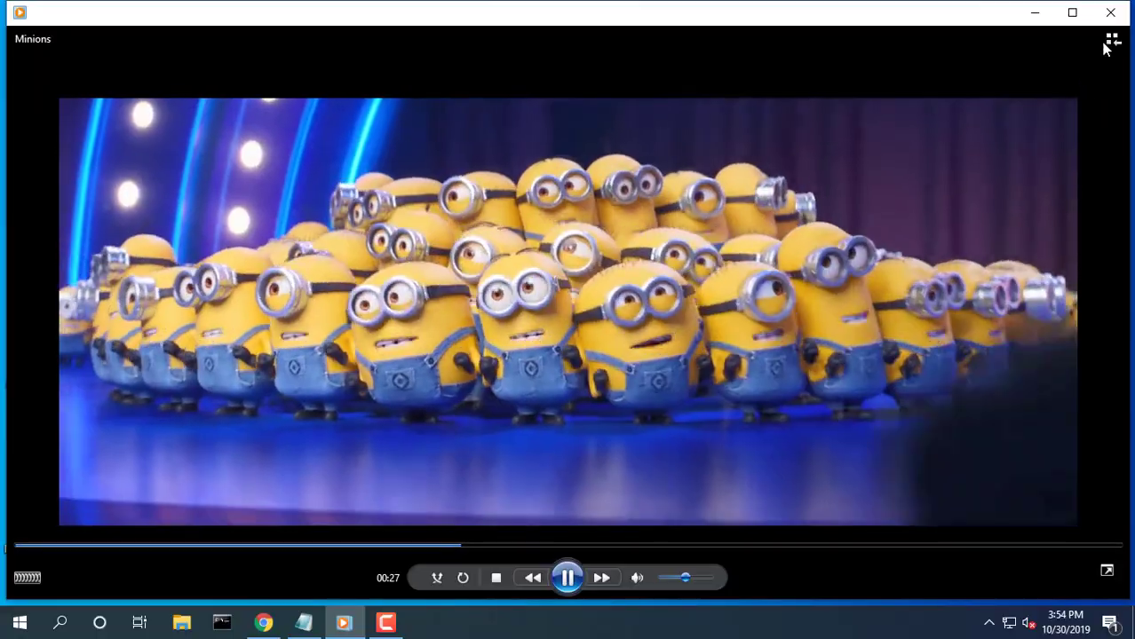
pyautogui.click(1112, 43)
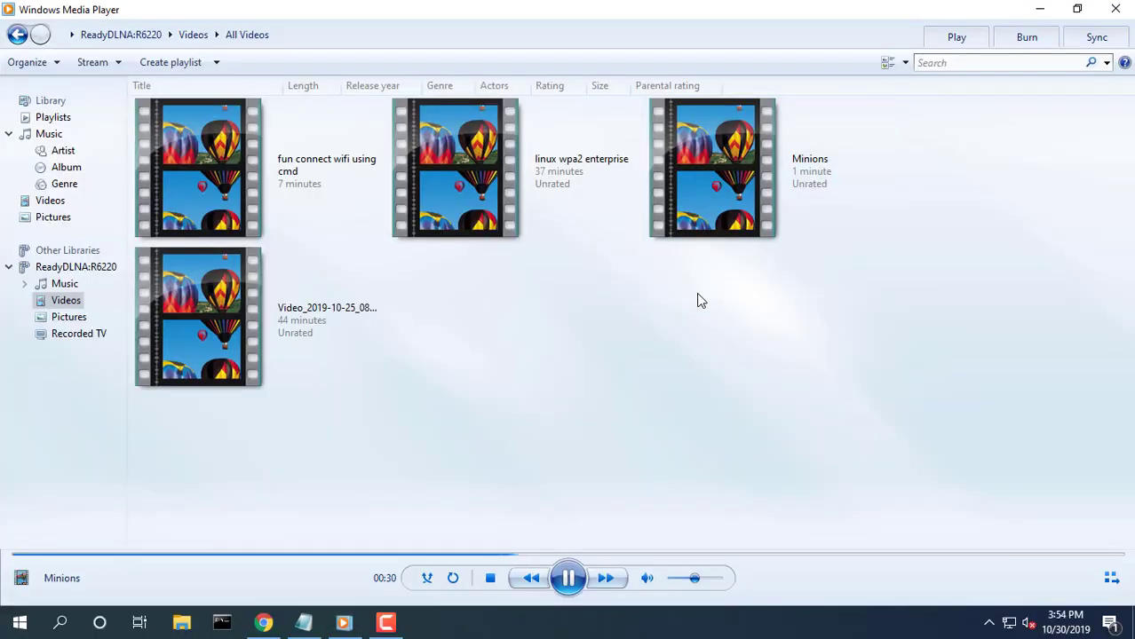
pyautogui.click(263, 621)
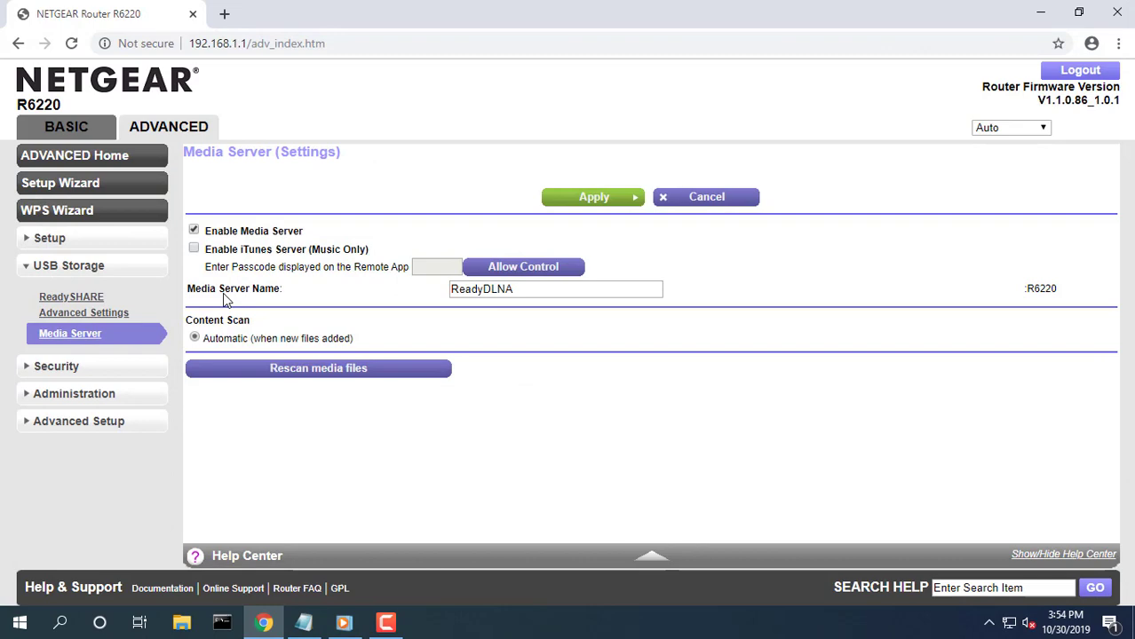
pyautogui.moveTo(519, 310)
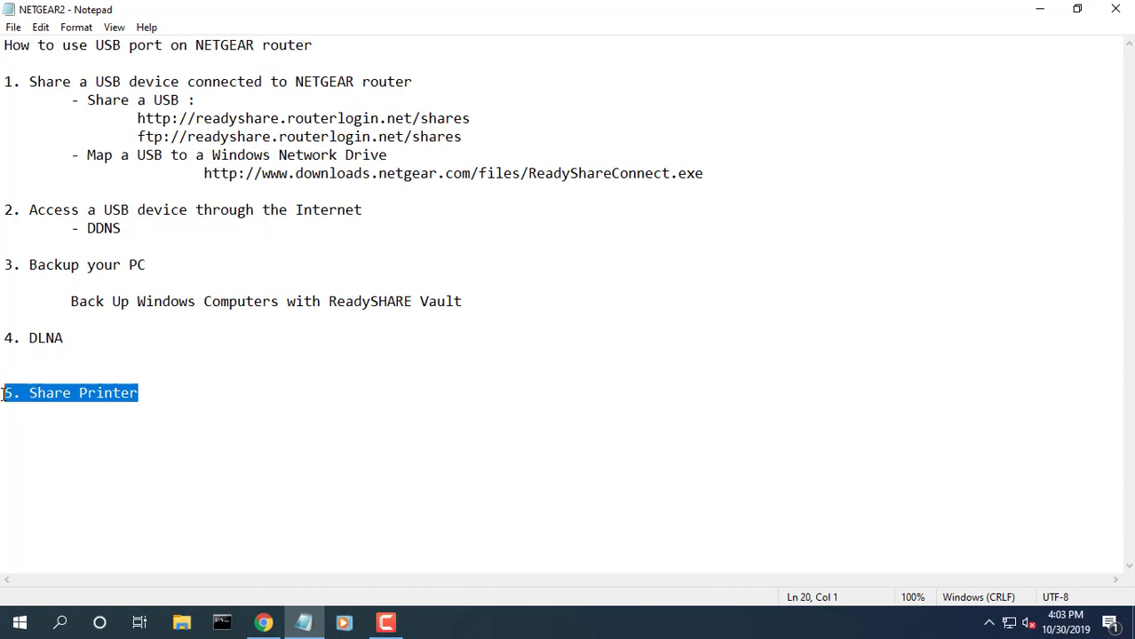
pyautogui.click(263, 621)
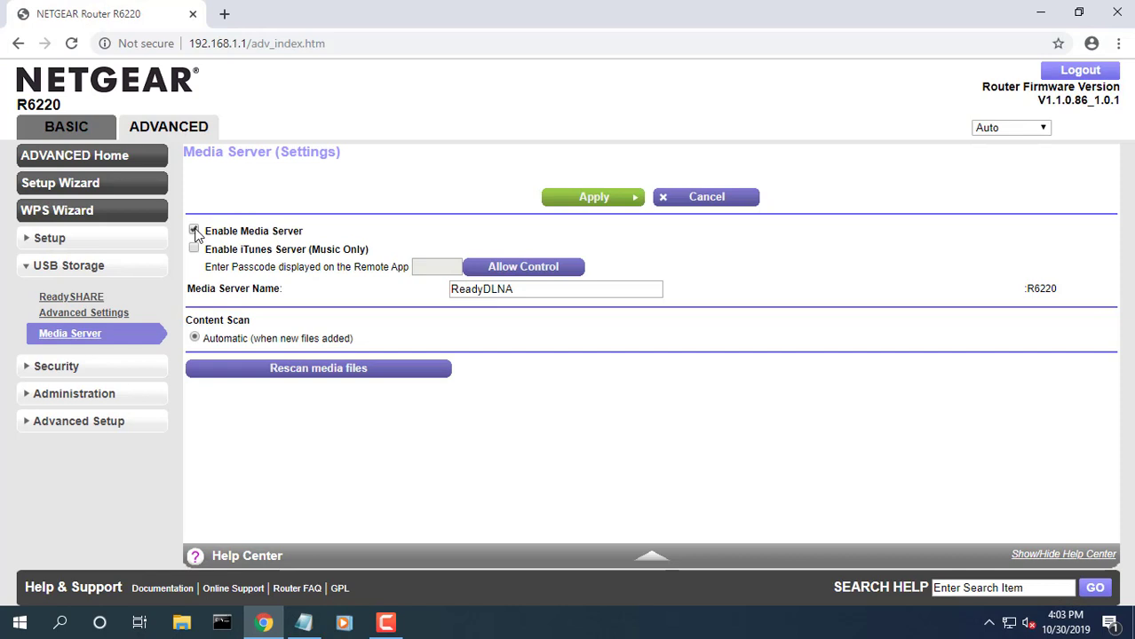
# Disable the media server and acknowledge the DLNA folder sharing notice in Advanced Settings
pyautogui.click(193, 231)
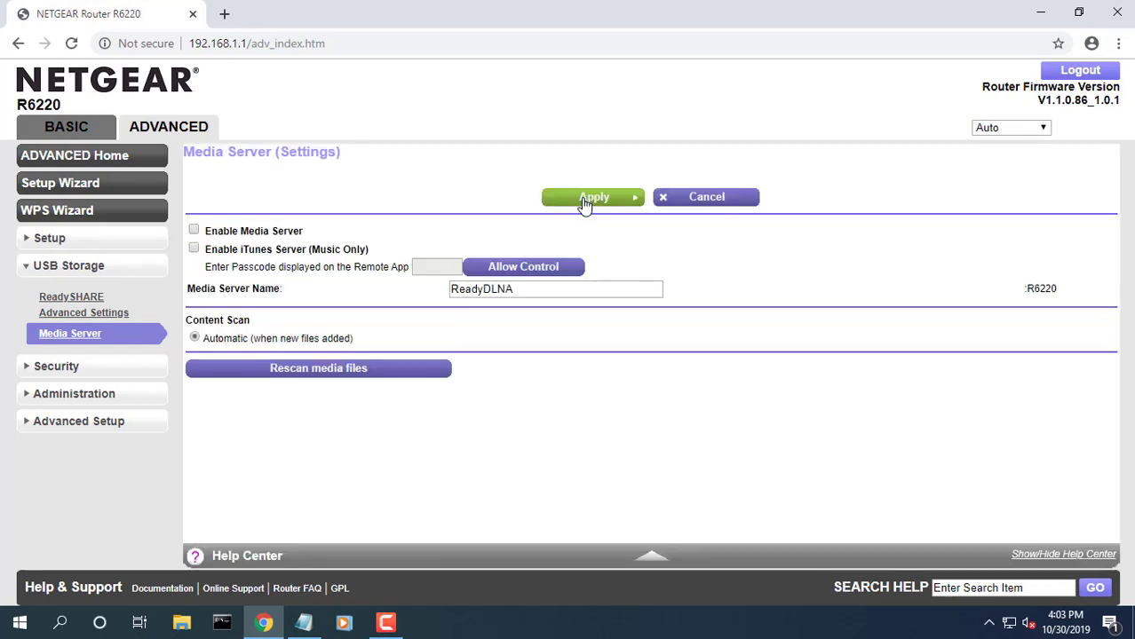
pyautogui.click(83, 316)
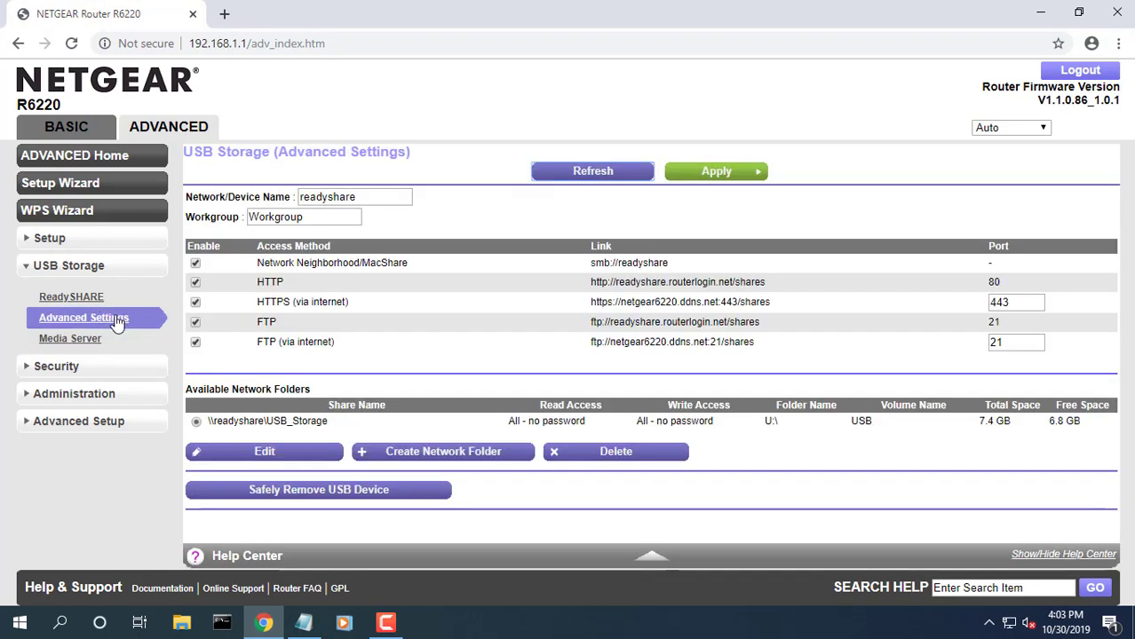
pyautogui.moveTo(616, 459)
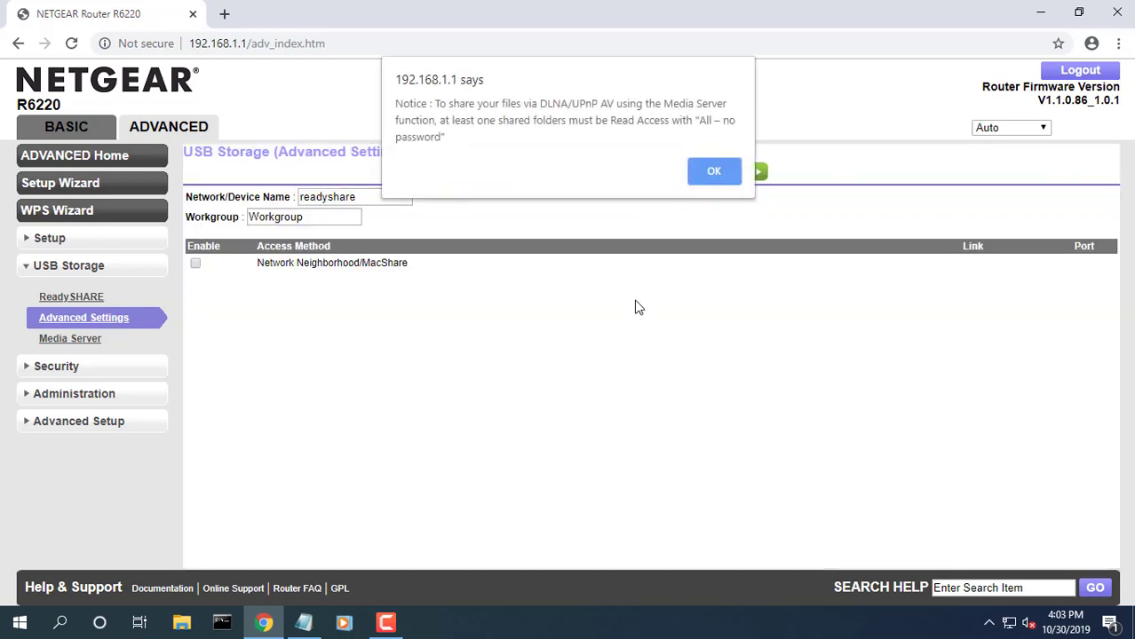
pyautogui.click(714, 171)
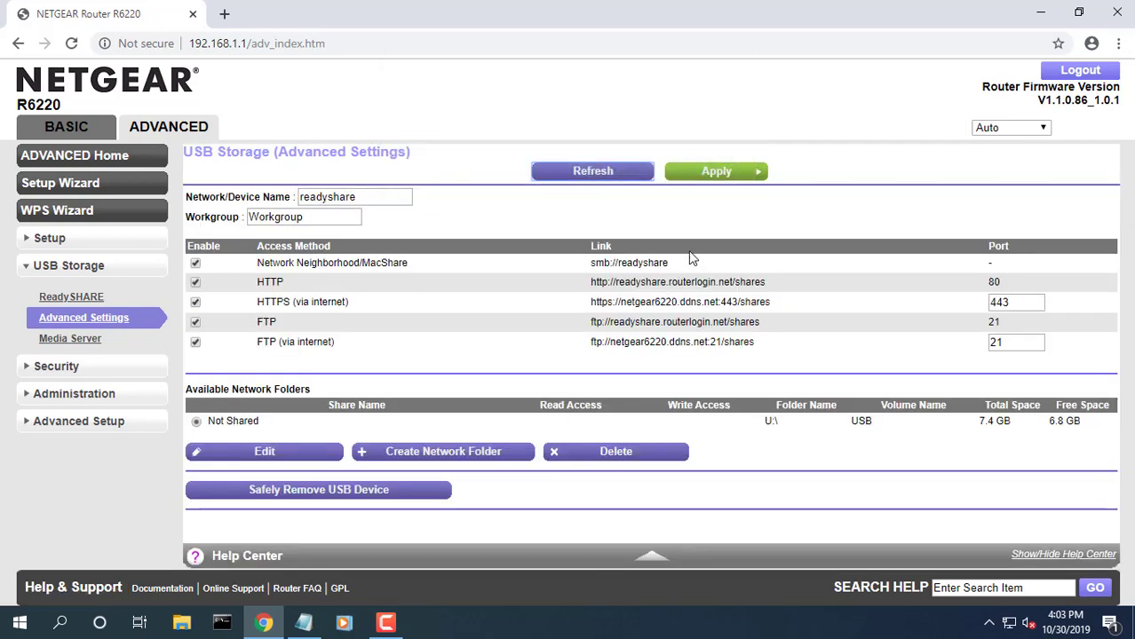
pyautogui.moveTo(545, 368)
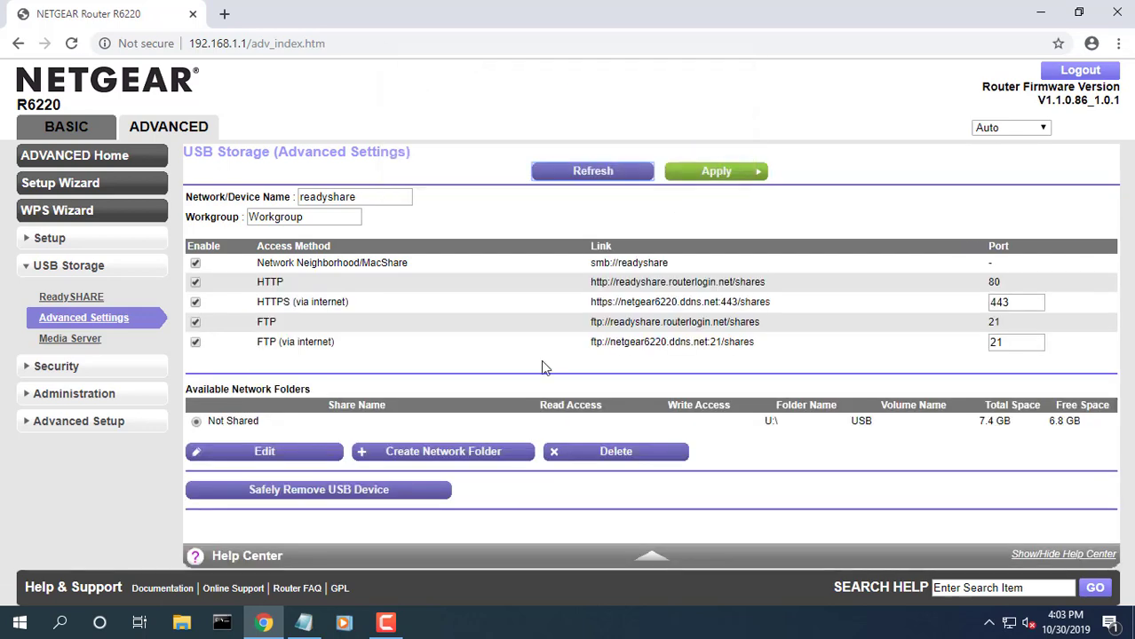
# Safely remove the USB device, confirming the unmount so no network folders remain
pyautogui.click(318, 491)
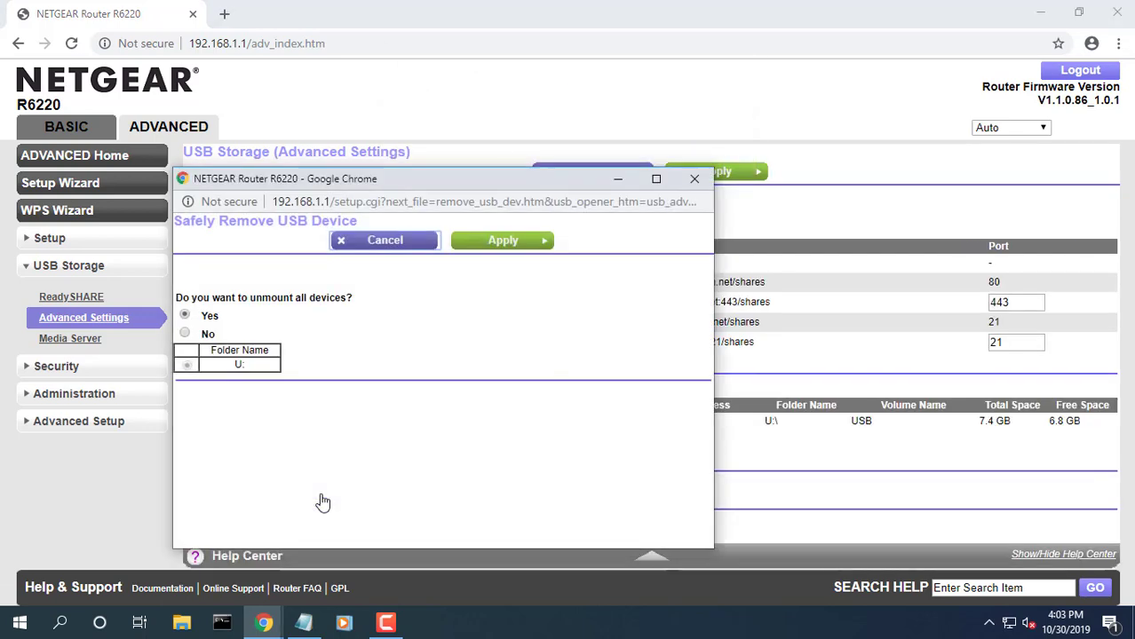
pyautogui.click(503, 240)
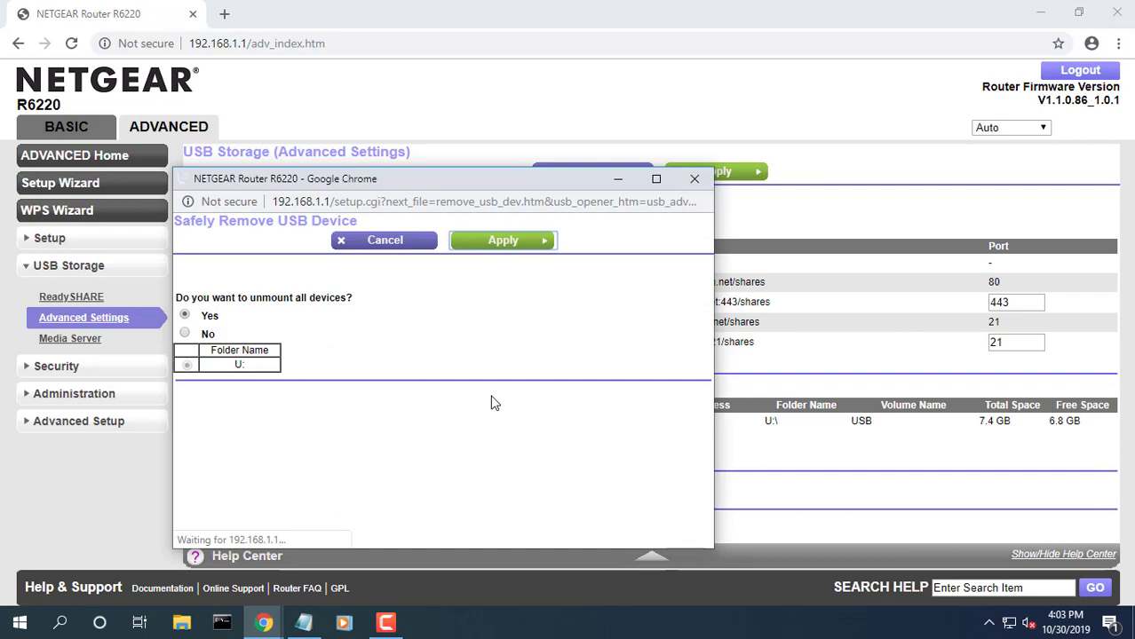
pyautogui.click(502, 240)
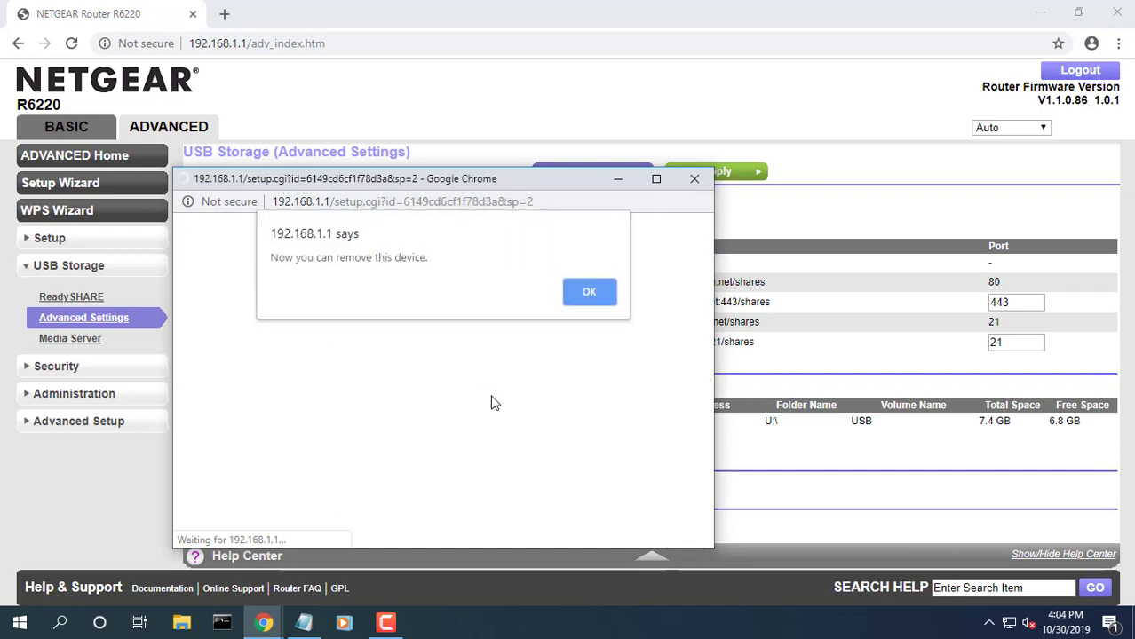
pyautogui.click(590, 291)
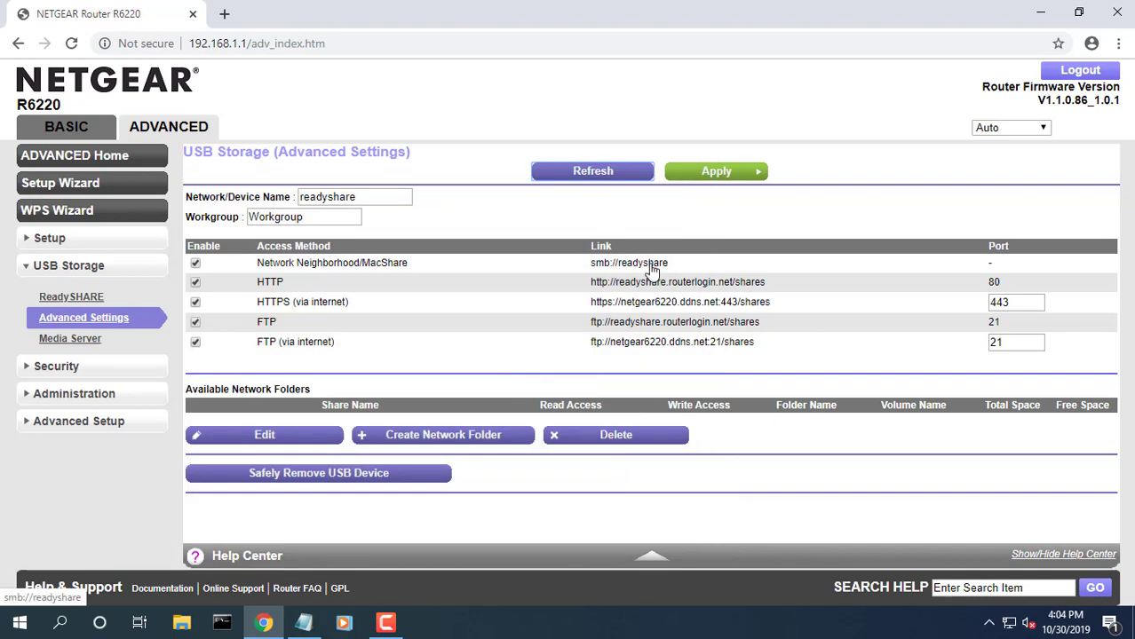
pyautogui.moveTo(270, 61)
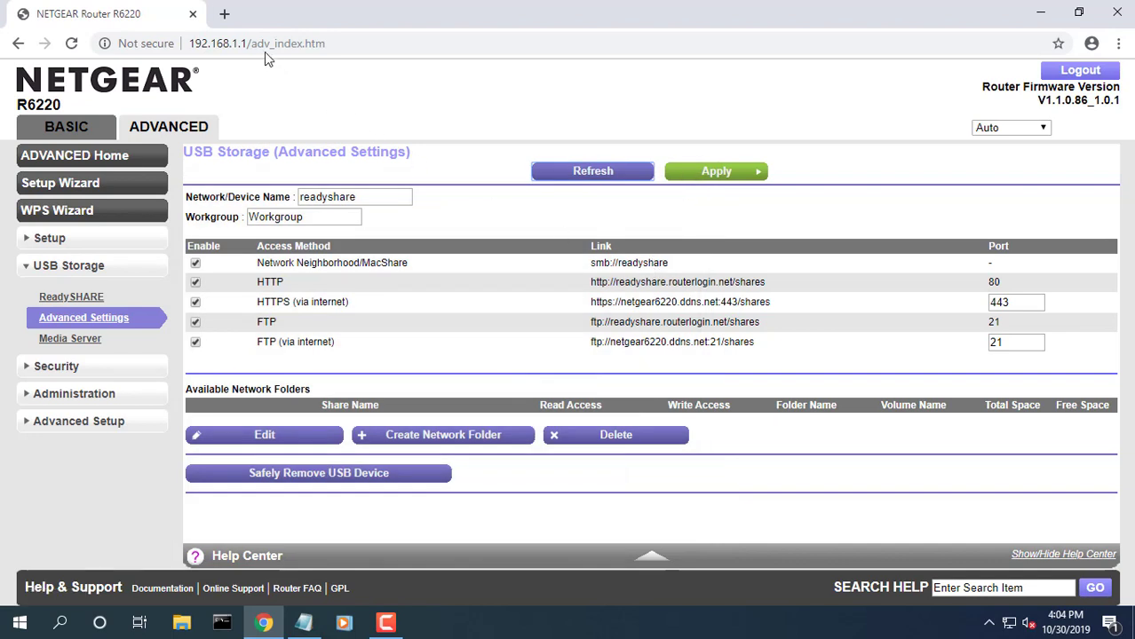
# Download the ReadySHARE USB Printer PC installer from the NETGEAR ReadySHARE page
pyautogui.click(224, 14)
pyautogui.write('netgear.com/readyshare')
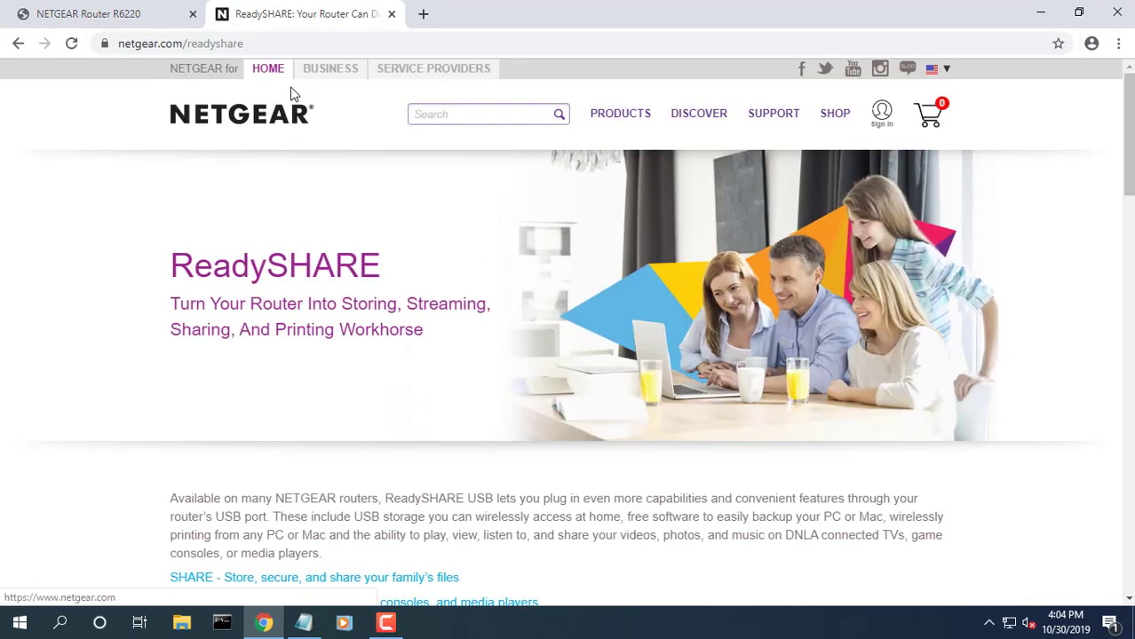
pyautogui.scroll(-3)
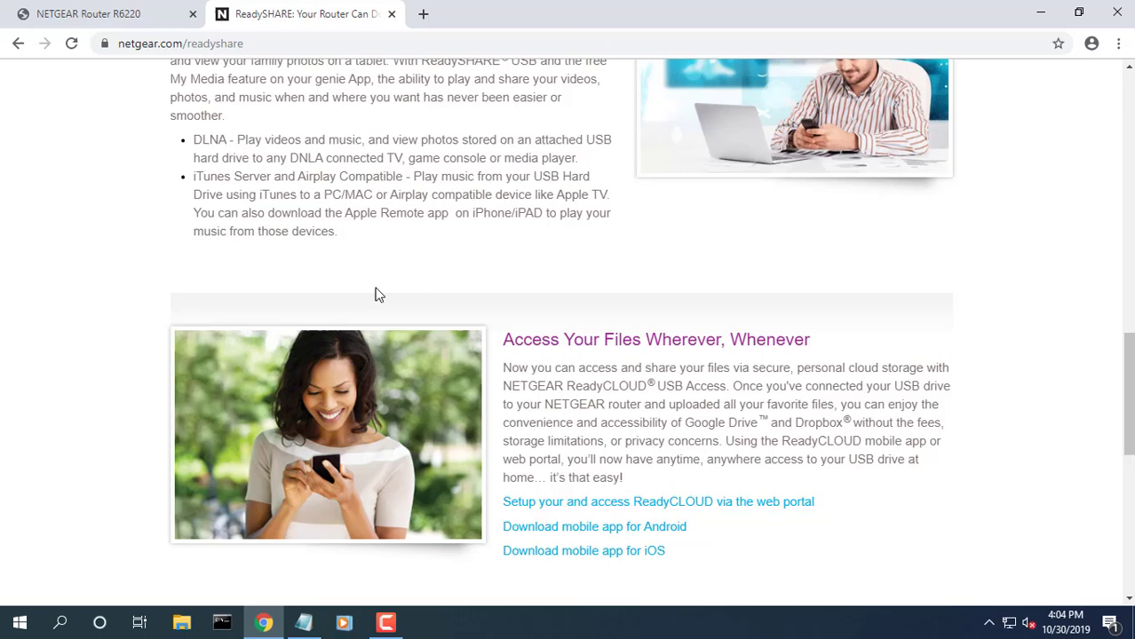
pyautogui.scroll(-3)
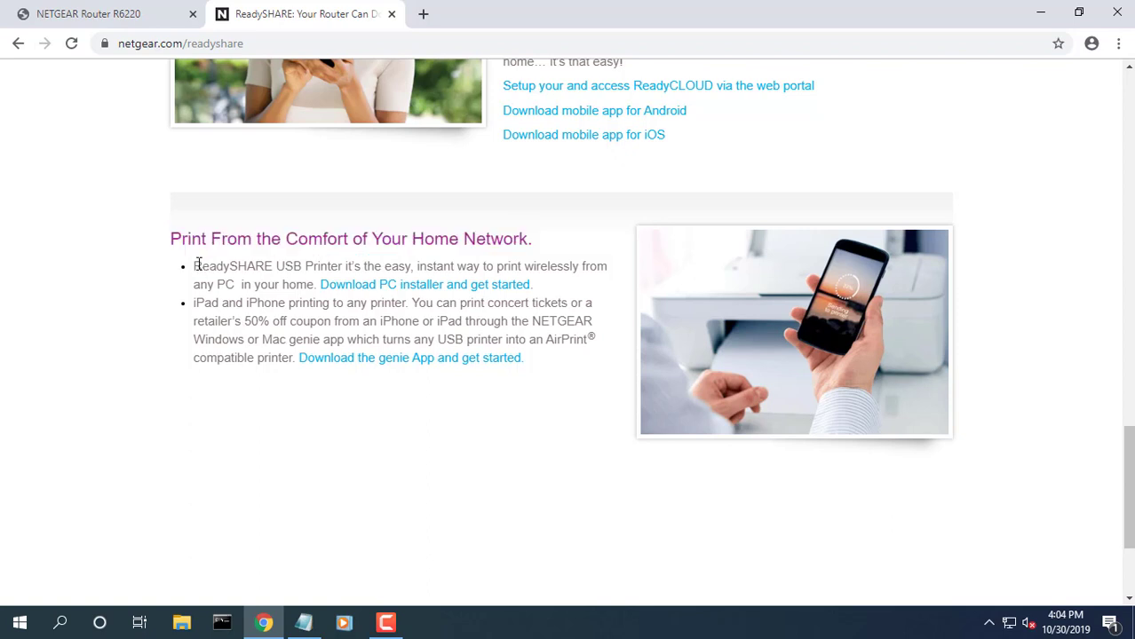
pyautogui.doubleClick(266, 266)
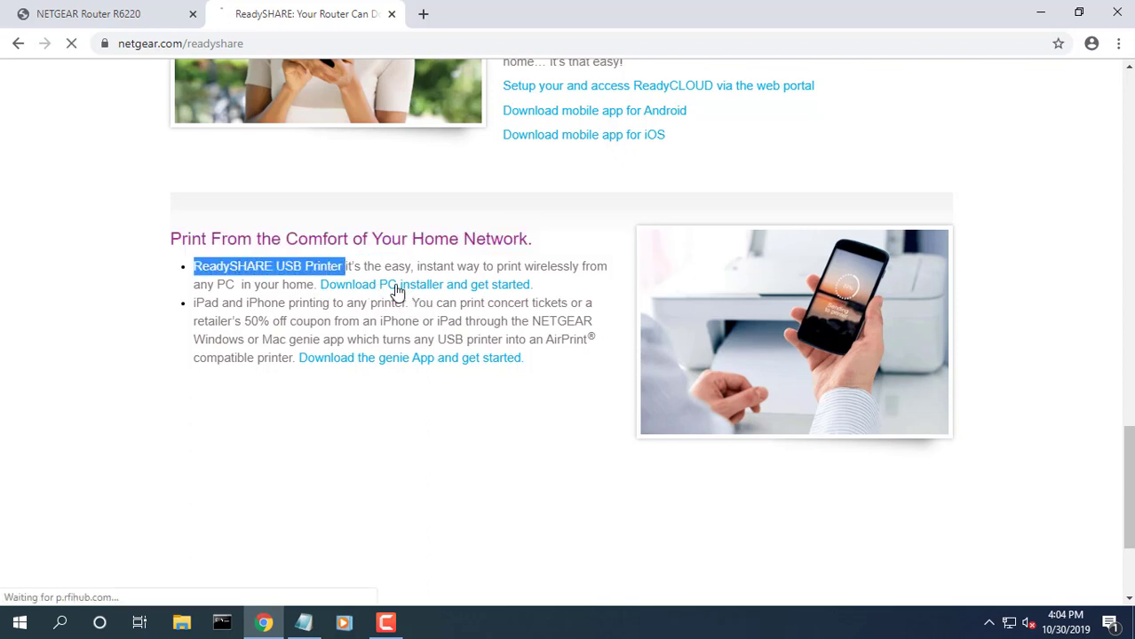
pyautogui.click(424, 284)
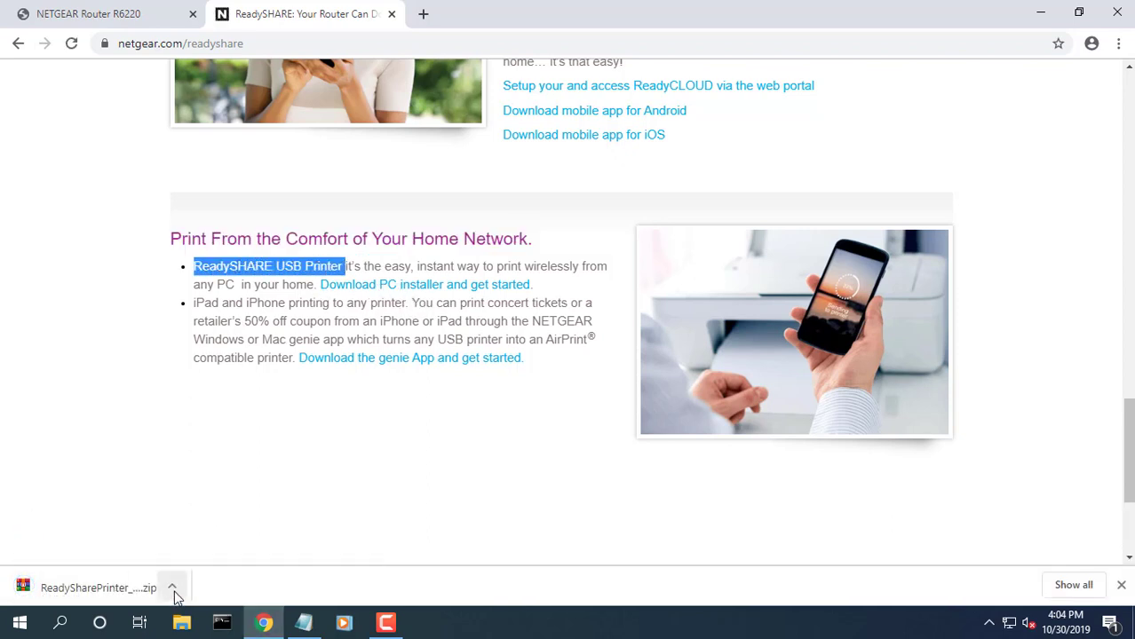
# Show the downloaded ReadySharePrinter_setup_v1.36 zip in the Downloads folder
pyautogui.click(222, 536)
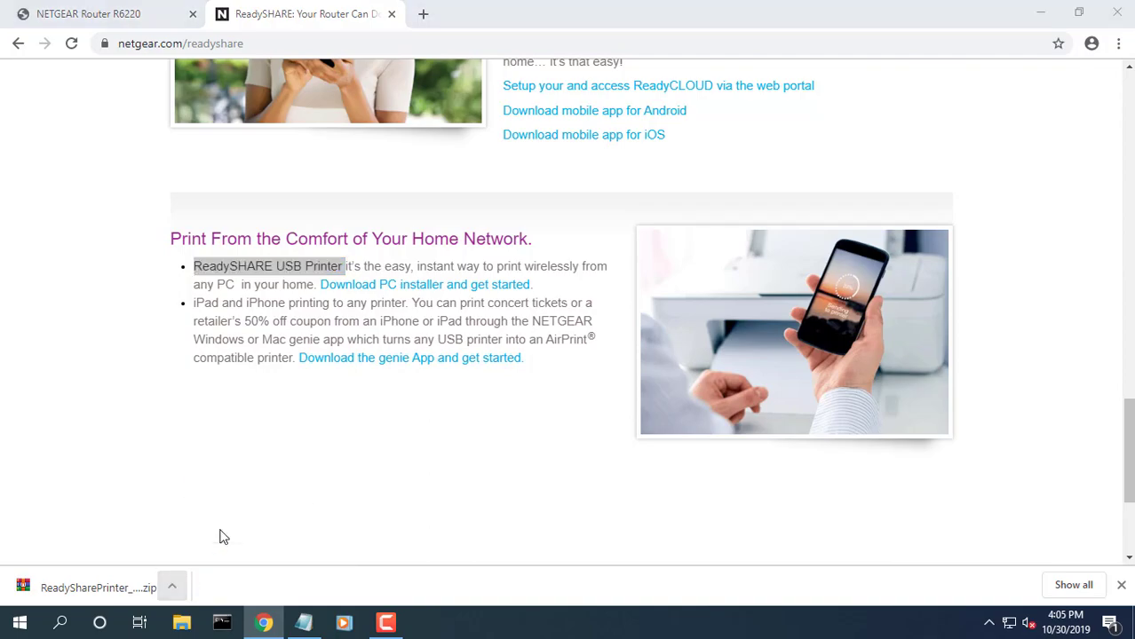
pyautogui.rightClick(231, 126)
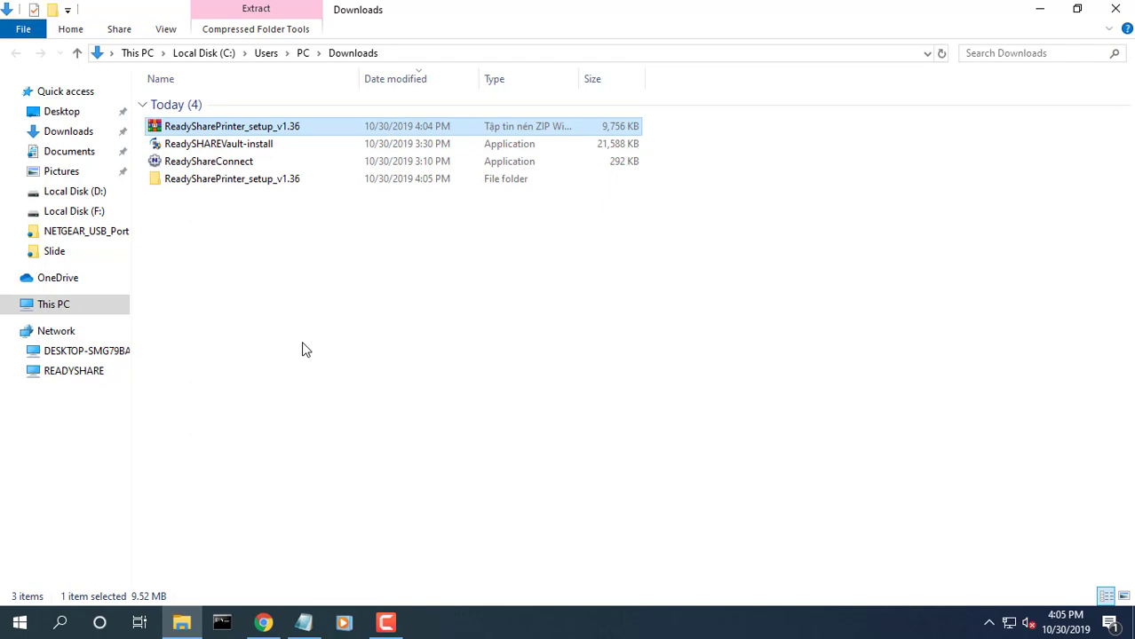
# Run the setup program in the ReadySharePrinter_setup_v1.36 folder as administrator
pyautogui.doubleClick(231, 178)
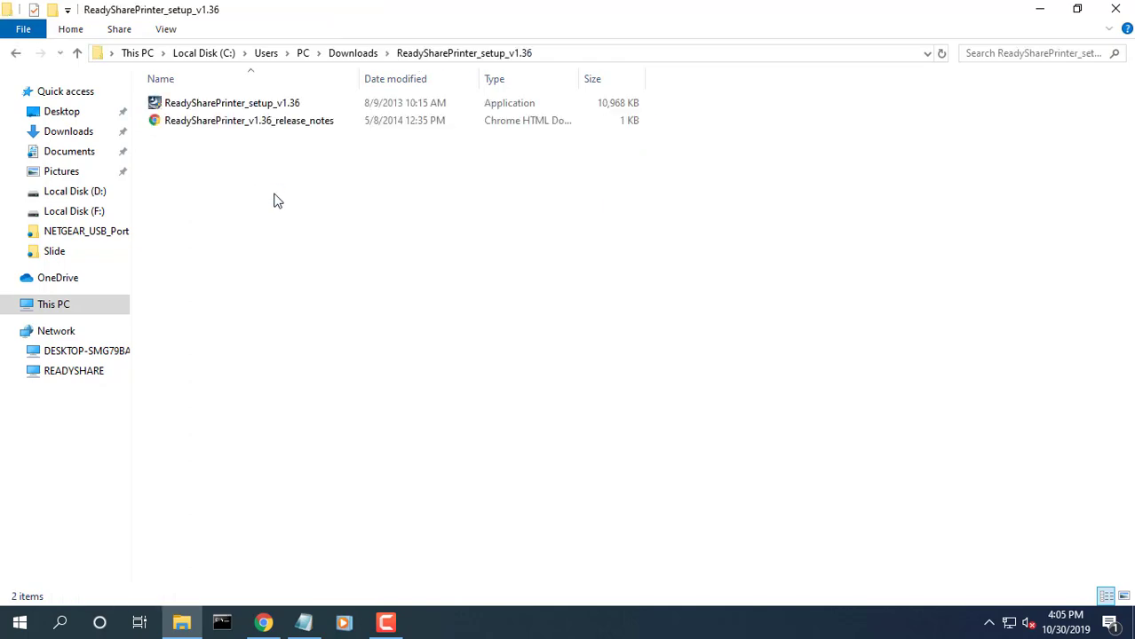
pyautogui.rightClick(231, 101)
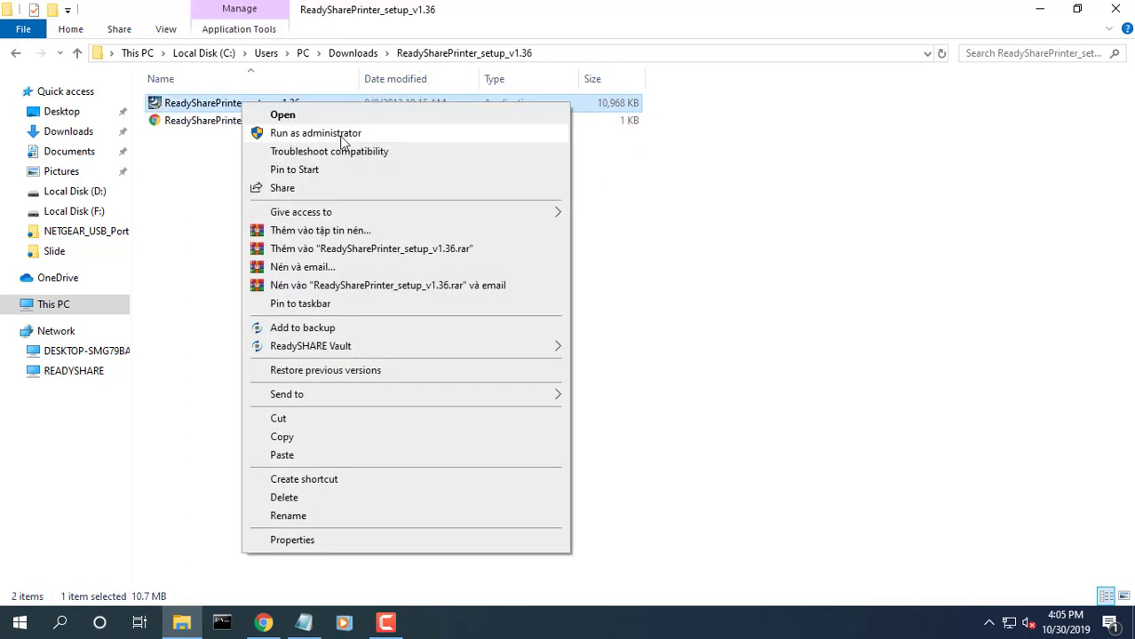
pyautogui.click(283, 114)
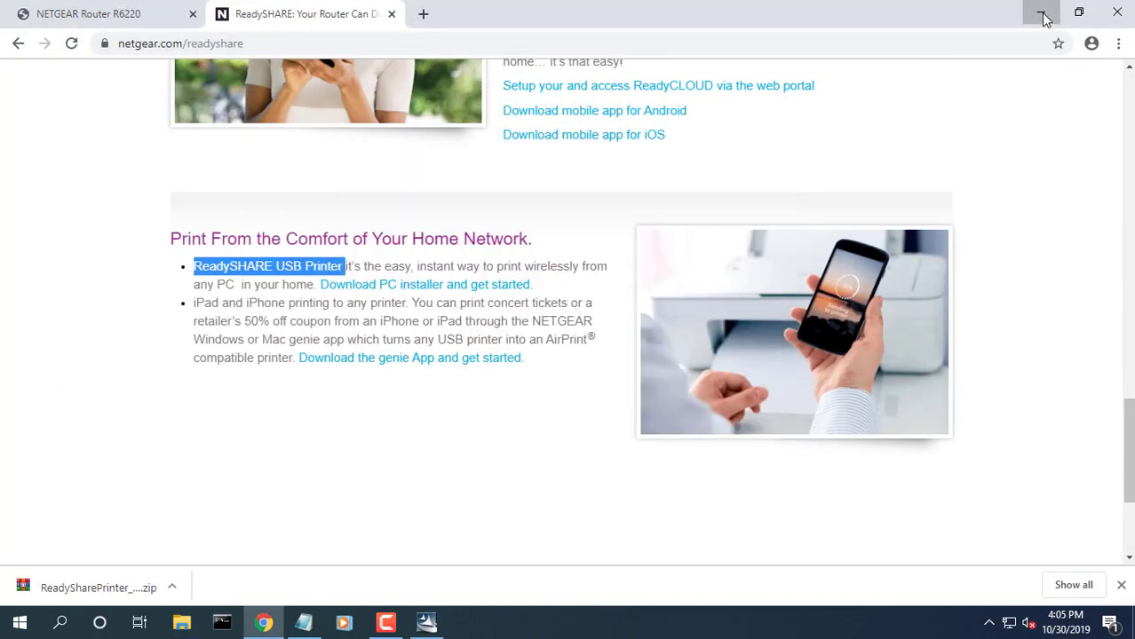
pyautogui.click(1045, 16)
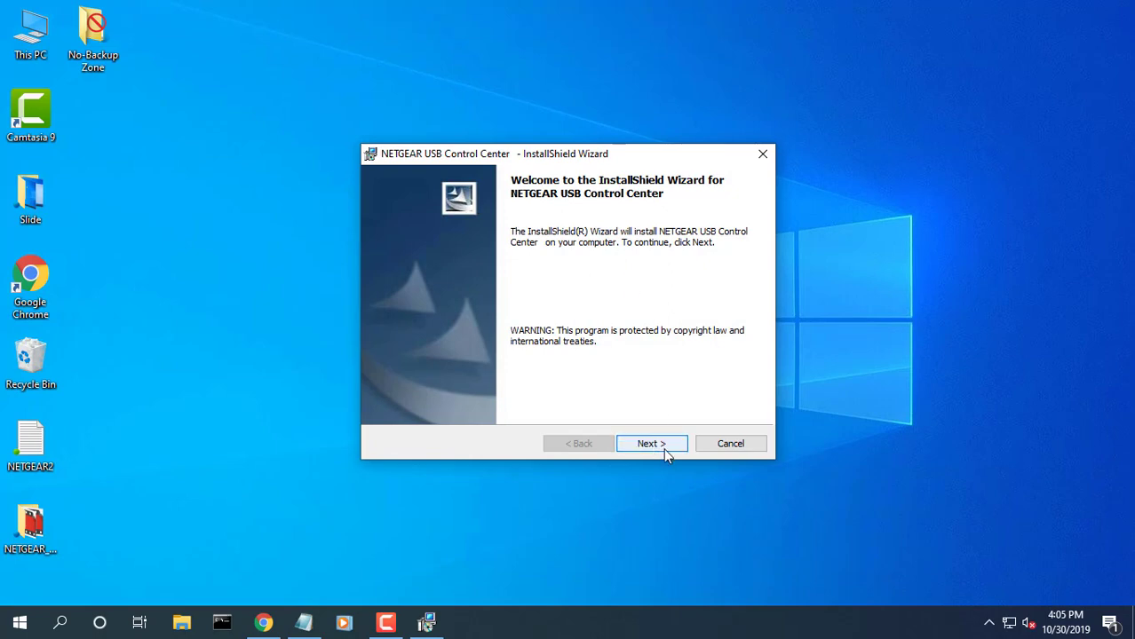
# Accept the license, install NETGEAR USB Control Center and finish with it set to launch
pyautogui.click(650, 444)
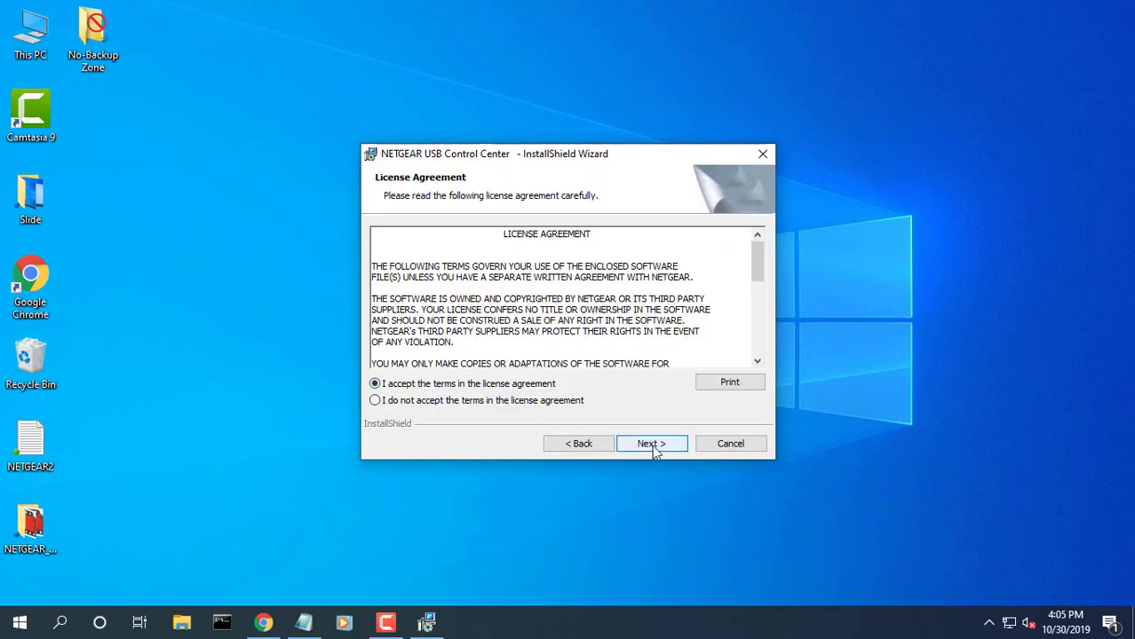
pyautogui.click(650, 444)
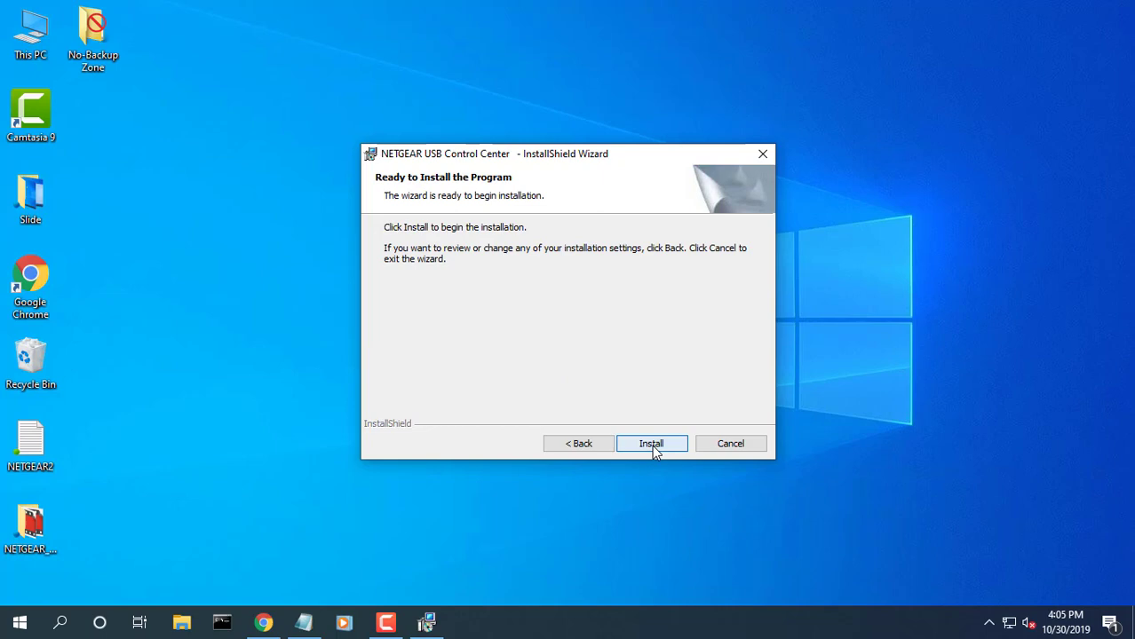
pyautogui.click(650, 444)
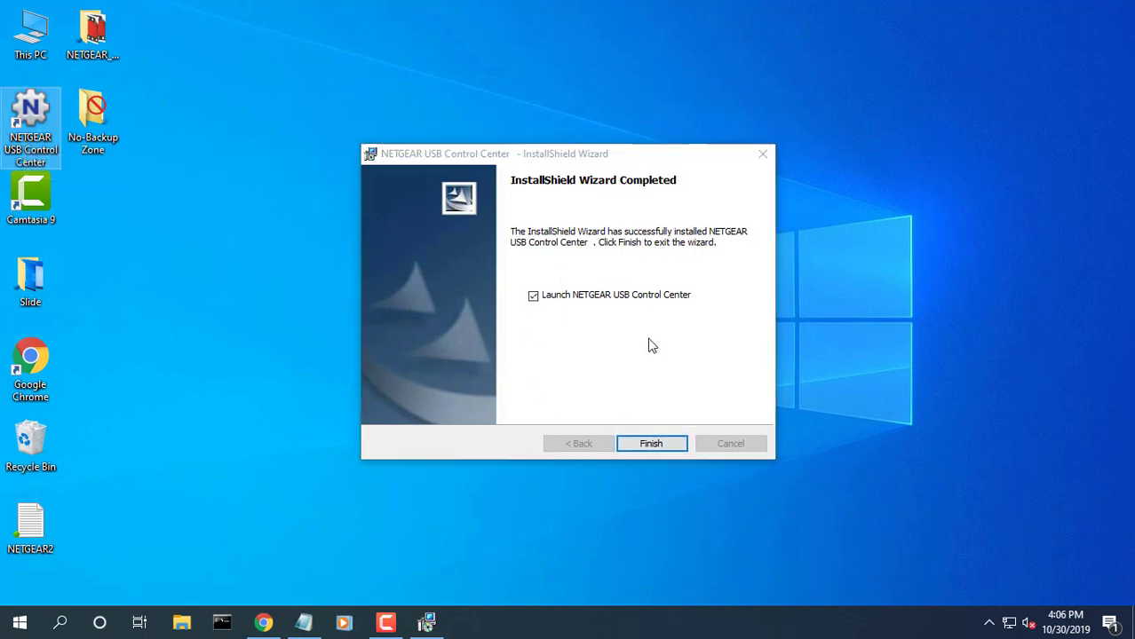
pyautogui.click(650, 444)
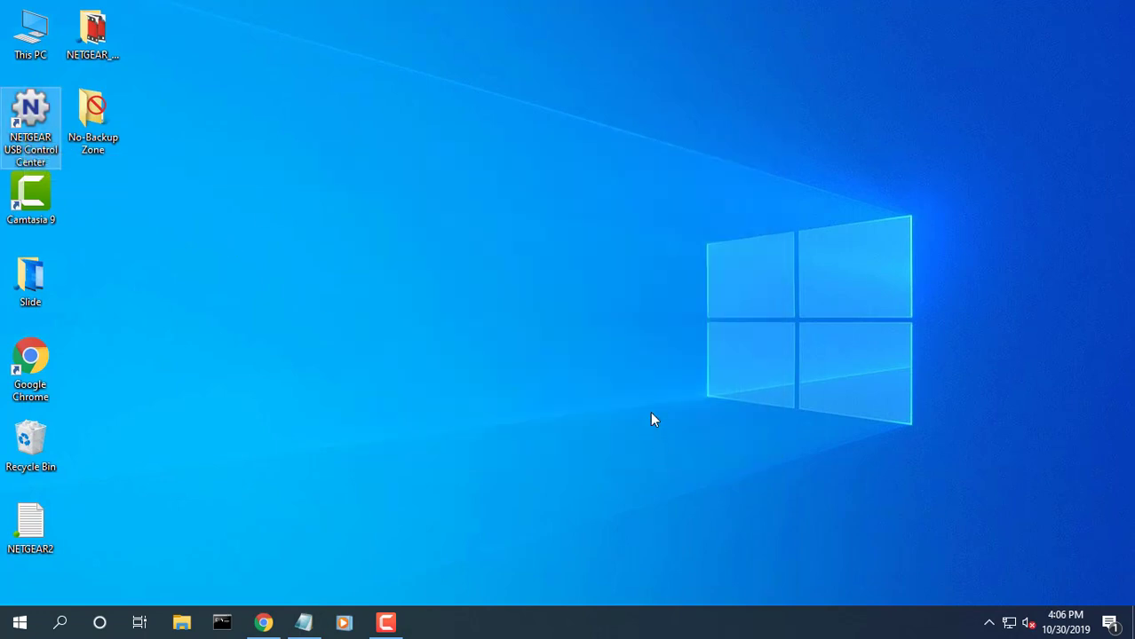
pyautogui.doubleClick(31, 124)
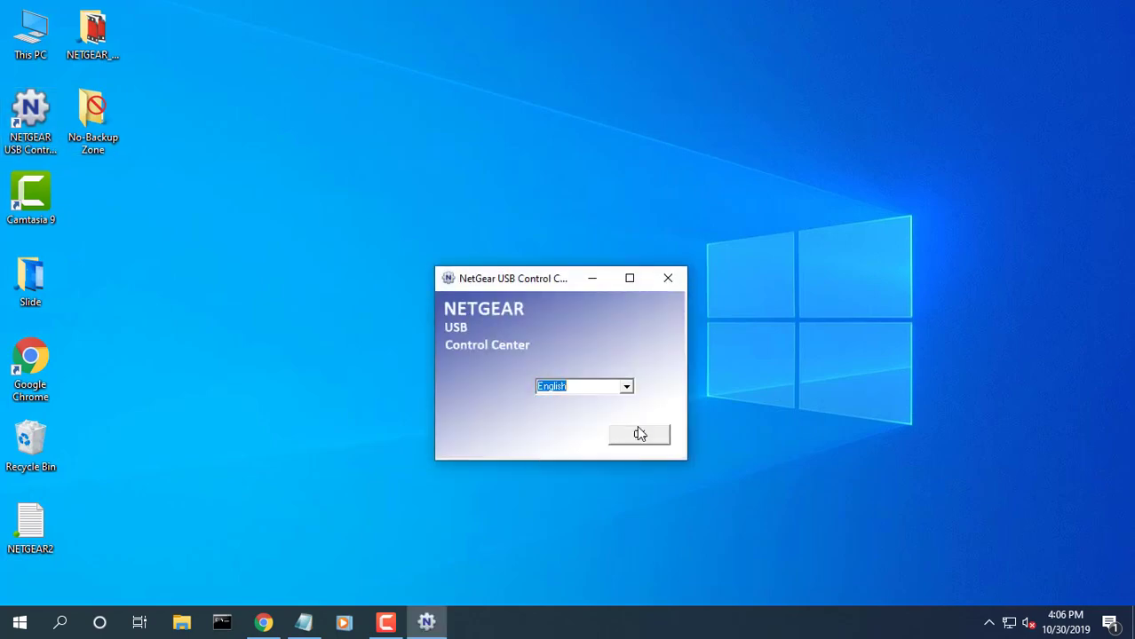
# Confirm the language, allow firewall access, and view the Canon CAPT USB printer listed as Available
pyautogui.click(640, 434)
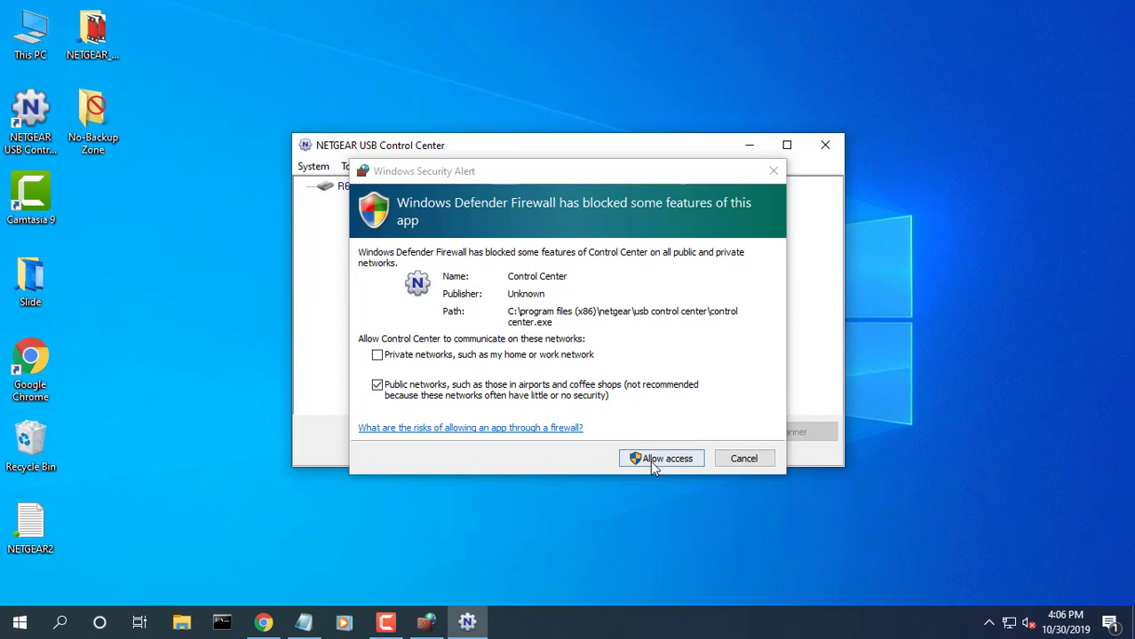
pyautogui.click(661, 459)
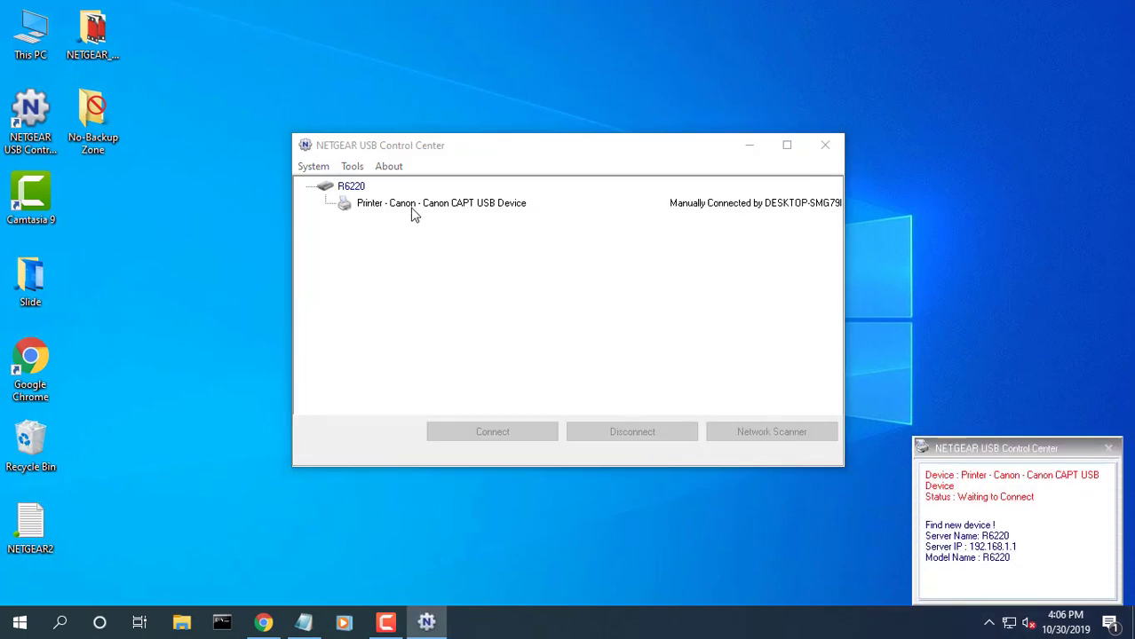
pyautogui.click(441, 202)
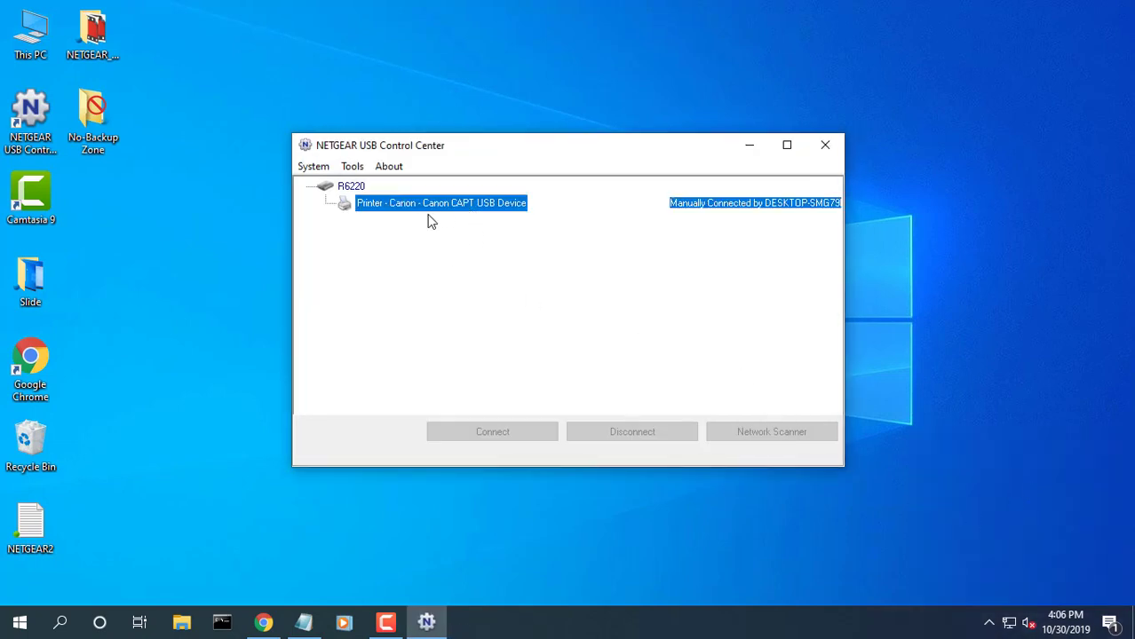
pyautogui.moveTo(505, 259)
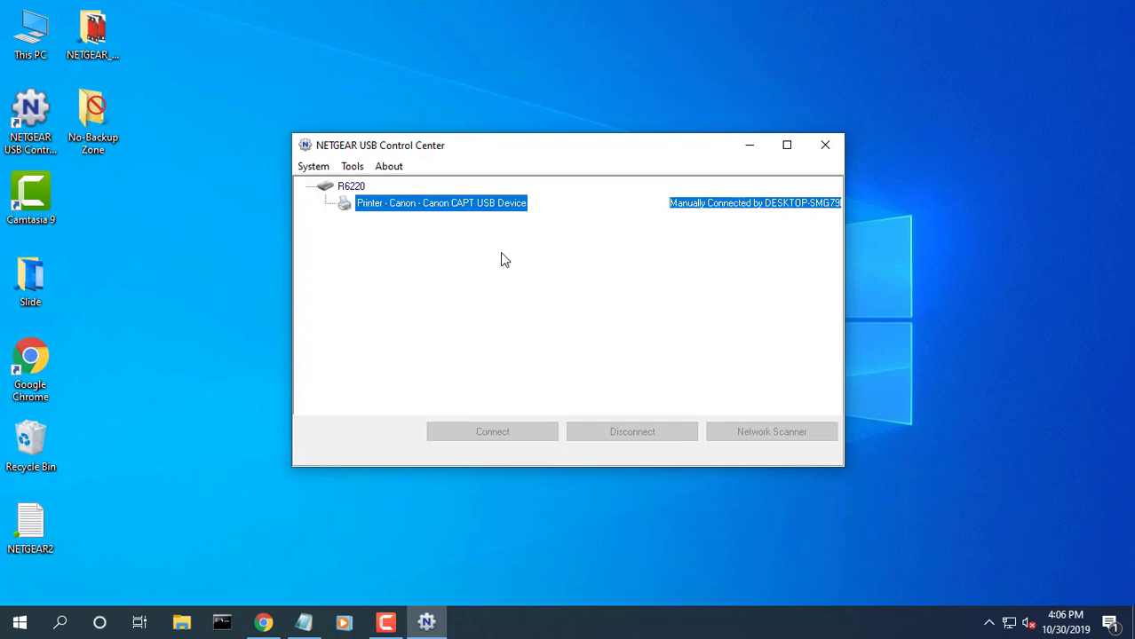
pyautogui.click(633, 432)
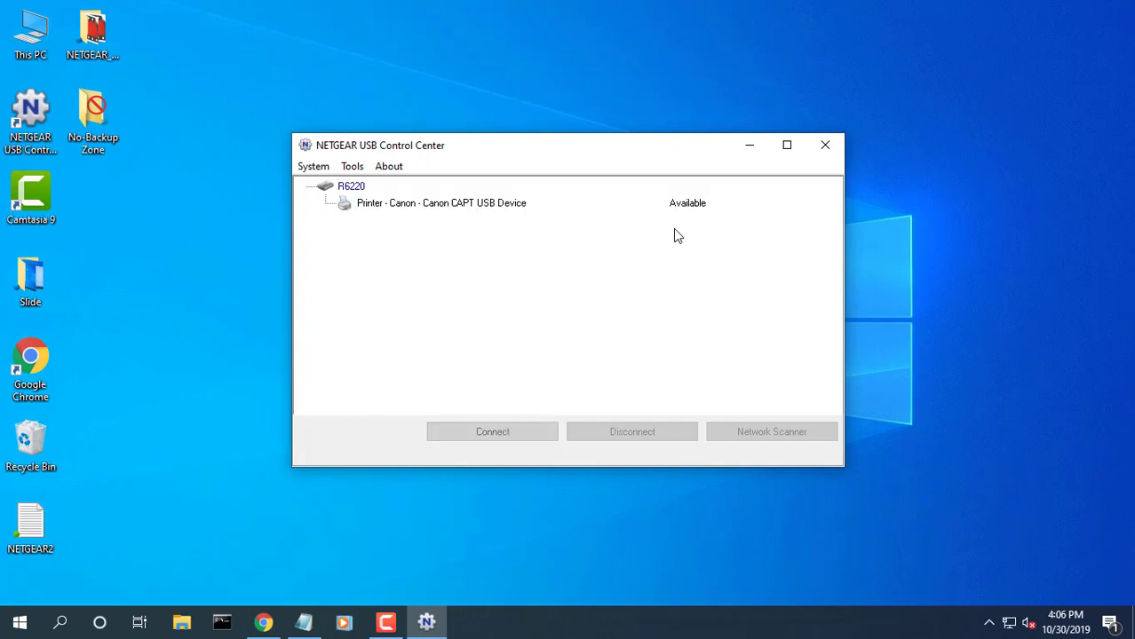
pyautogui.click(492, 431)
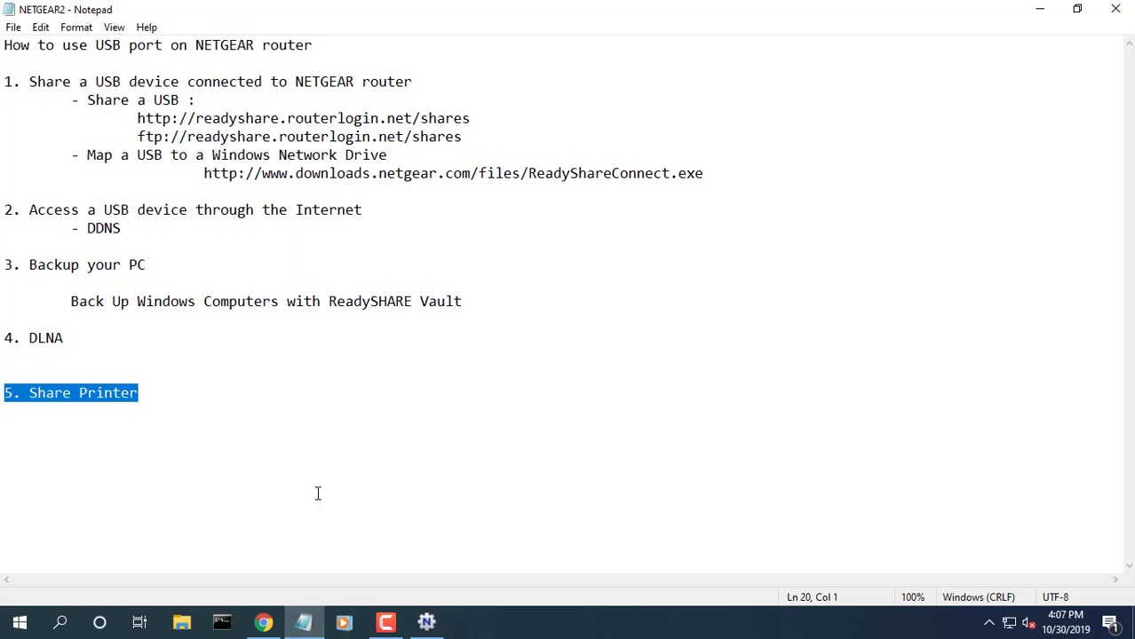
# Print the NETGEAR2 notes to the Canon LBP3300 printer via File > Print
pyautogui.click(14, 27)
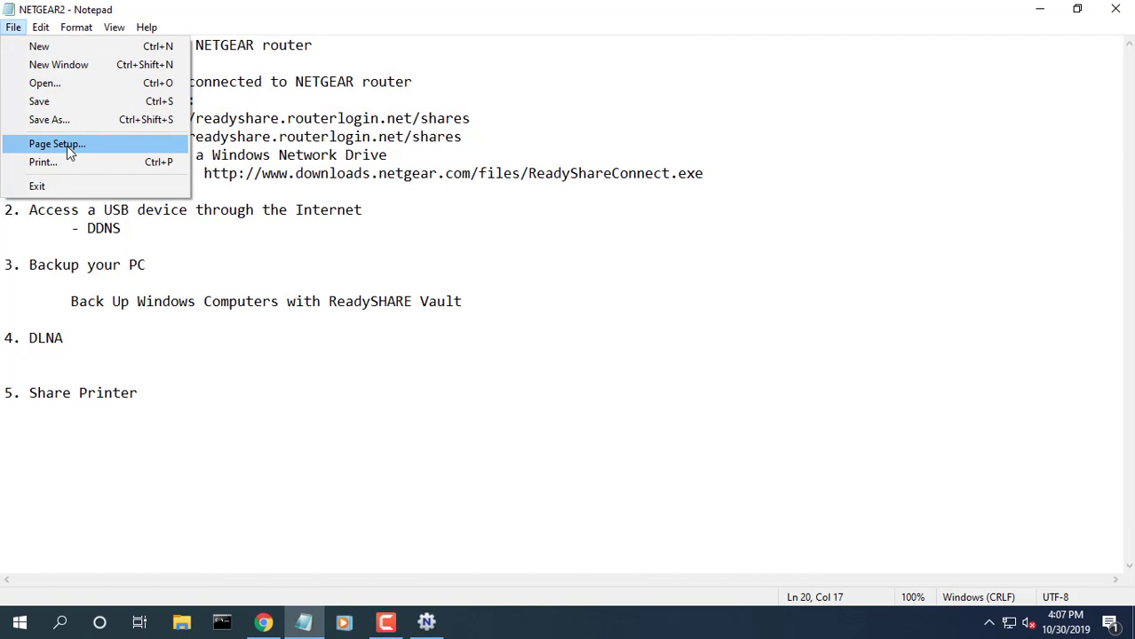
pyautogui.click(43, 161)
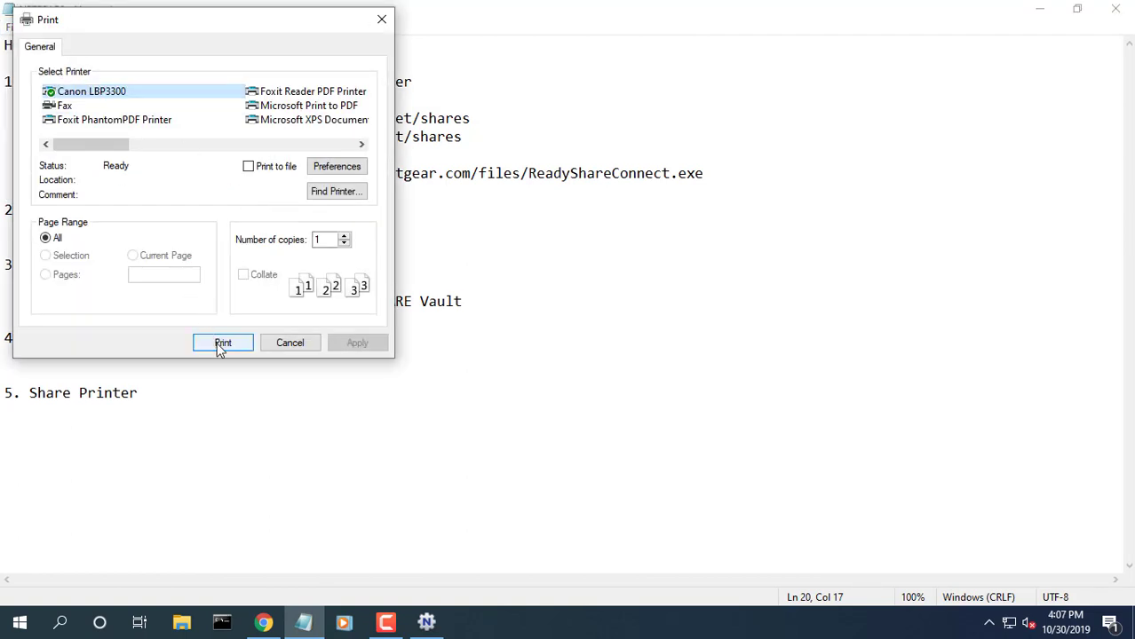
pyautogui.click(224, 343)
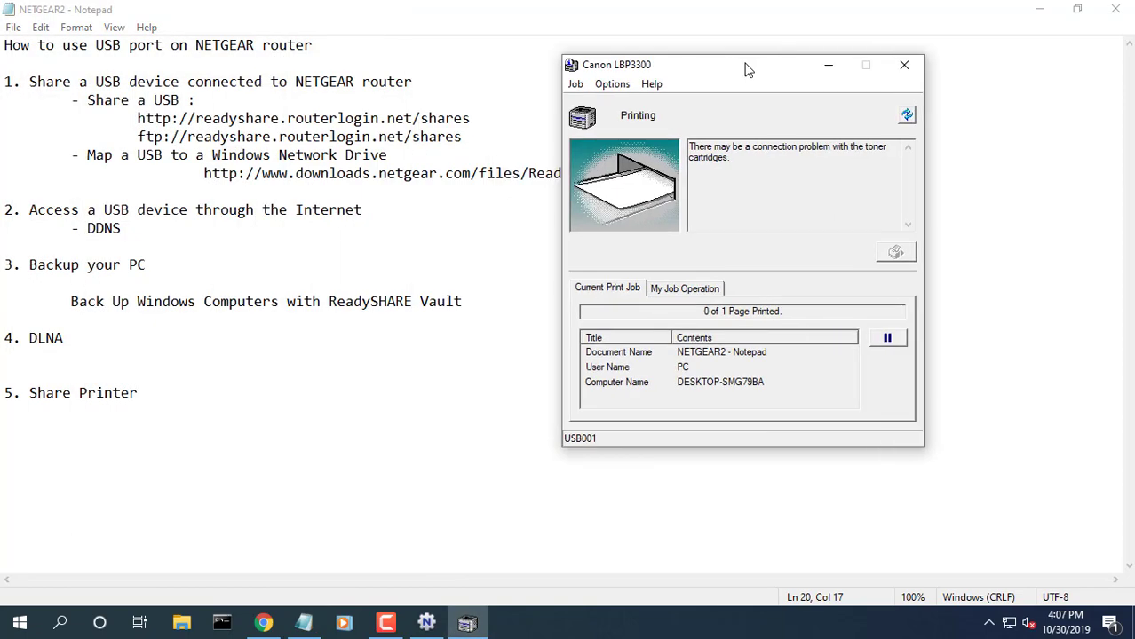
# Move the print status window aside and return to USB Control Center showing the printer connected
pyautogui.moveTo(746, 69); pyautogui.dragTo(874, 73)
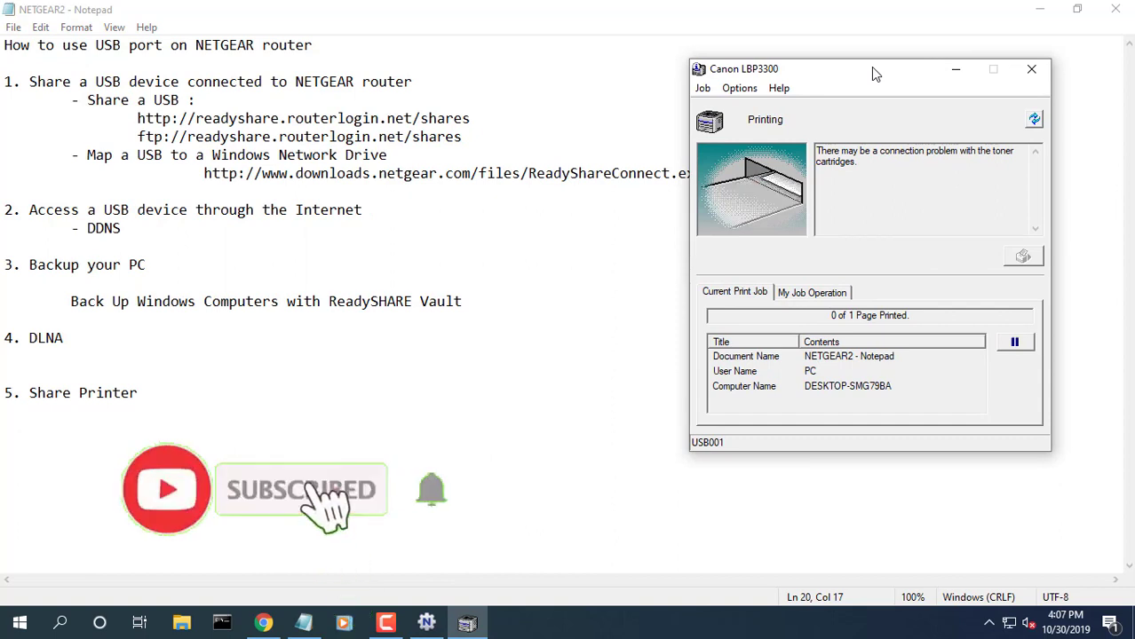
pyautogui.click(1030, 68)
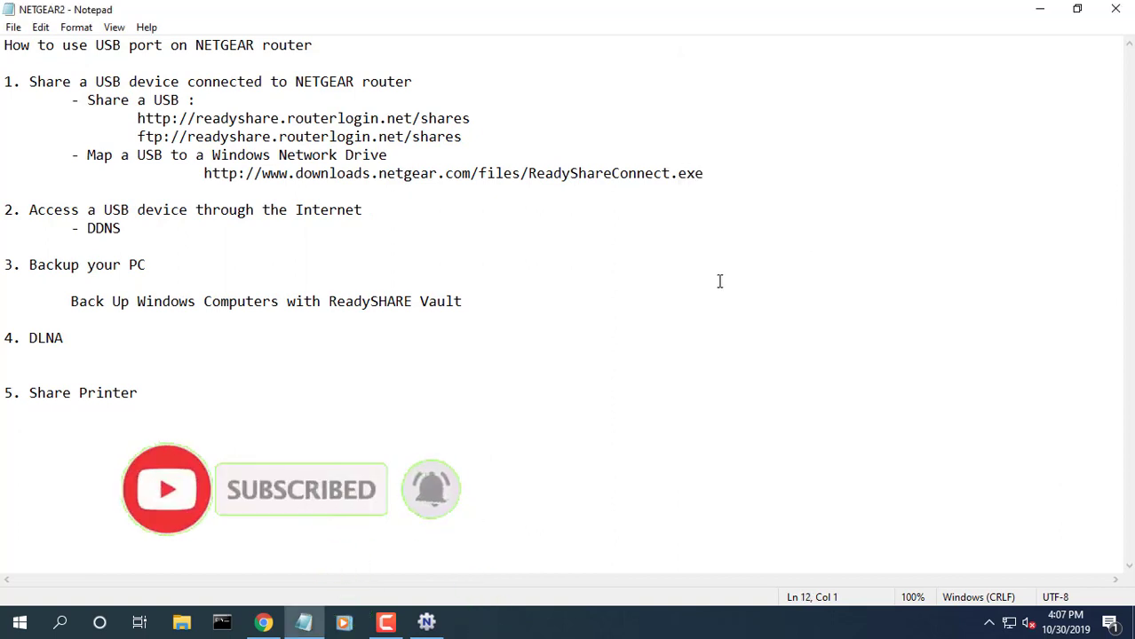
pyautogui.press('ctrl+a')
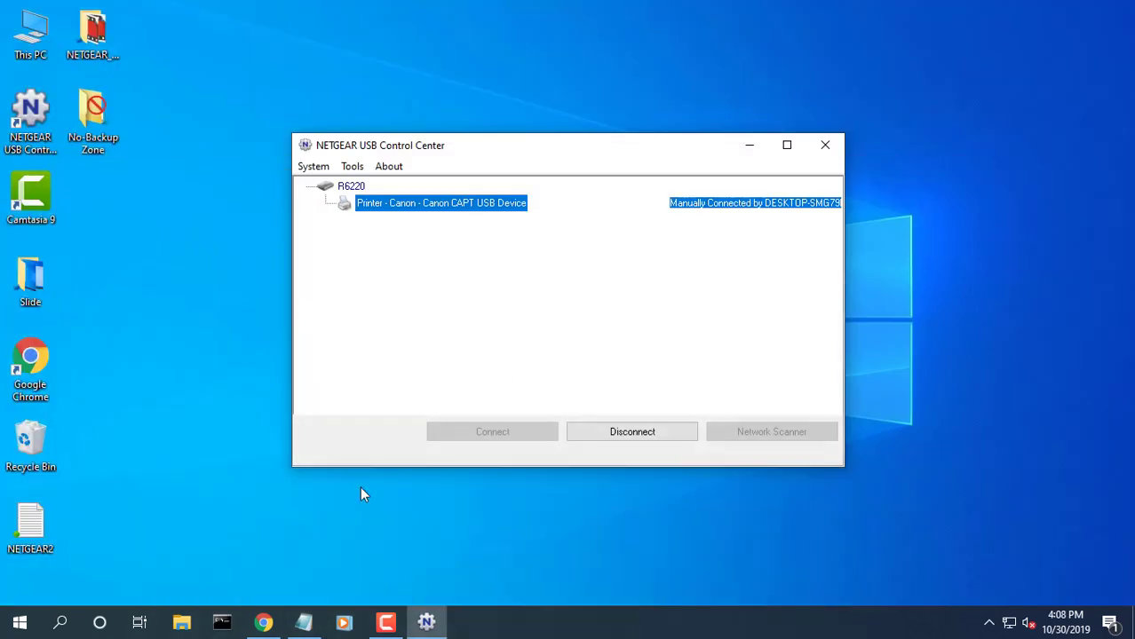
pyautogui.moveTo(826, 145)
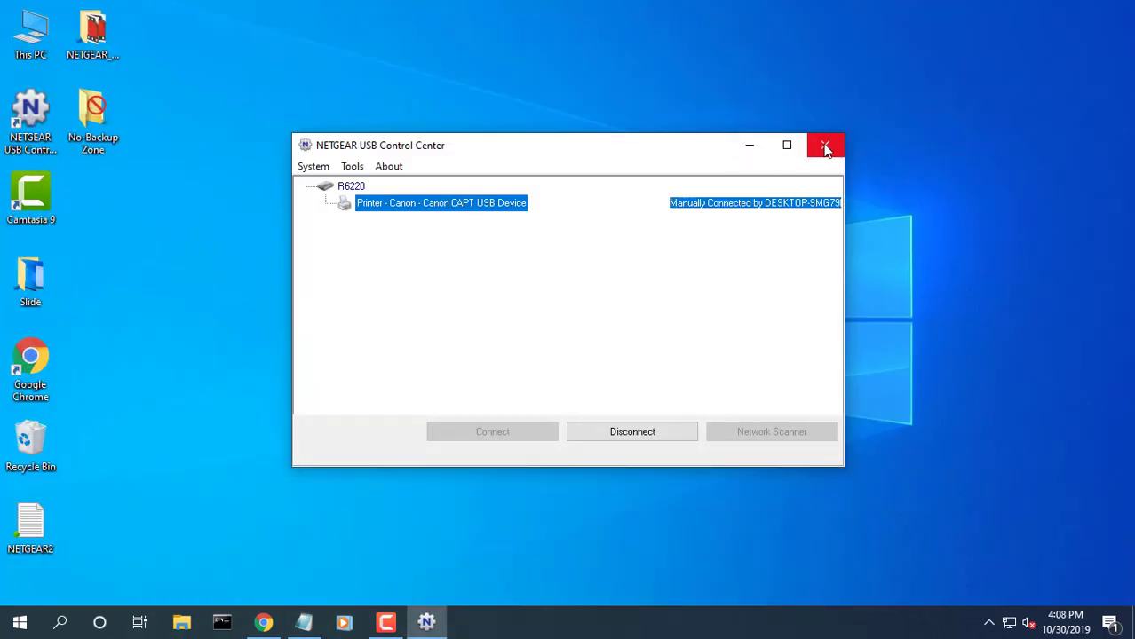
# Close NETGEAR USB Control Center, returning to the router's USB Storage advanced settings in Chrome
pyautogui.click(826, 145)
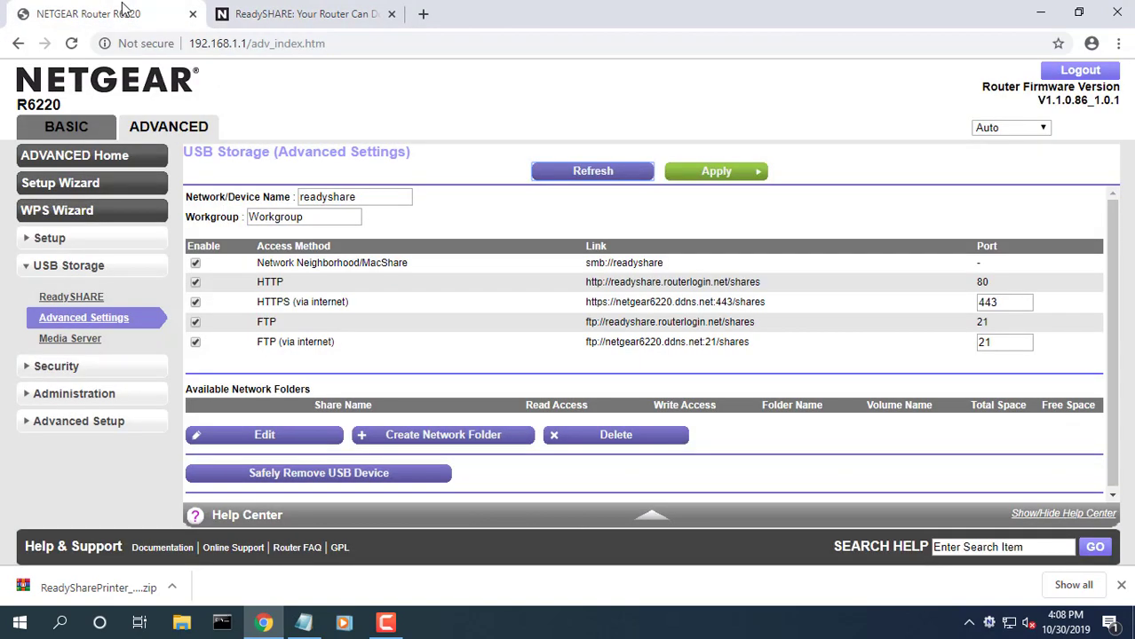